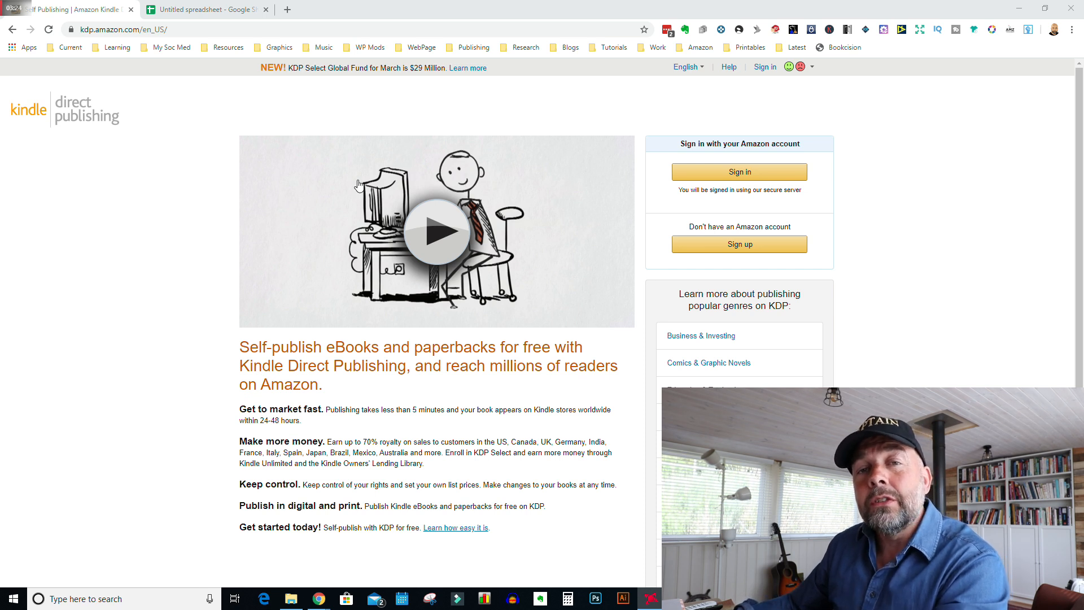
pyautogui.moveTo(498, 298)
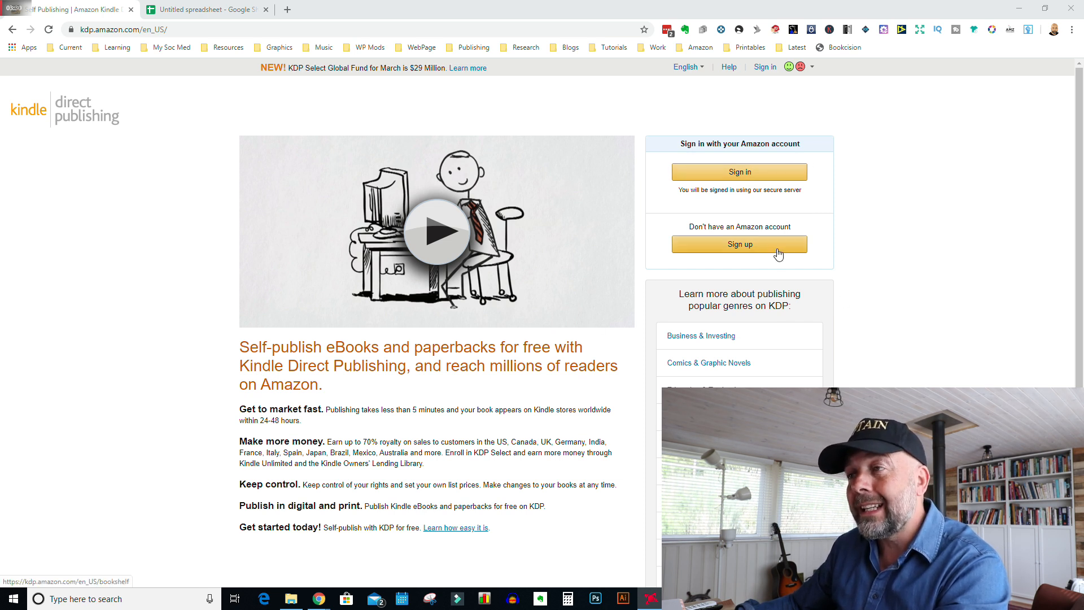
# Sign in to the KDP publishing account and reach the Bookshelf
pyautogui.click(739, 172)
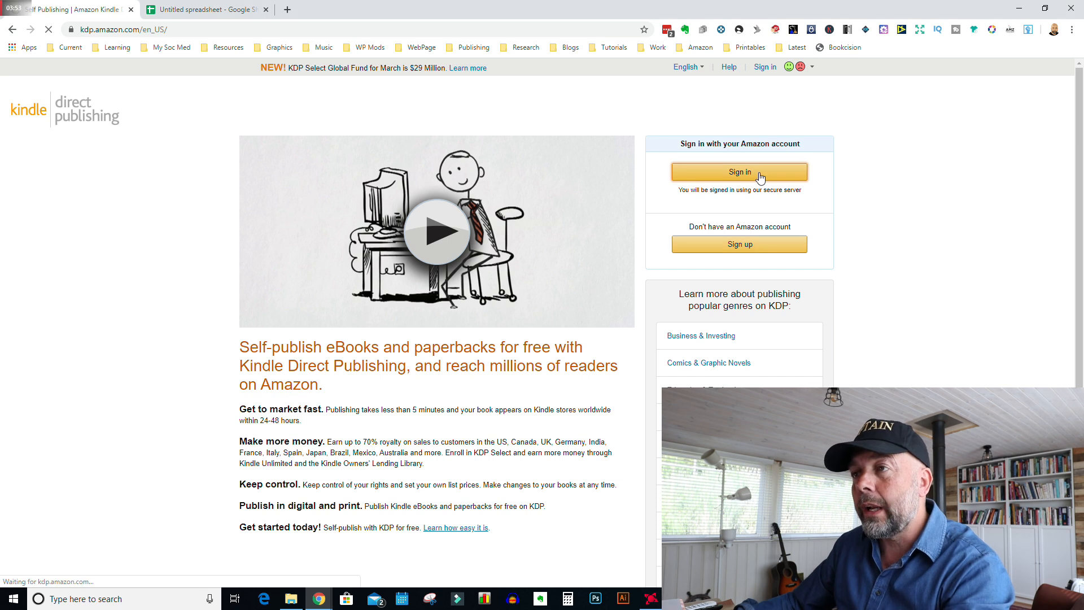
pyautogui.click(739, 172)
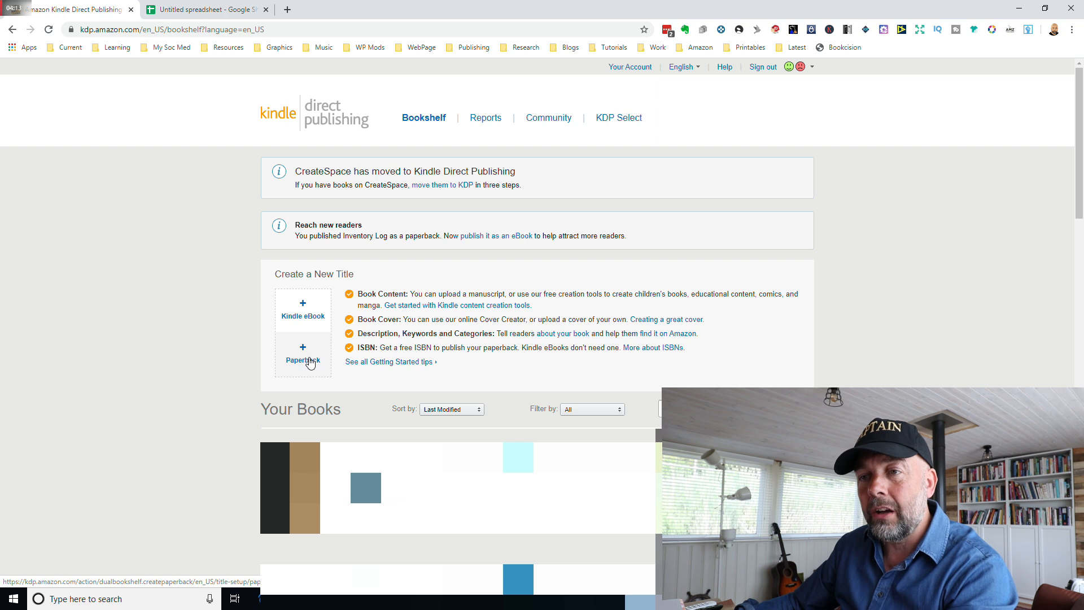
# Start a new + Paperback title and move down its Paperback Details form
pyautogui.click(303, 352)
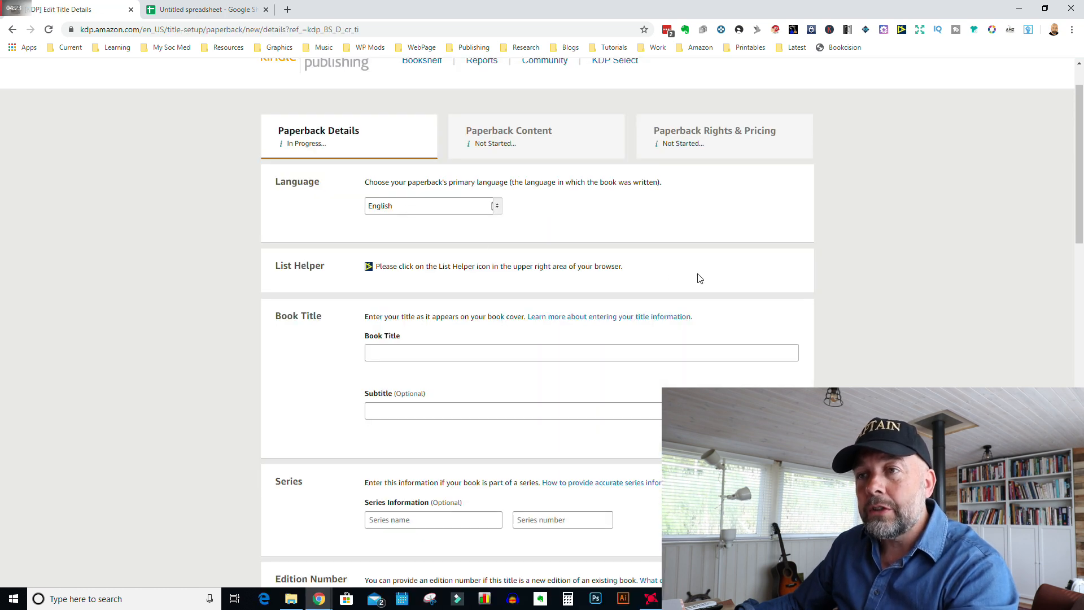
pyautogui.scroll(-3)
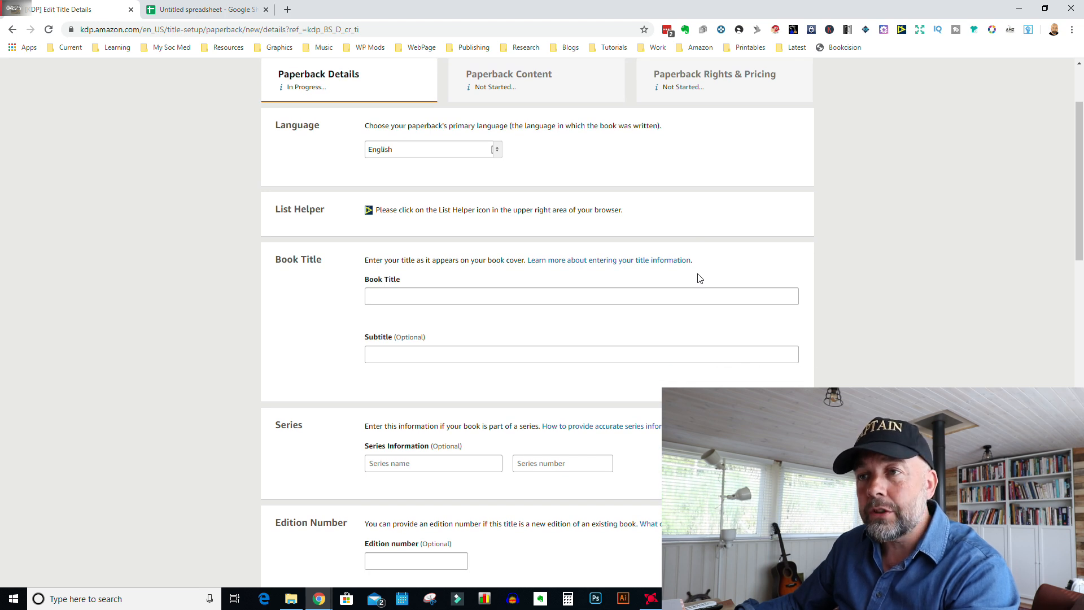
pyautogui.scroll(-3)
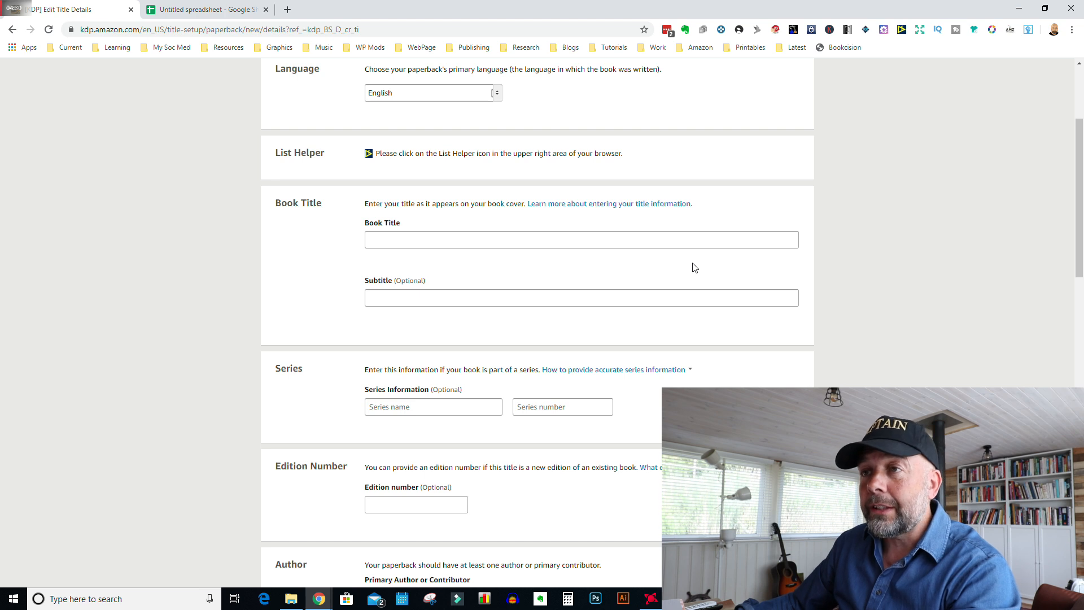
pyautogui.moveTo(712, 197)
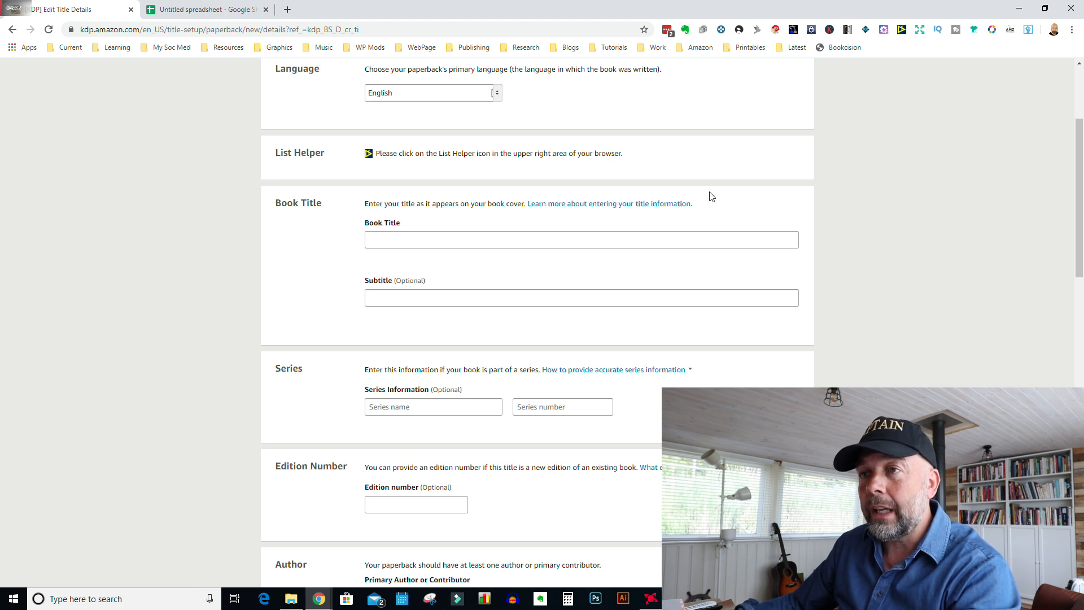
pyautogui.scroll(-3)
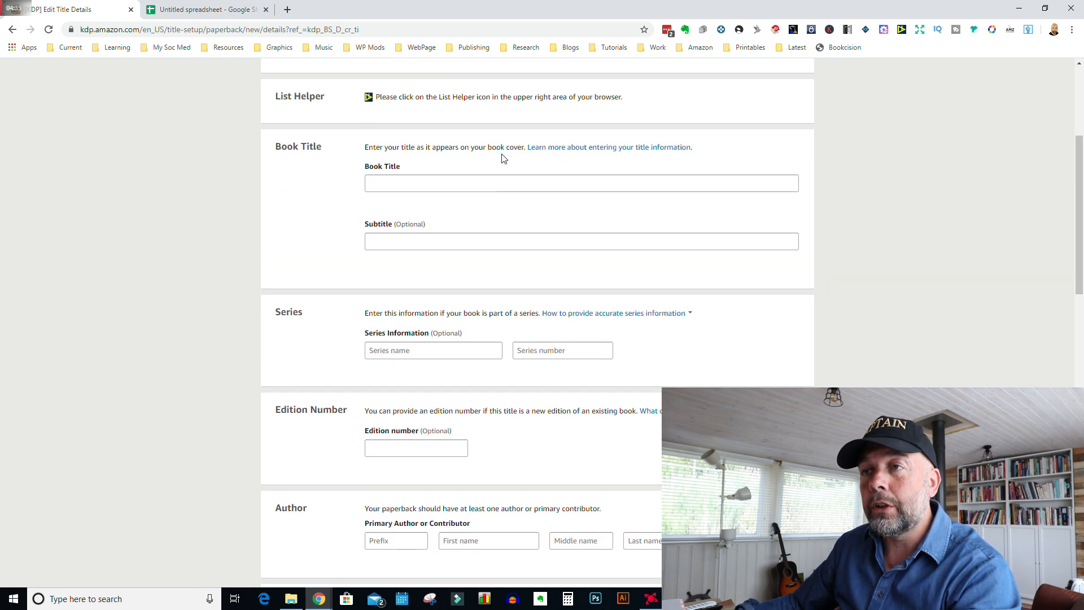
# In the spreadsheet, change cell A2's title from Floral Notebook to Notebook
pyautogui.click(204, 9)
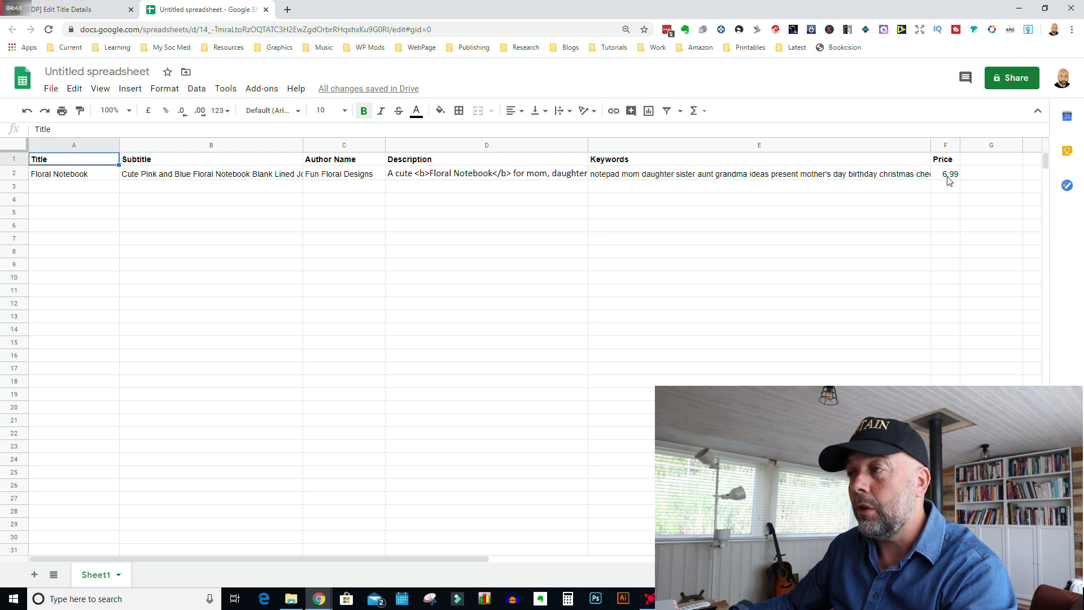
pyautogui.moveTo(486, 195)
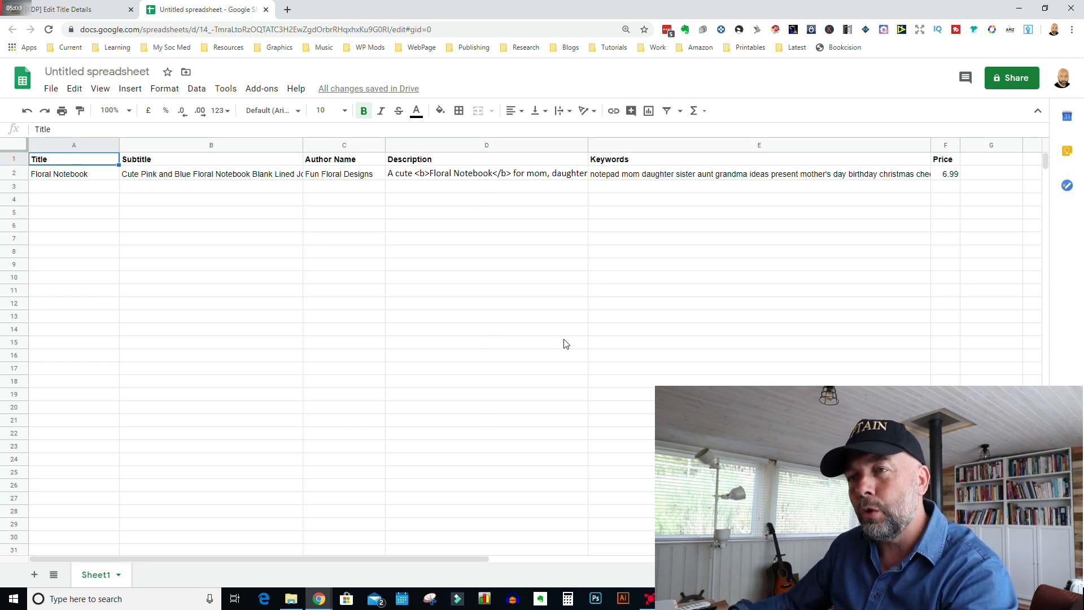
pyautogui.moveTo(415, 334)
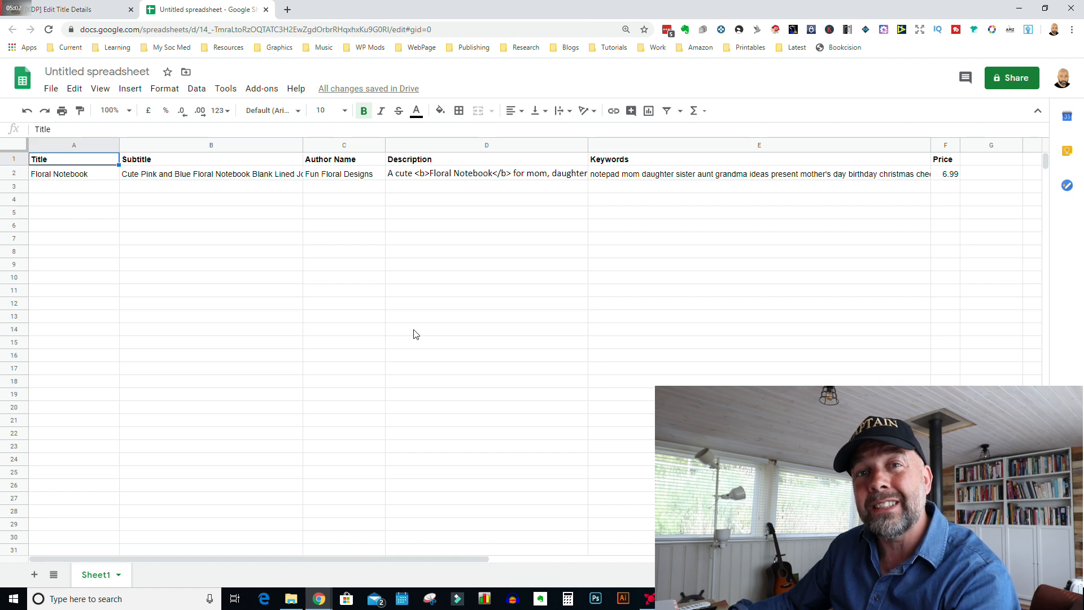
pyautogui.moveTo(591, 309)
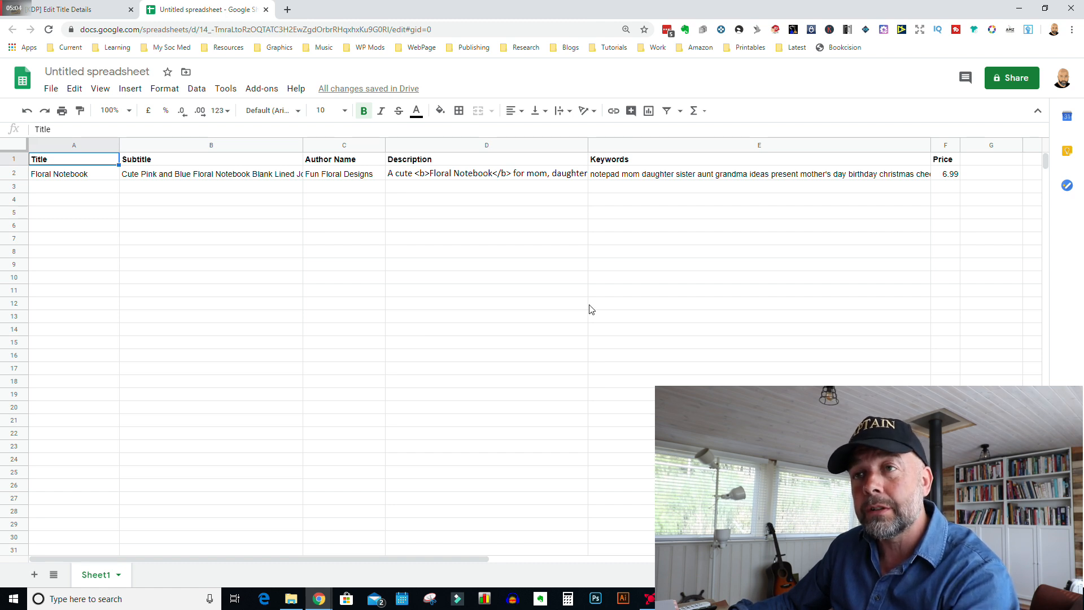
pyautogui.moveTo(606, 340)
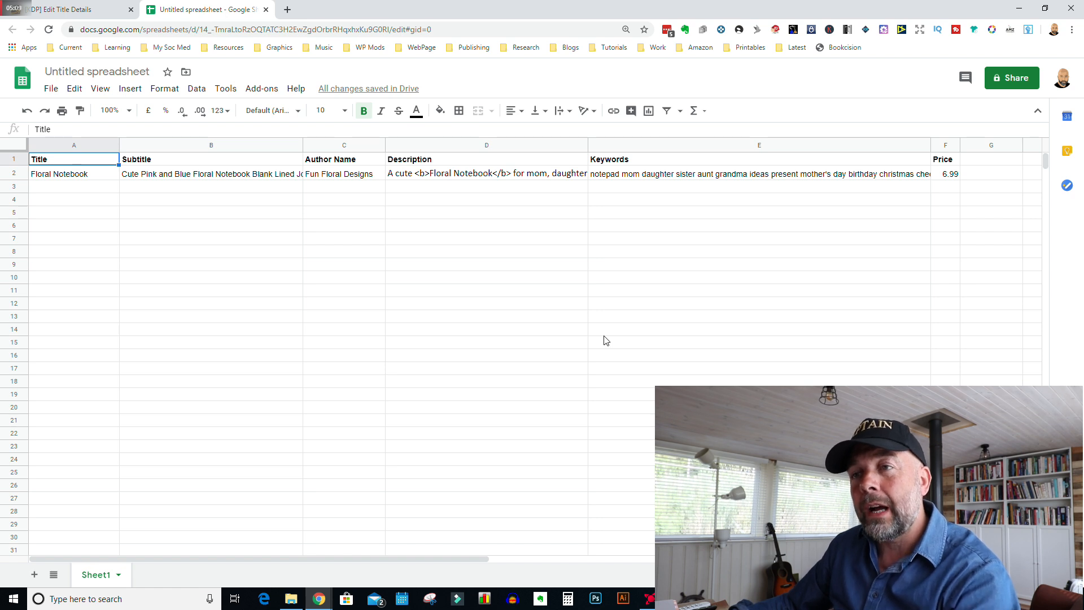
pyautogui.moveTo(563, 307)
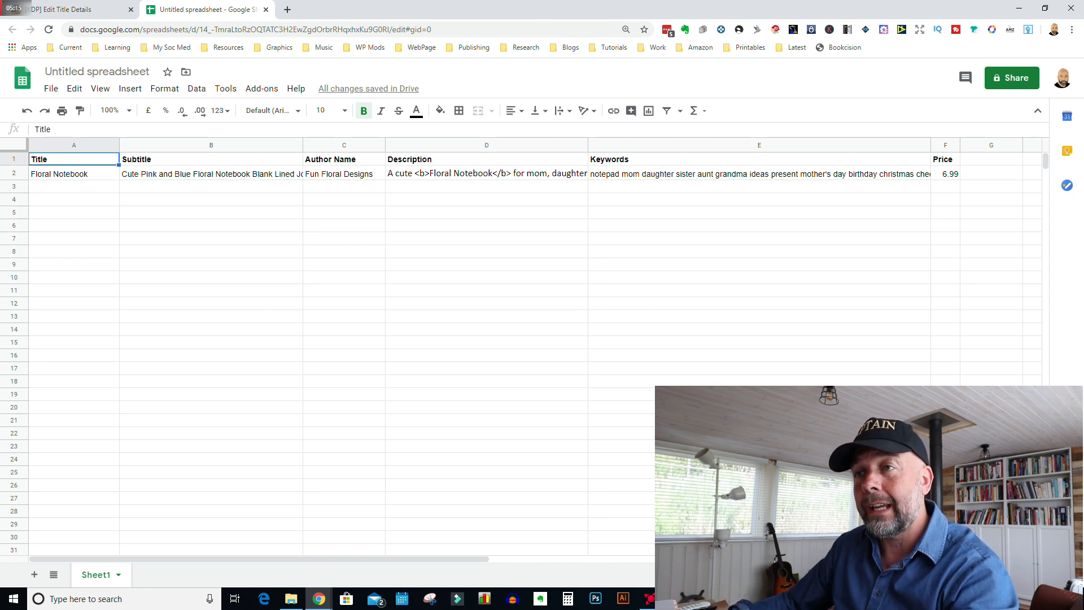
pyautogui.click(75, 174)
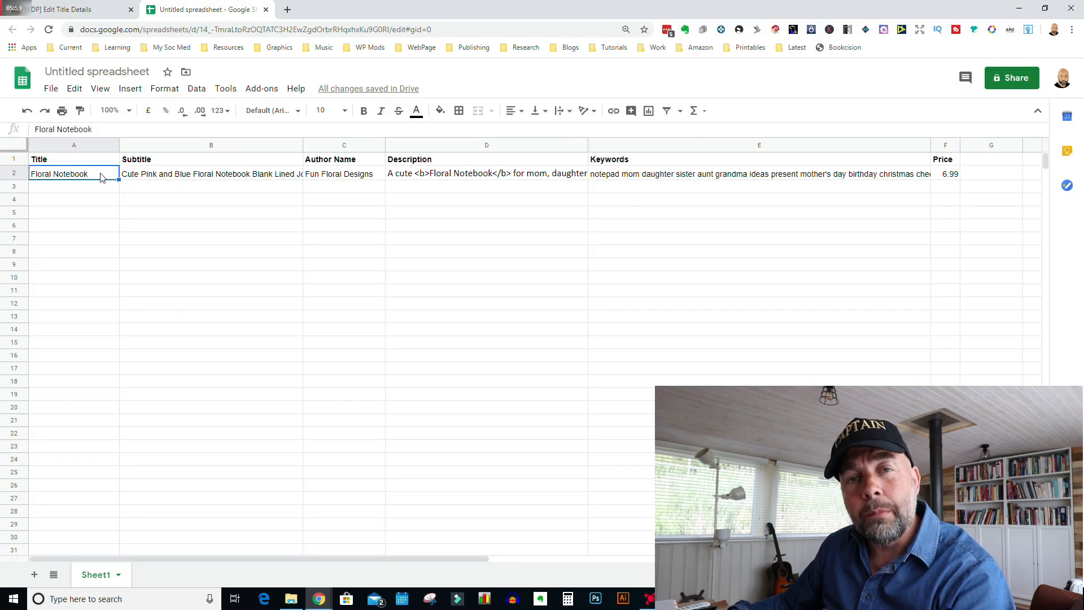
pyautogui.doubleClick(59, 174)
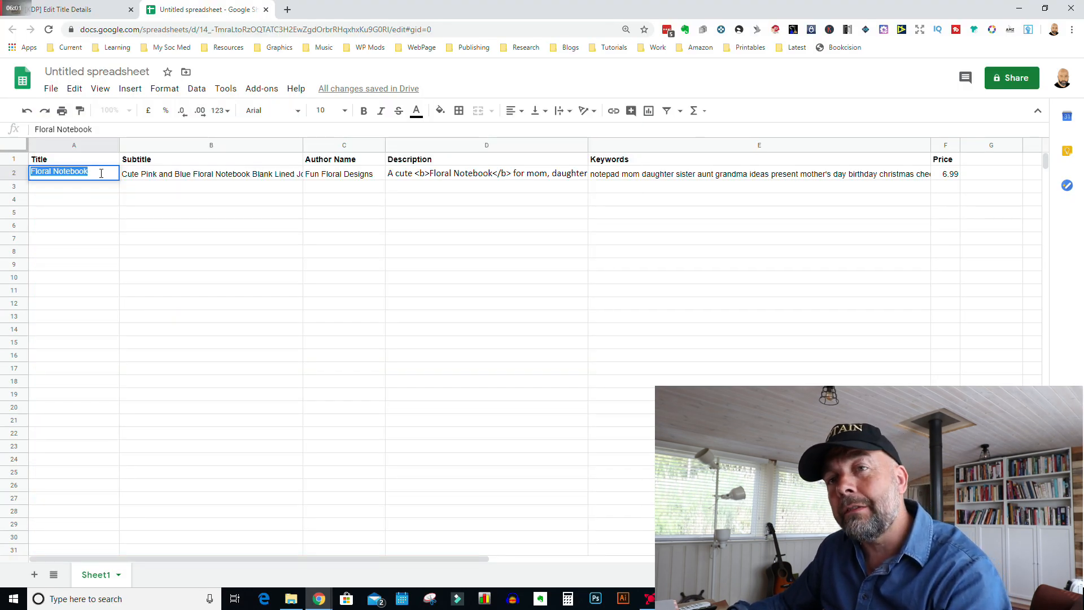
pyautogui.write('N')
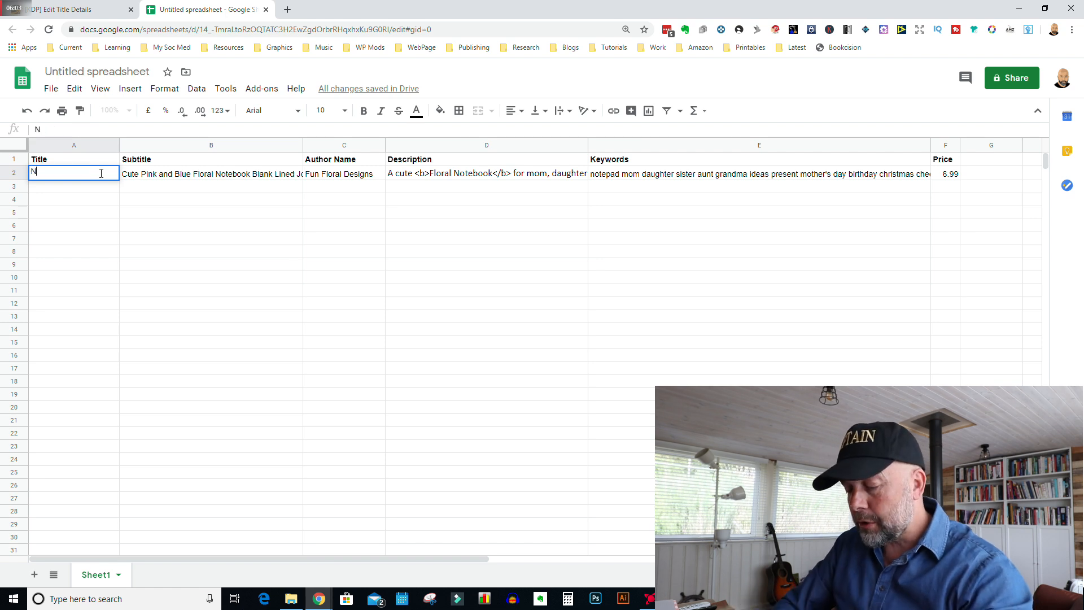
pyautogui.write('otebook')
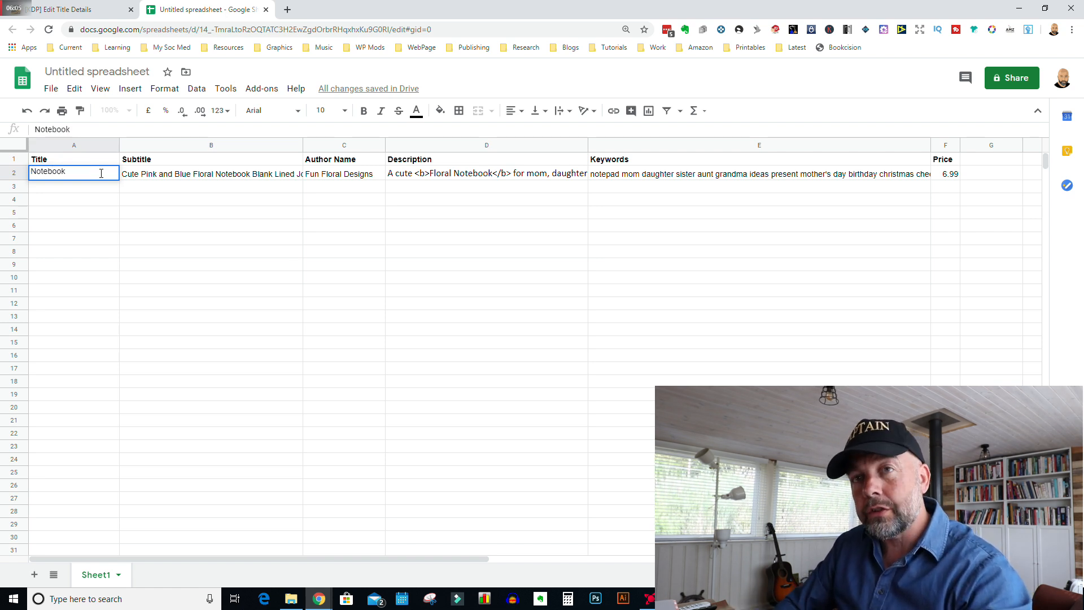
pyautogui.click(211, 174)
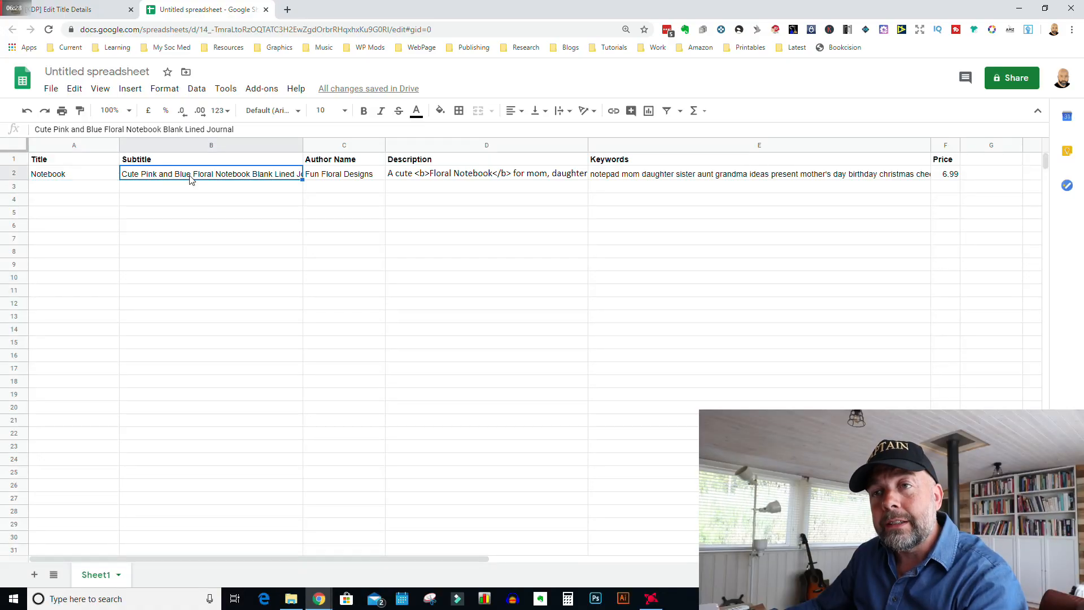
# Review the author Fun Floral Designs, description and title cells in the details row
pyautogui.click(343, 174)
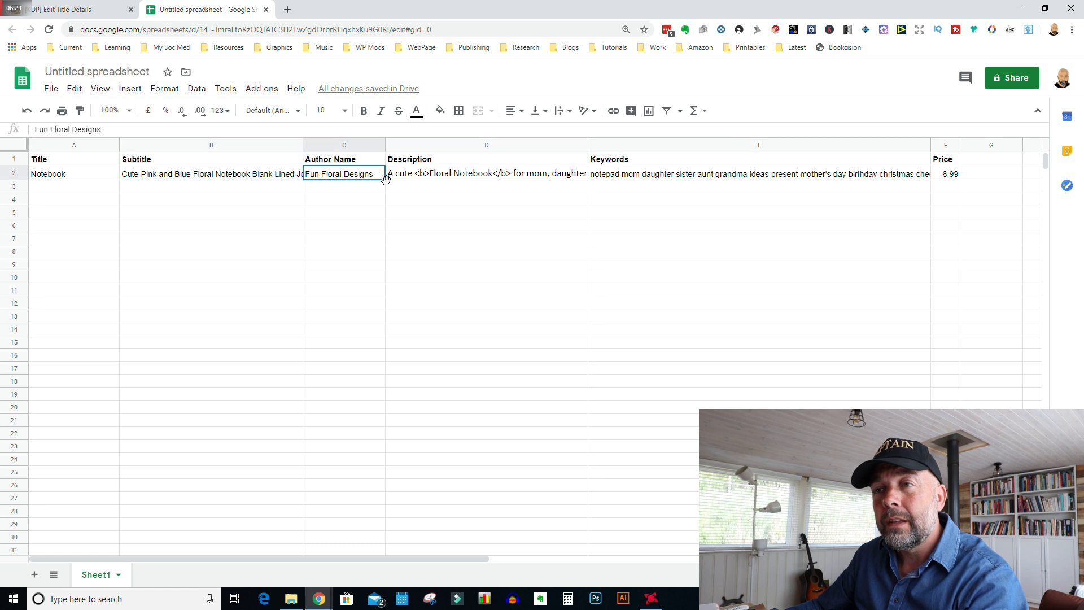
pyautogui.click(485, 174)
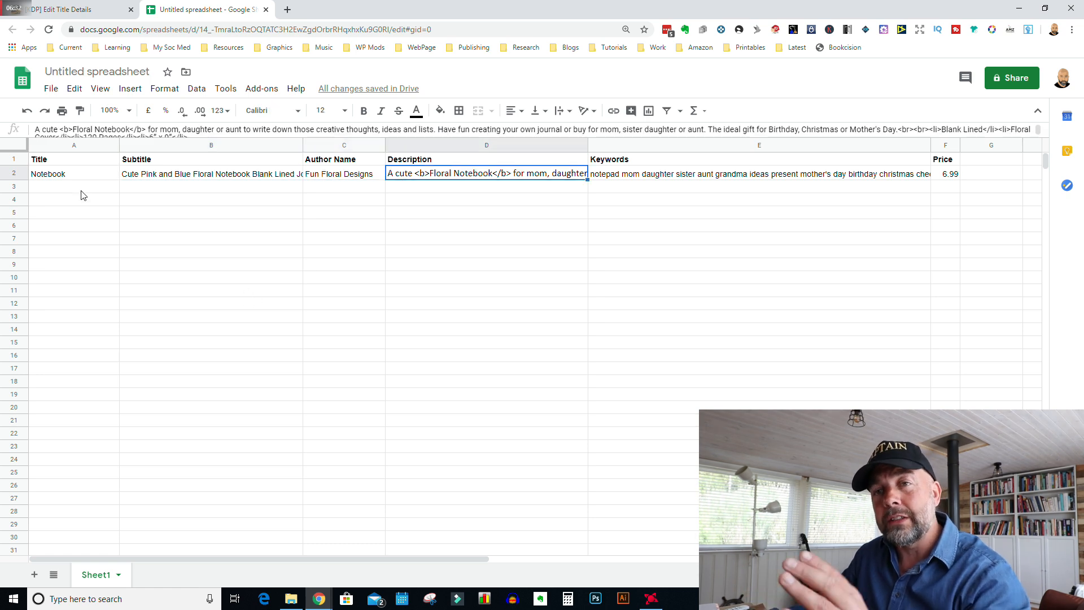
pyautogui.click(74, 174)
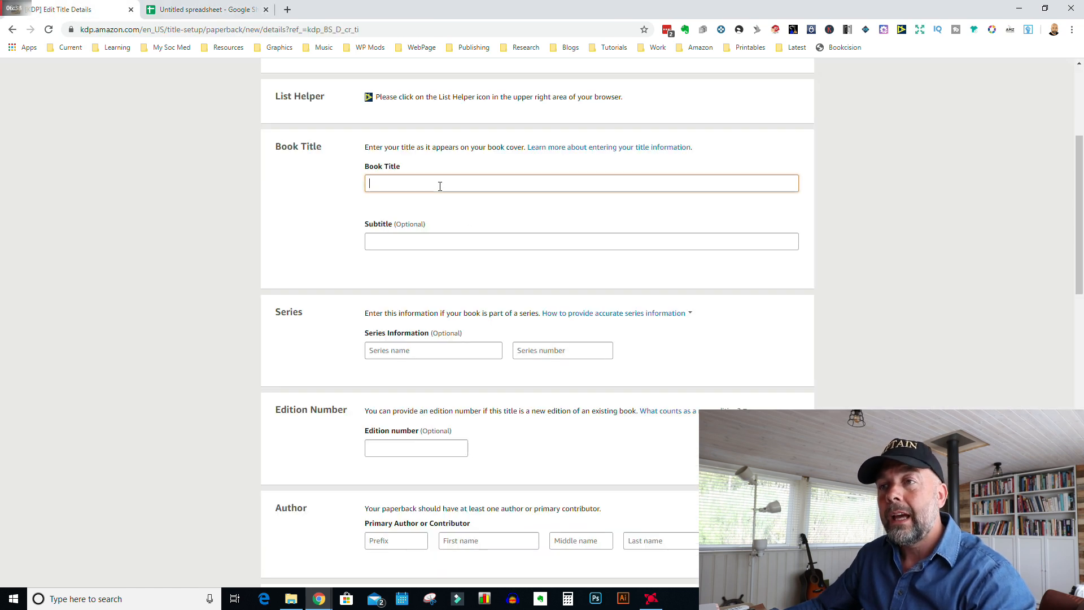
# Enter title 'Notebook' and subtitle 'Cute Pink and Blue Floral Notebook Blank Lined Journal'
pyautogui.write('Notebook')
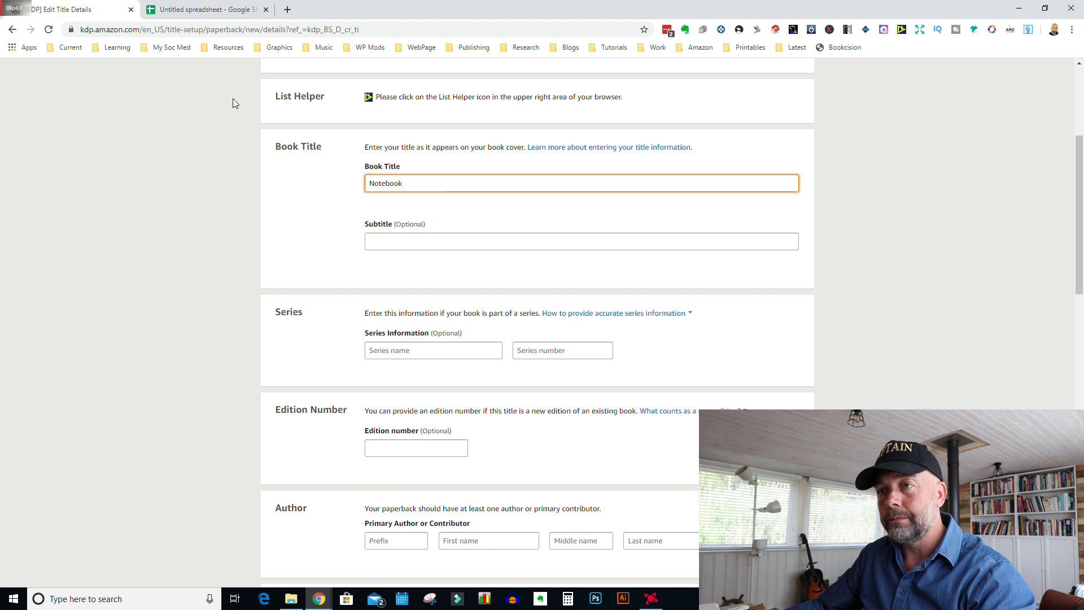
pyautogui.click(206, 9)
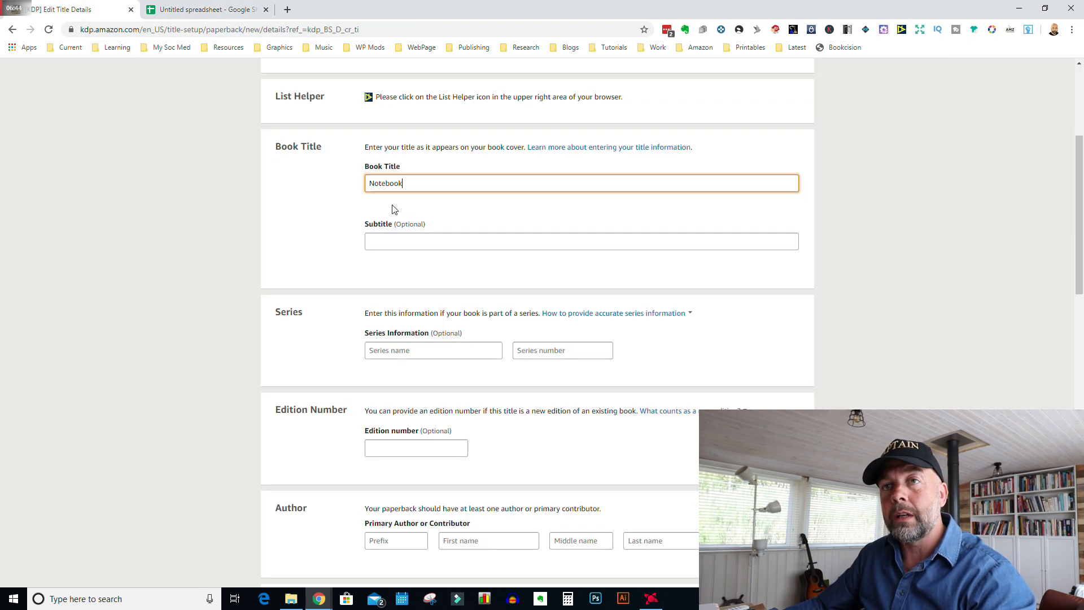
pyautogui.write('Cute Pink and Blue Floral Notebook Blank Lined Journal')
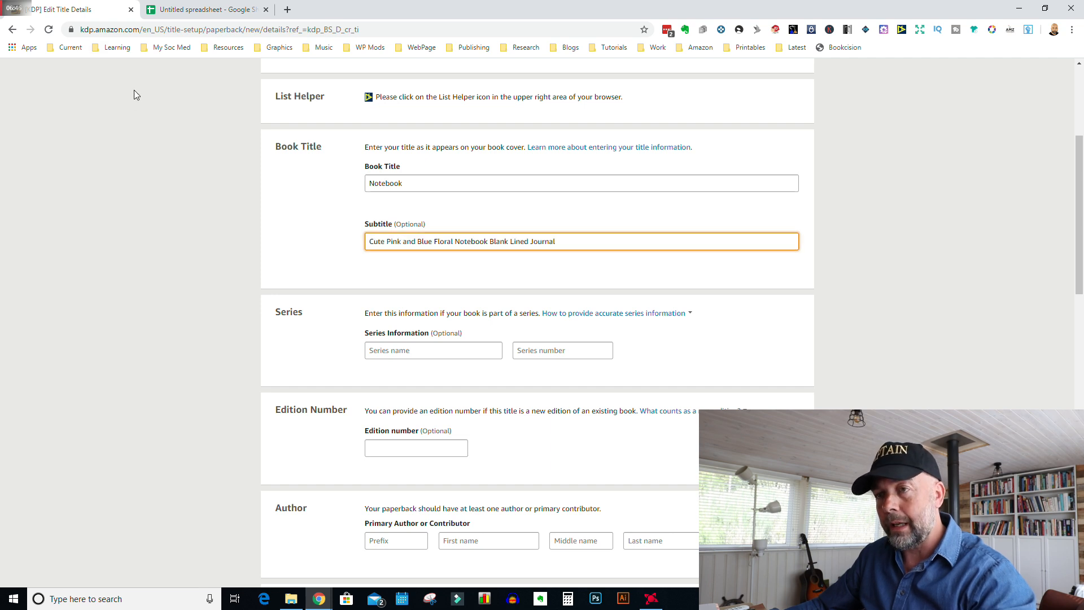
# Copy the author name Fun Floral Designs from the spreadsheet and return to the form
pyautogui.click(205, 9)
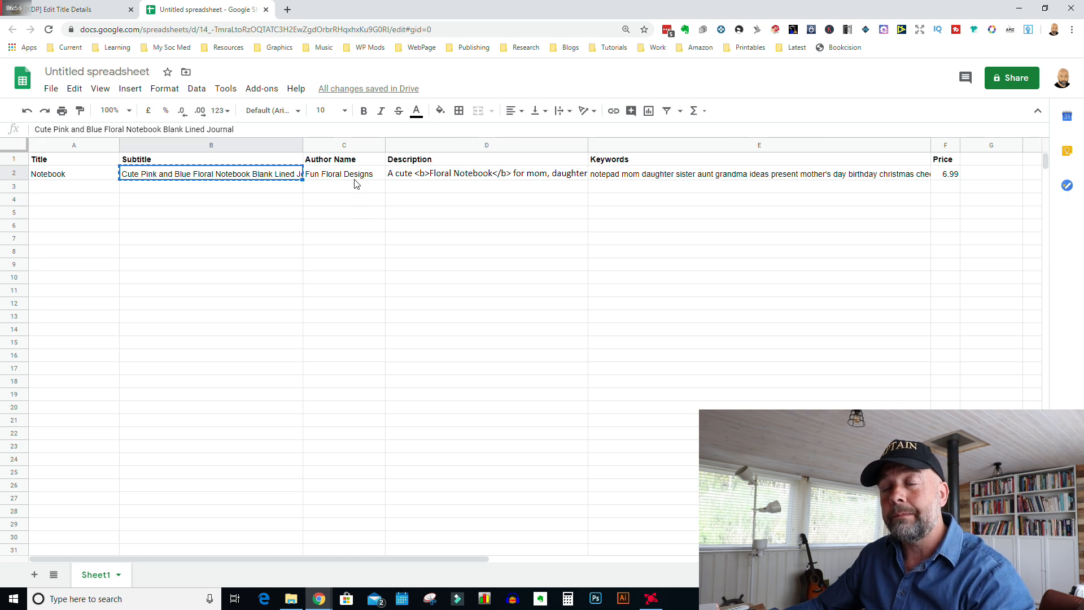
pyautogui.click(344, 174)
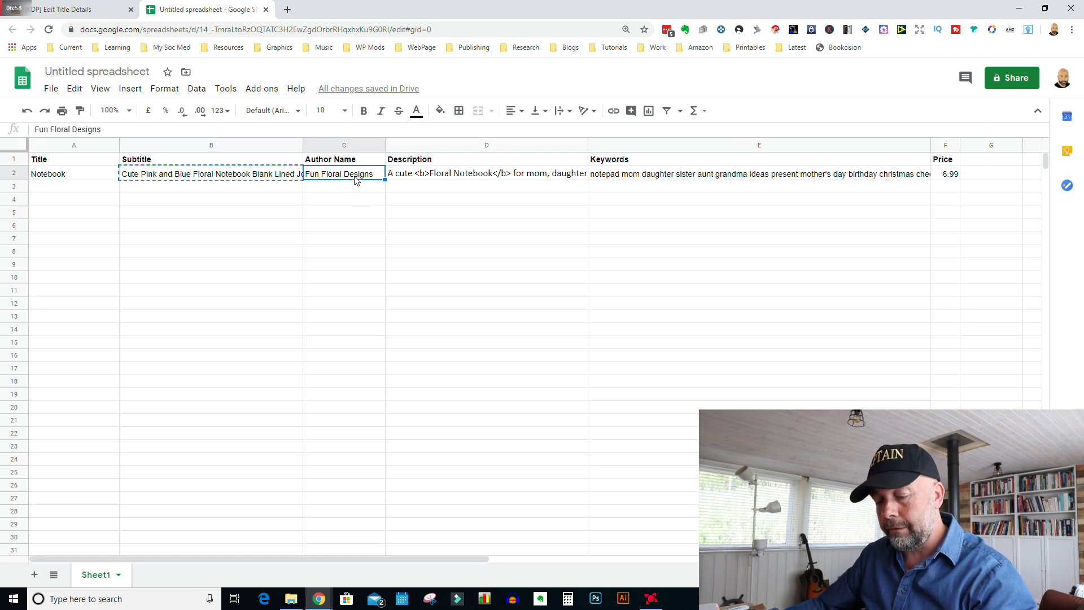
pyautogui.click(66, 9)
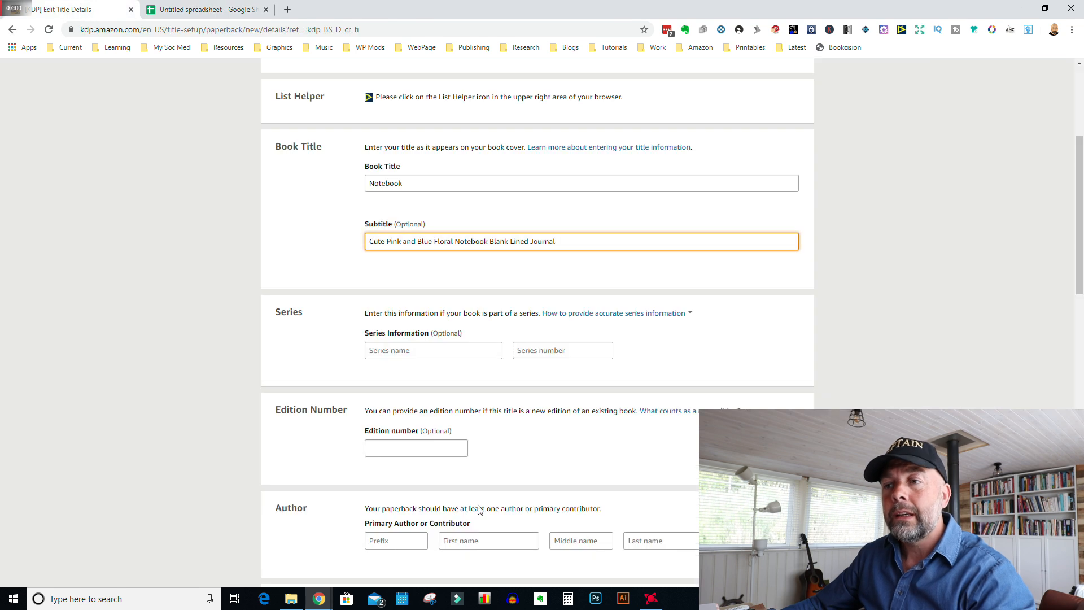
# Enter the primary author as first name Fun, middle name Floral, last name Designs
pyautogui.scroll(-3)
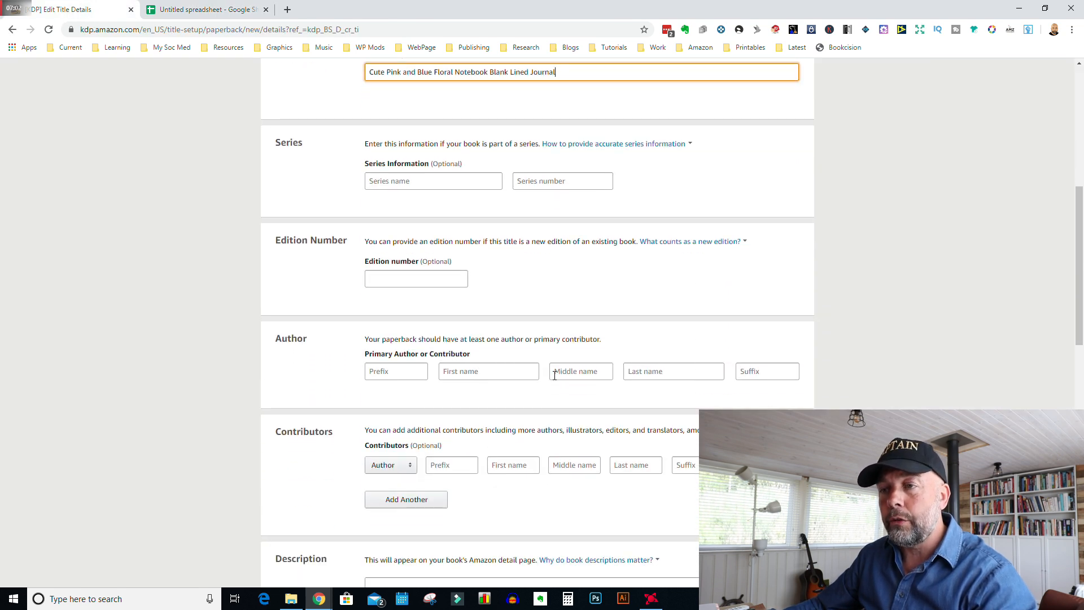
pyautogui.click(488, 372)
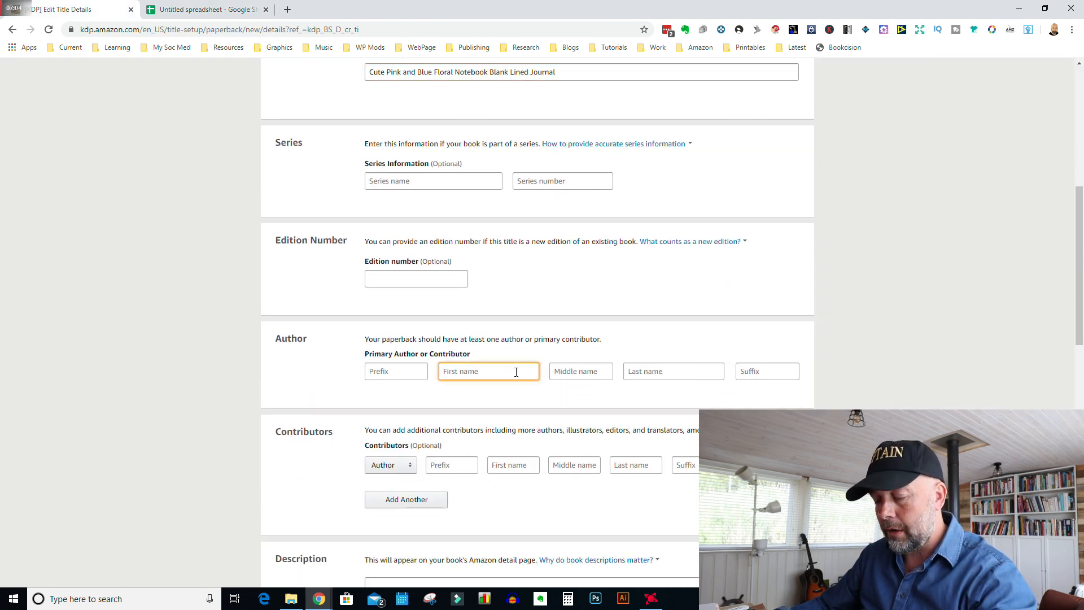
pyautogui.write('Fun')
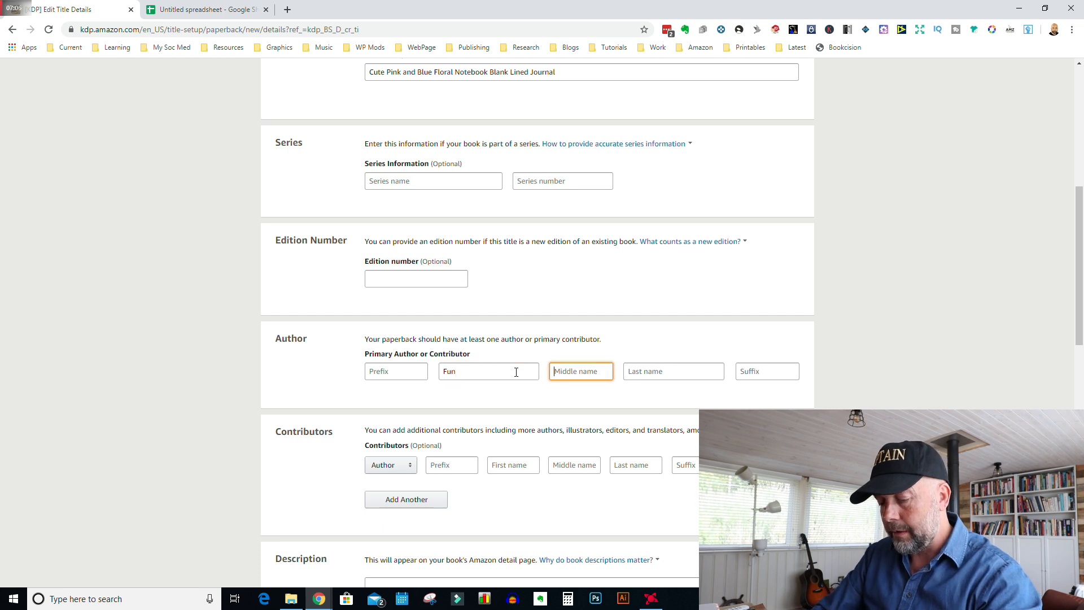
pyautogui.write('Florwql')
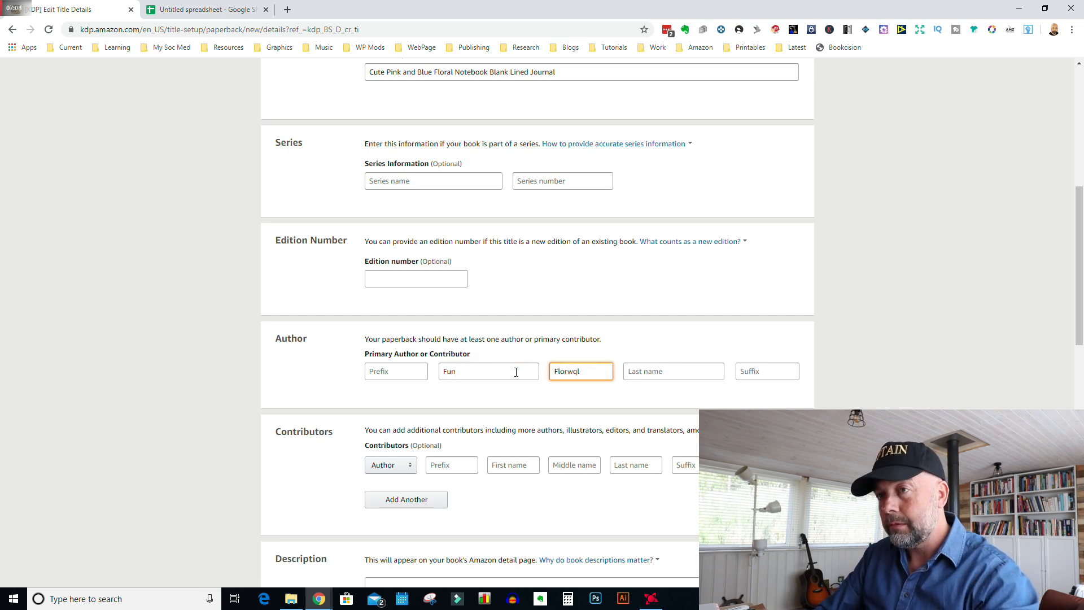
pyautogui.write('Floral')
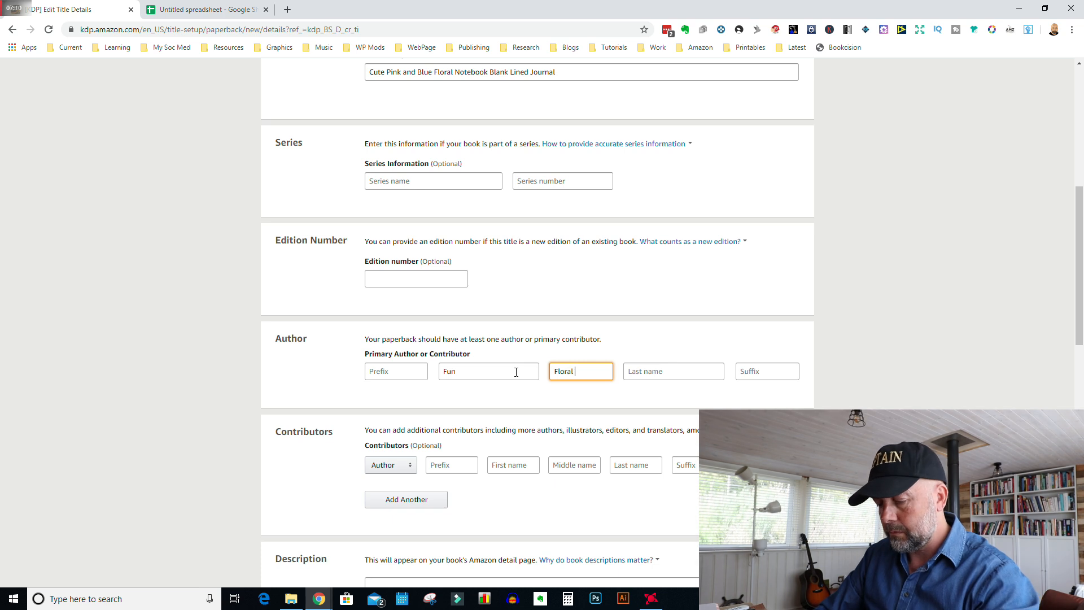
pyautogui.write('Designs')
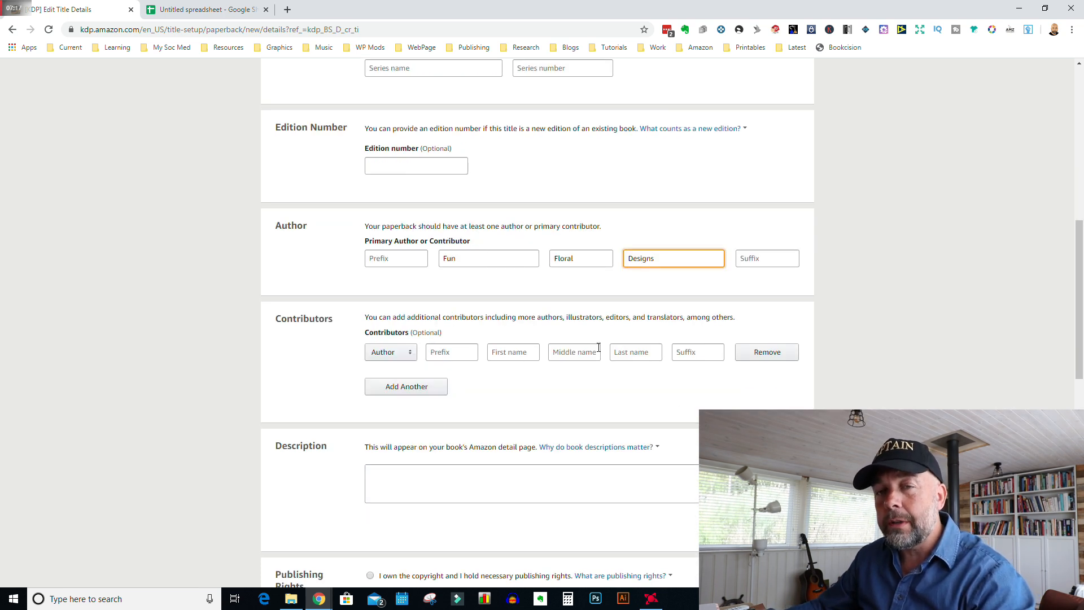
pyautogui.scroll(-3)
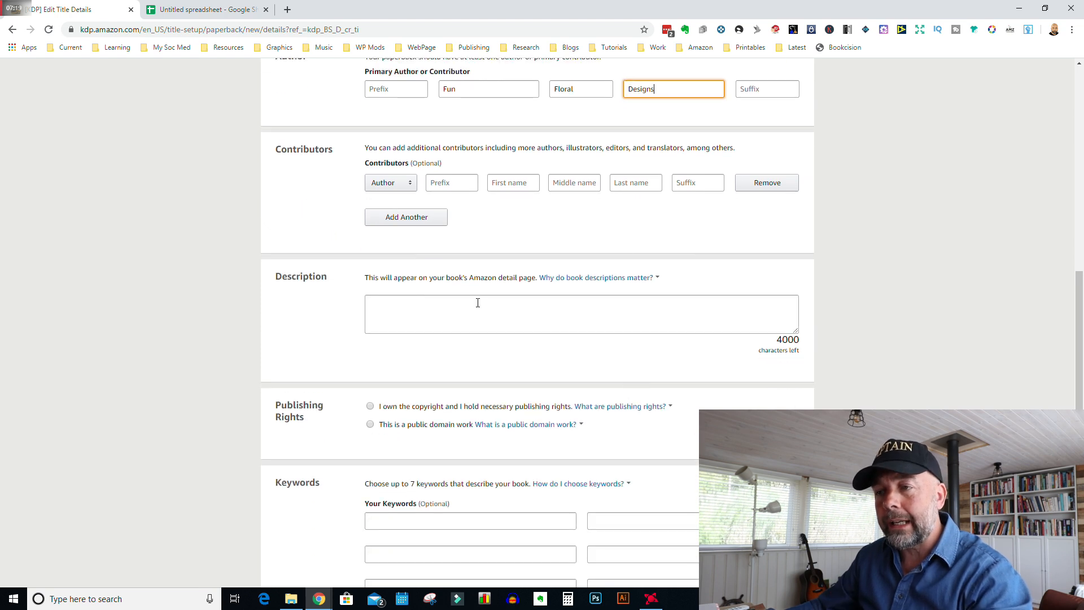
# Copy the HTML-formatted description from cell D2 into the KDP Description box
pyautogui.click(204, 9)
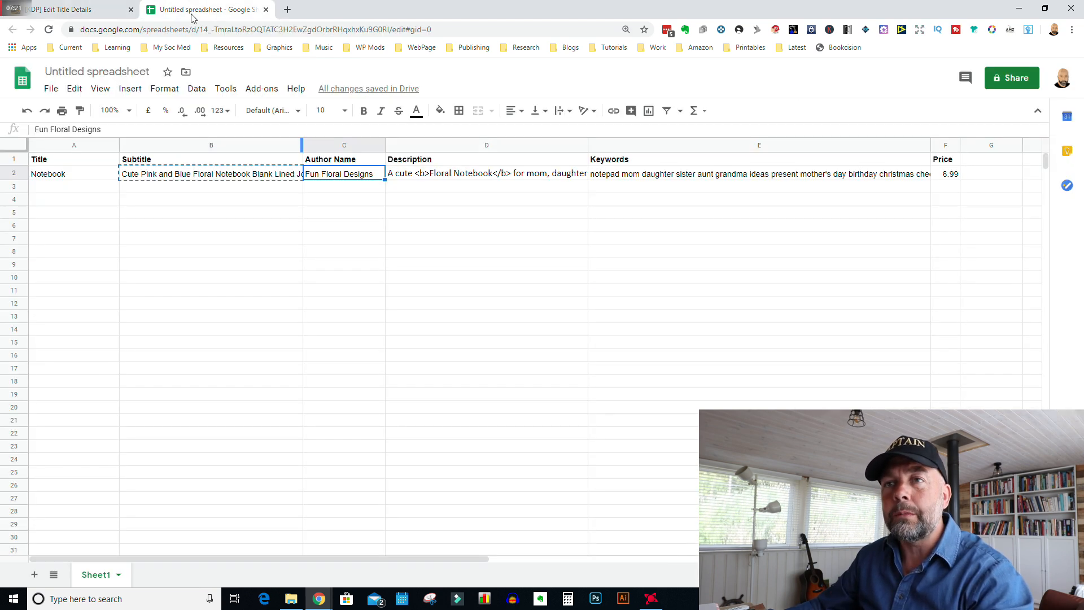
pyautogui.click(486, 174)
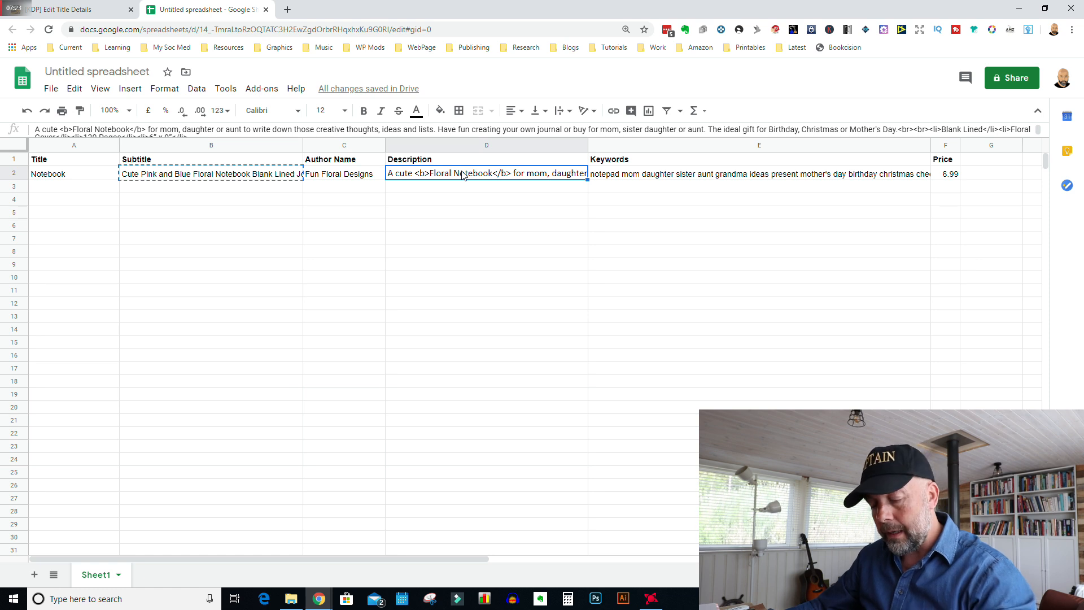
pyautogui.click(61, 9)
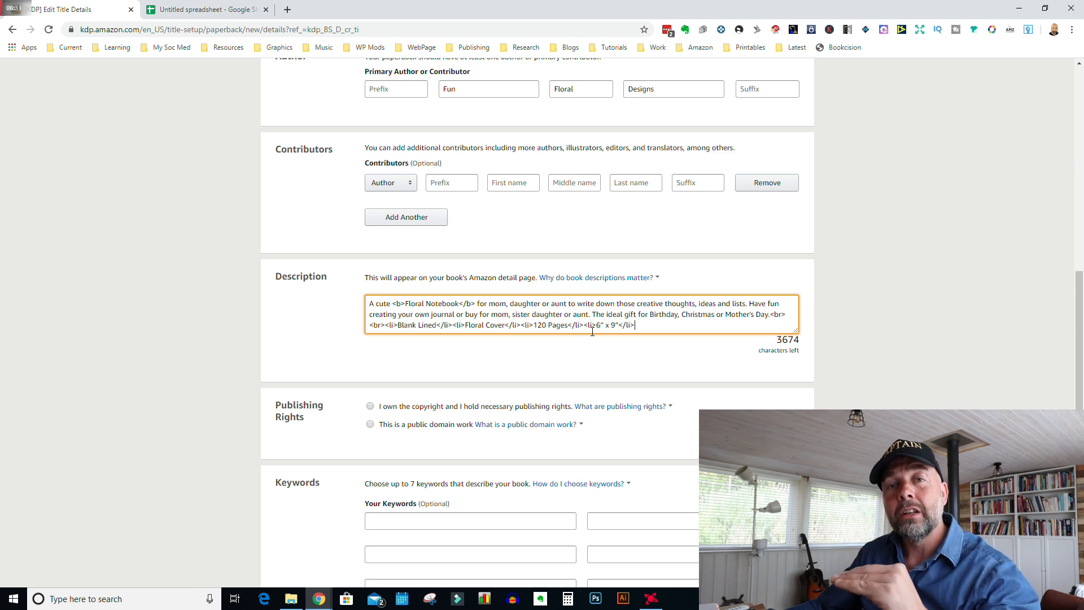
# Select 'I own the copyright' under Publishing Rights, then return to the spreadsheet
pyautogui.scroll(-3)
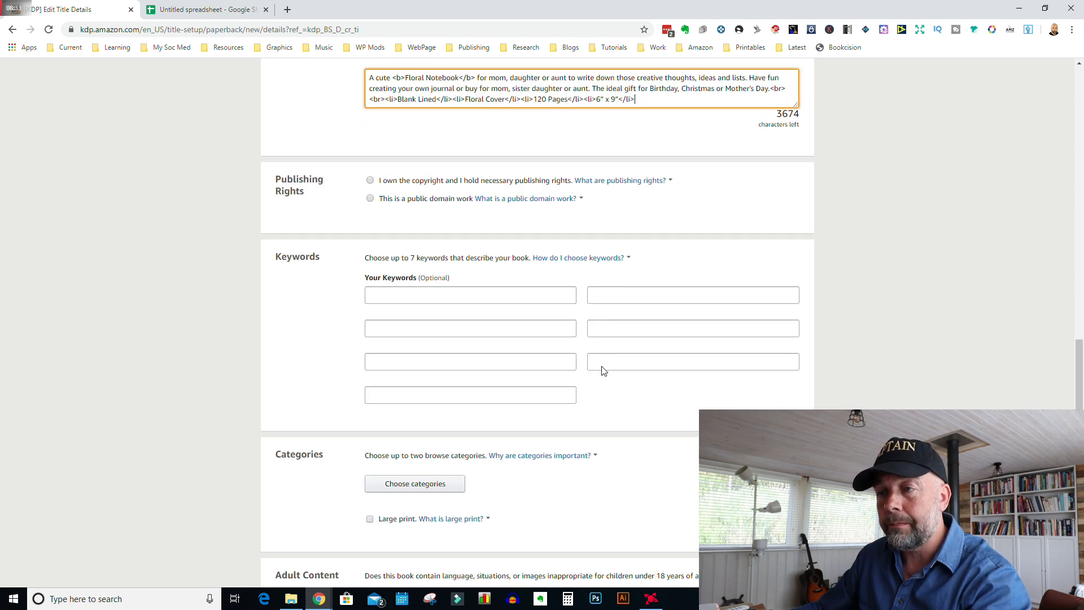
pyautogui.moveTo(384, 175)
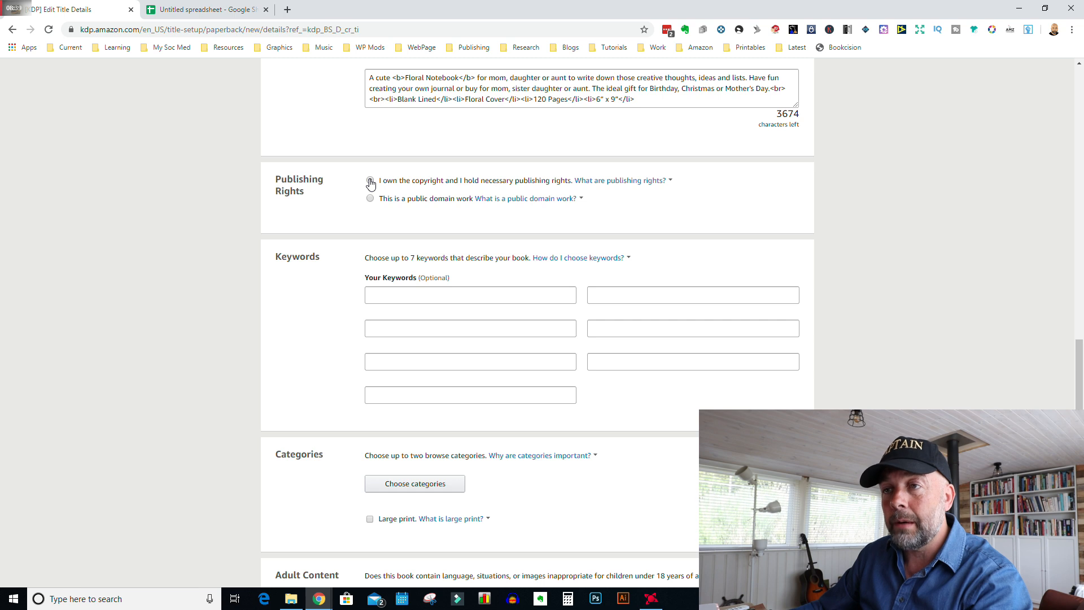
pyautogui.click(371, 181)
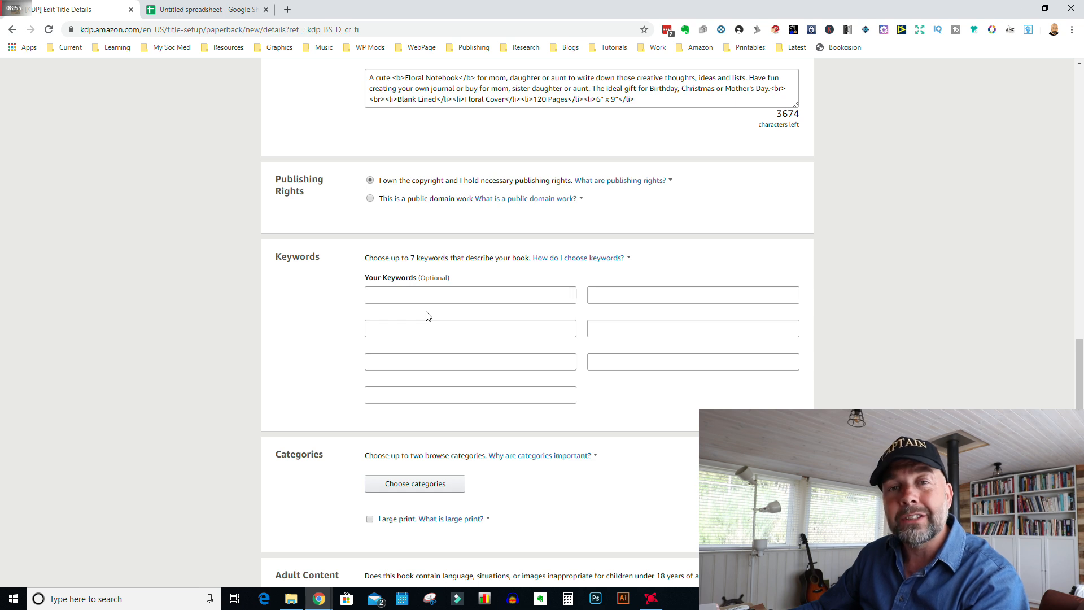
pyautogui.click(205, 9)
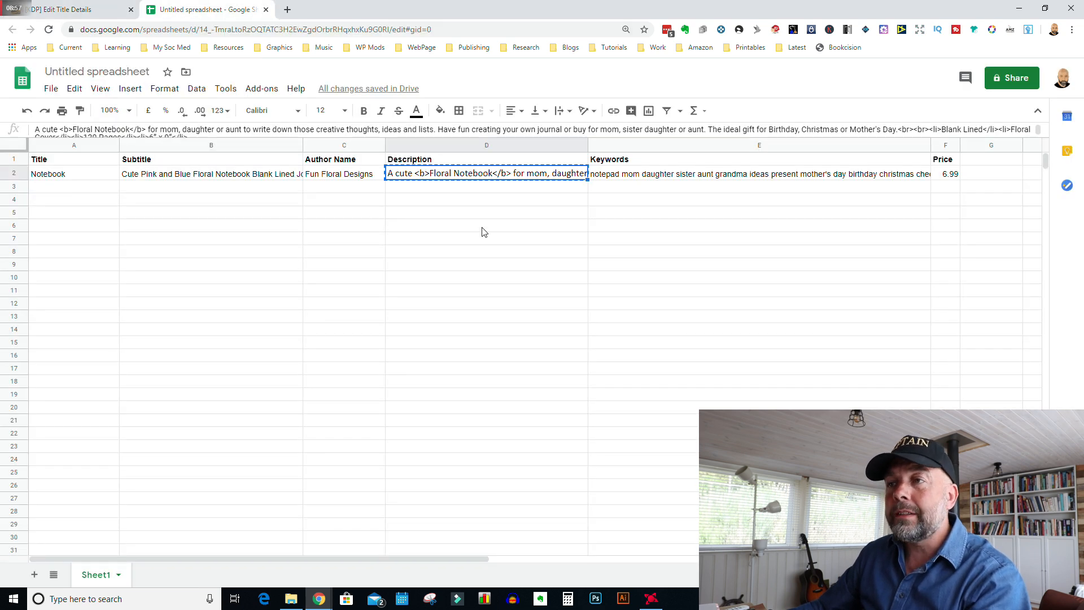
# Copy keywords from cell E2 into the KDP keyword boxes, starting with 'notepad mom'
pyautogui.click(759, 174)
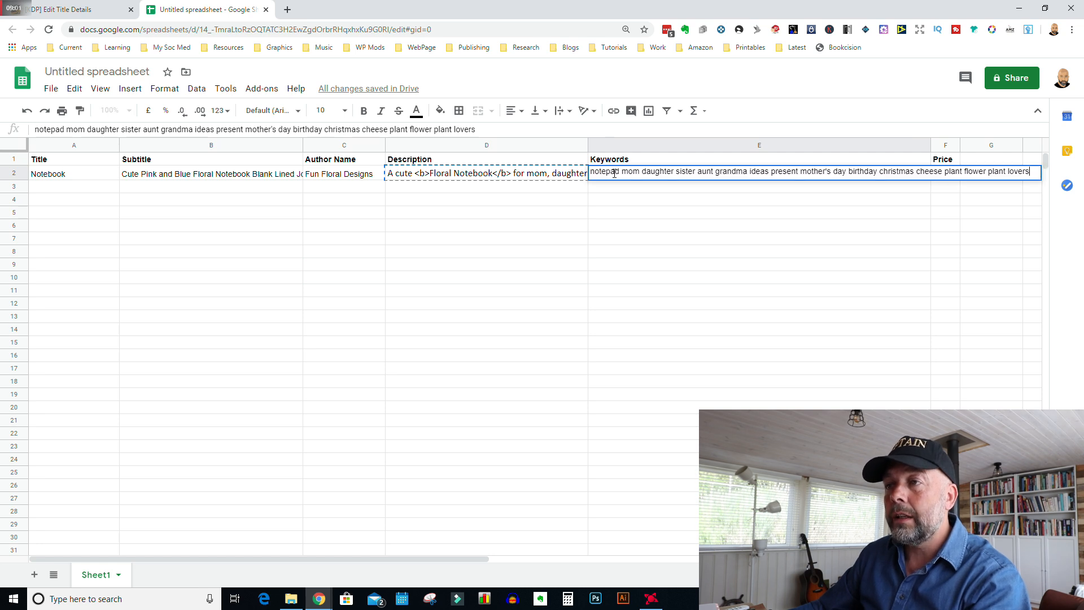
pyautogui.doubleClick(603, 171)
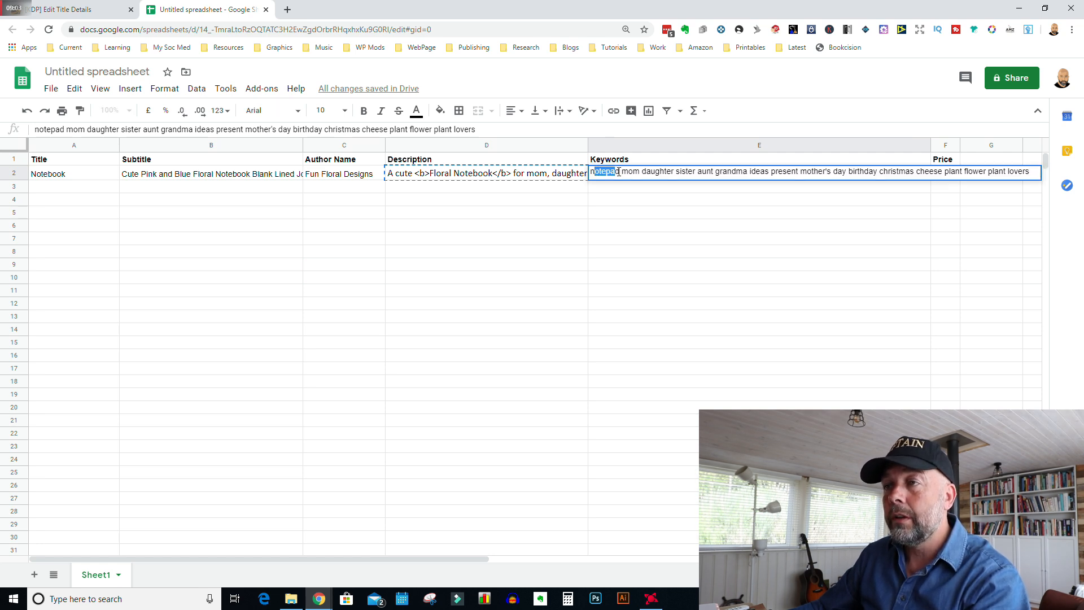
pyautogui.click(68, 9)
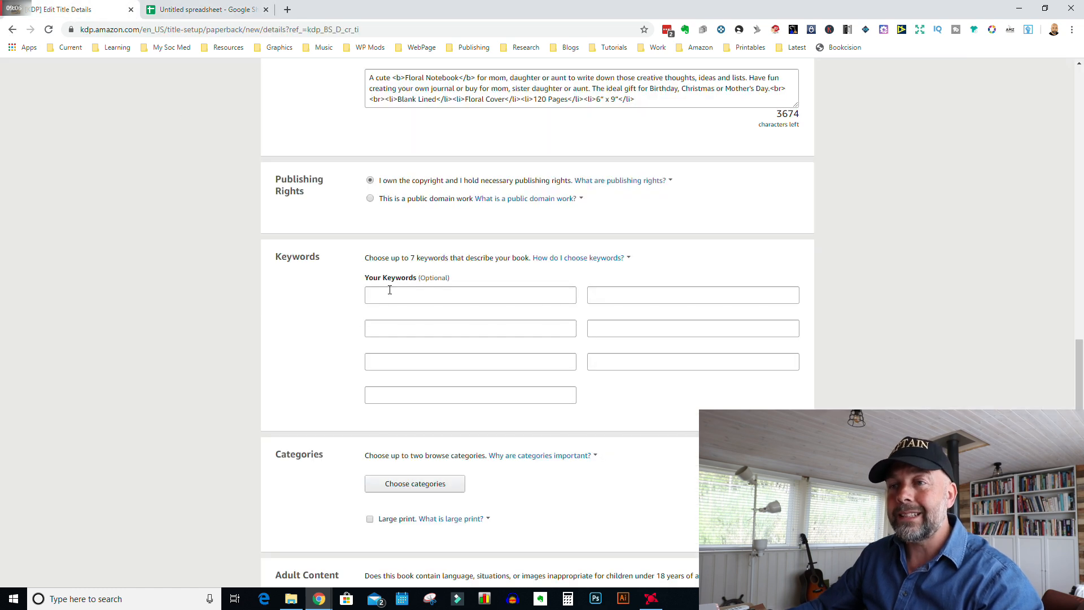
pyautogui.write('notepad')
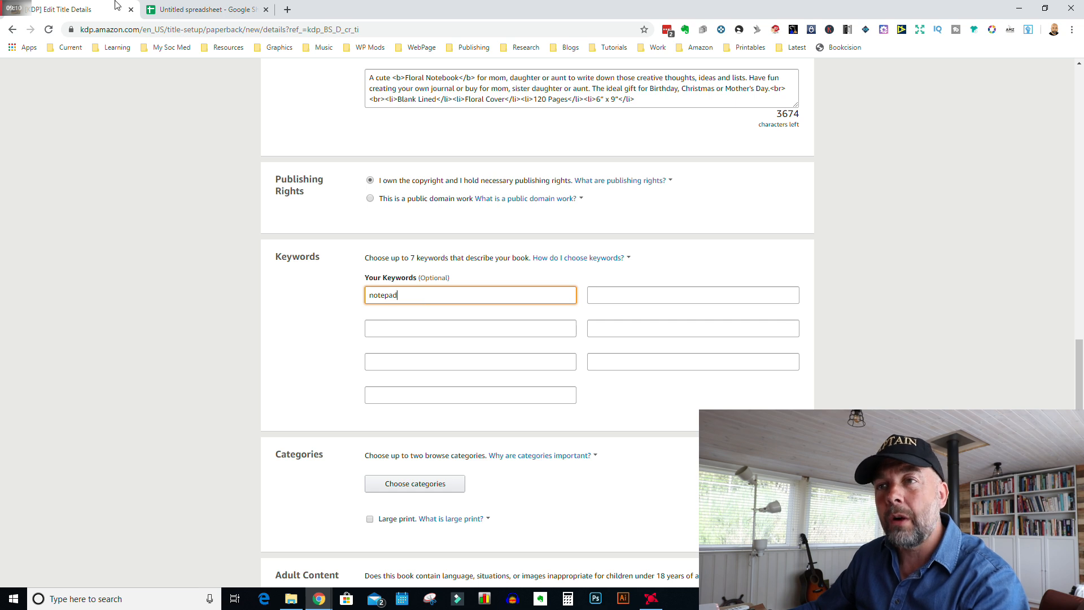
pyautogui.click(205, 9)
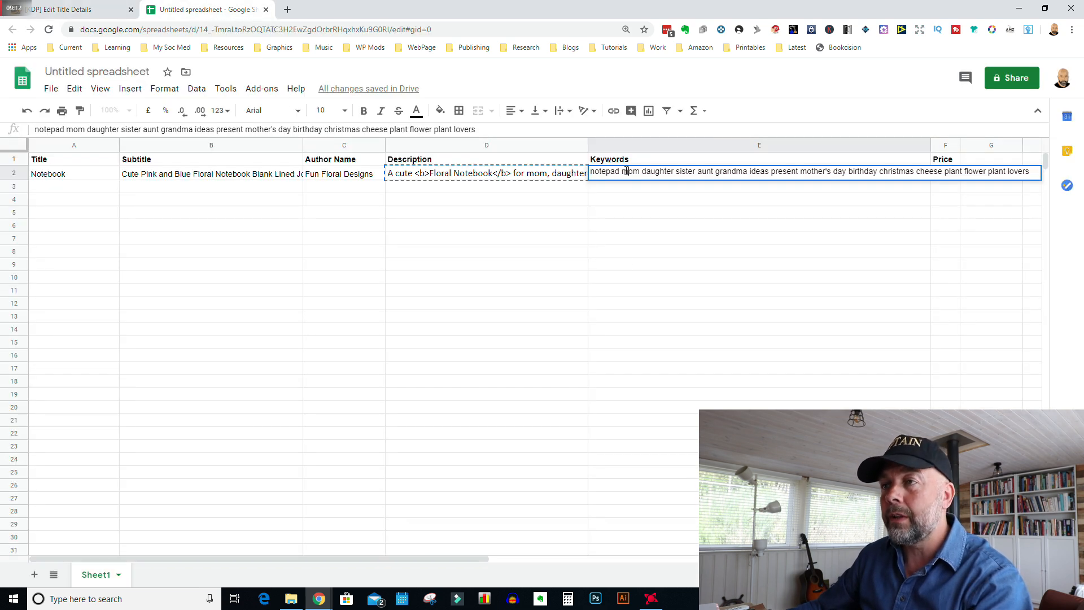
pyautogui.click(62, 10)
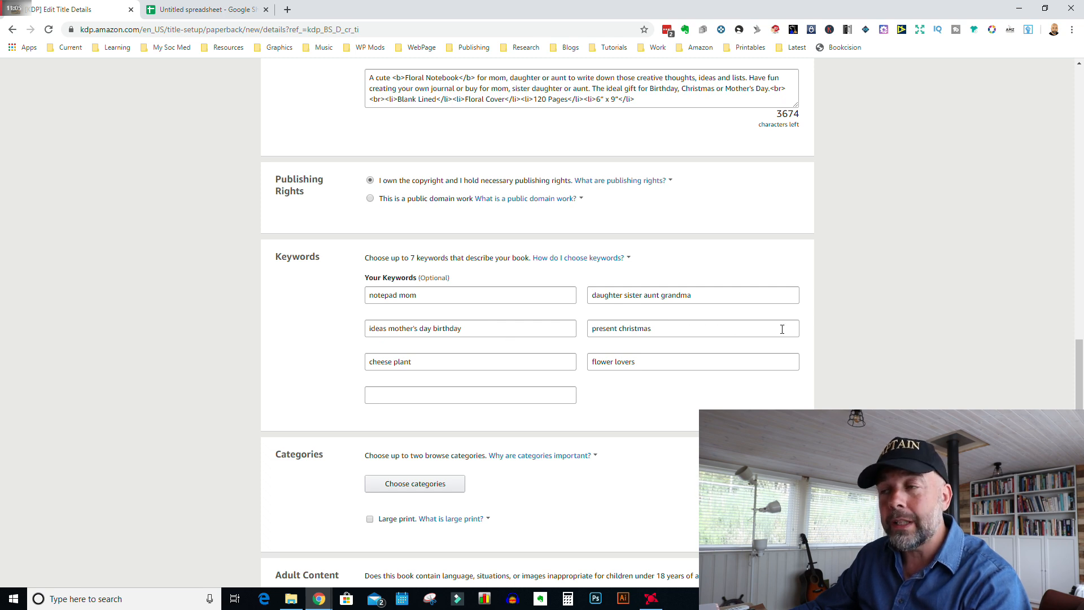
# Bring up the Choose categories picker under Categories
pyautogui.scroll(-3)
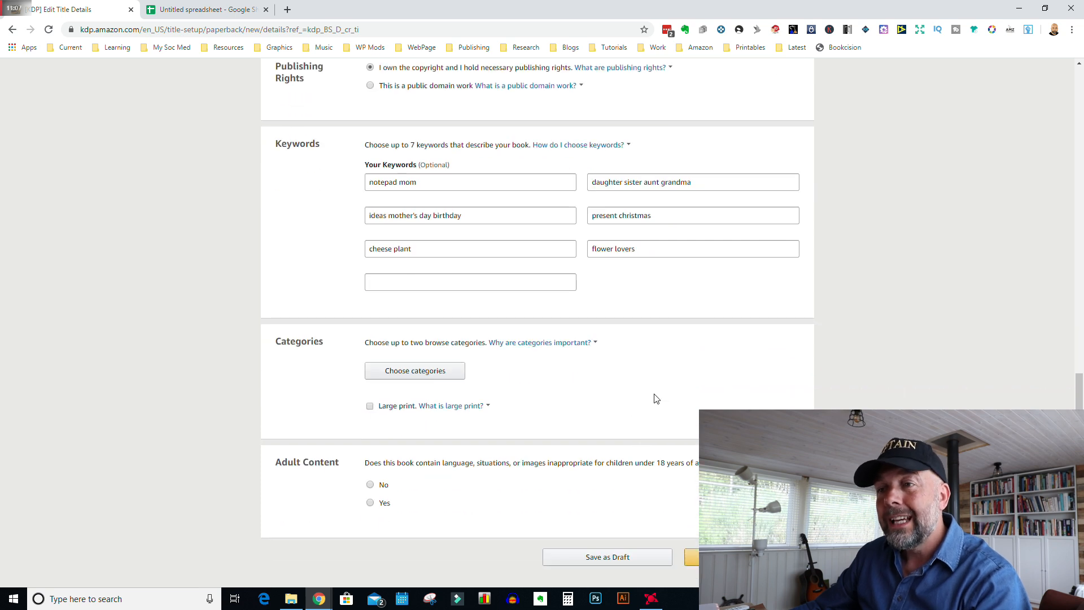
pyautogui.moveTo(460, 424)
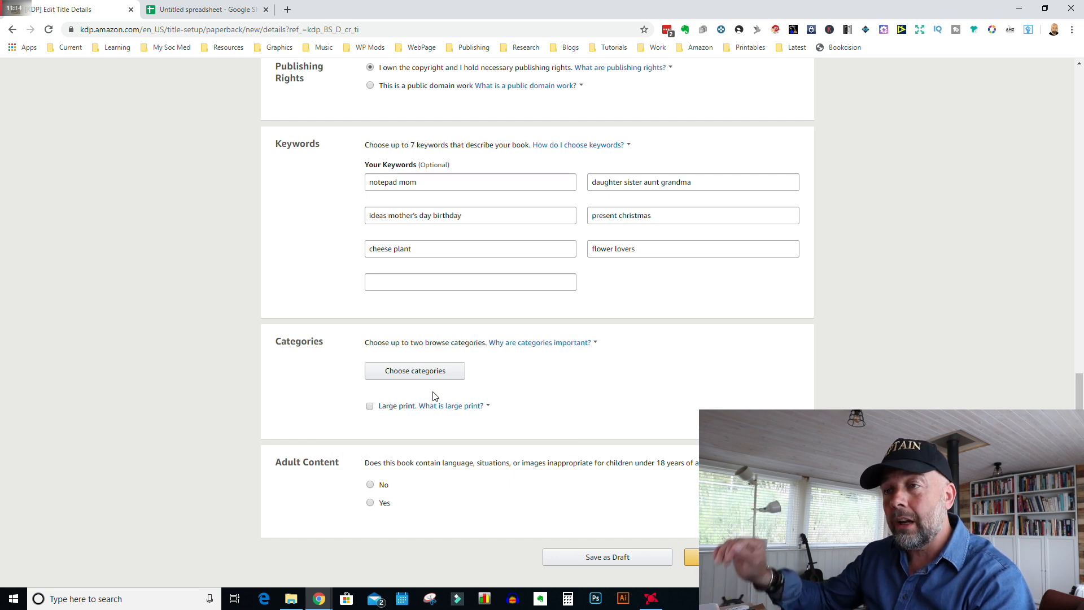
pyautogui.click(414, 371)
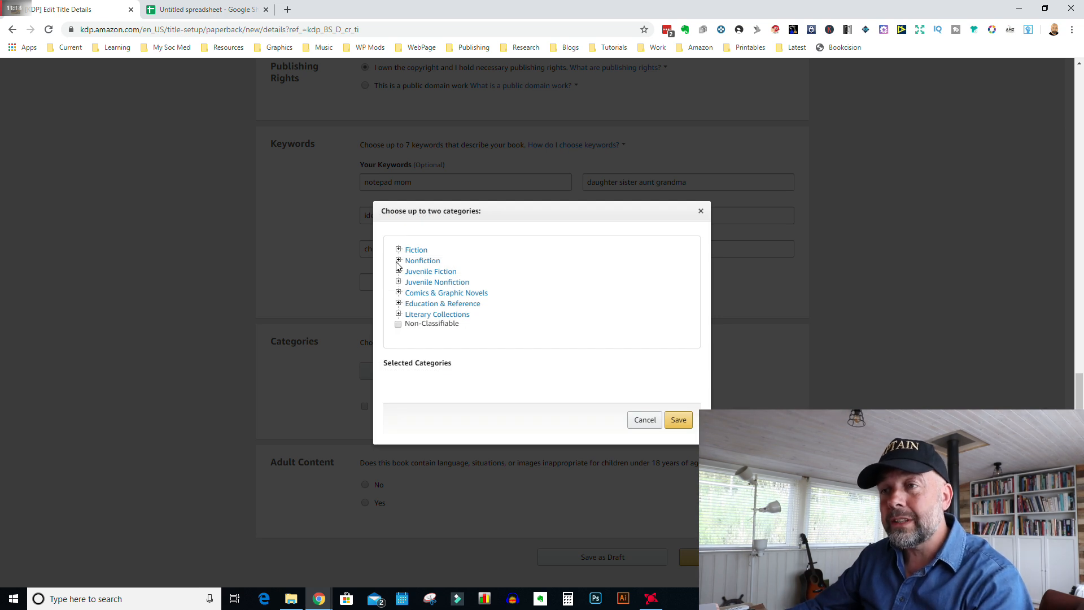
# Under Nonfiction > Gardening, tick House Plants & Indoor as the first category
pyautogui.scroll(-3)
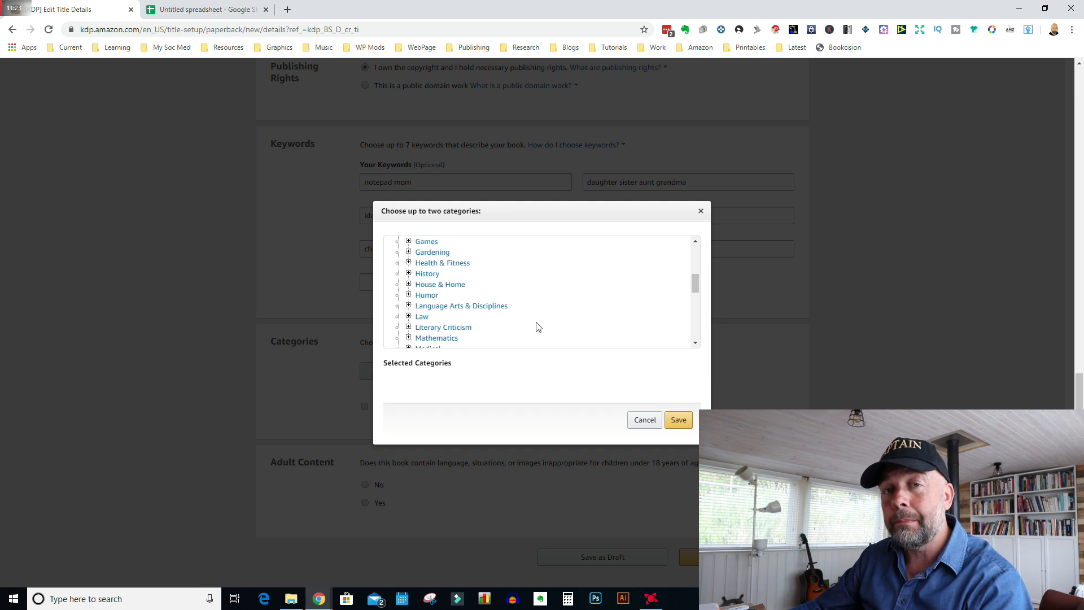
pyautogui.scroll(-3)
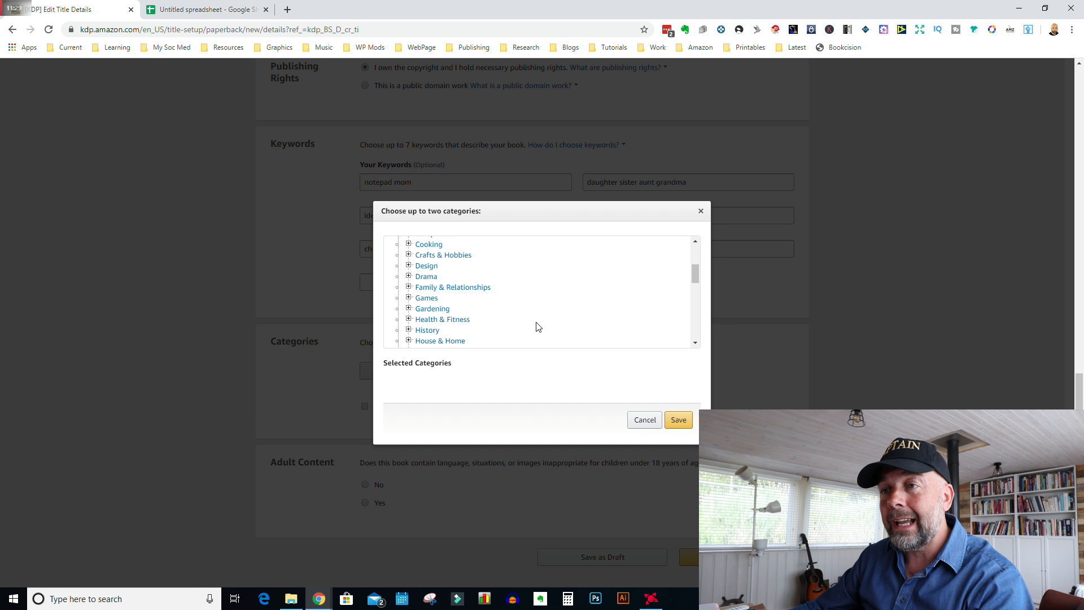
pyautogui.click(409, 308)
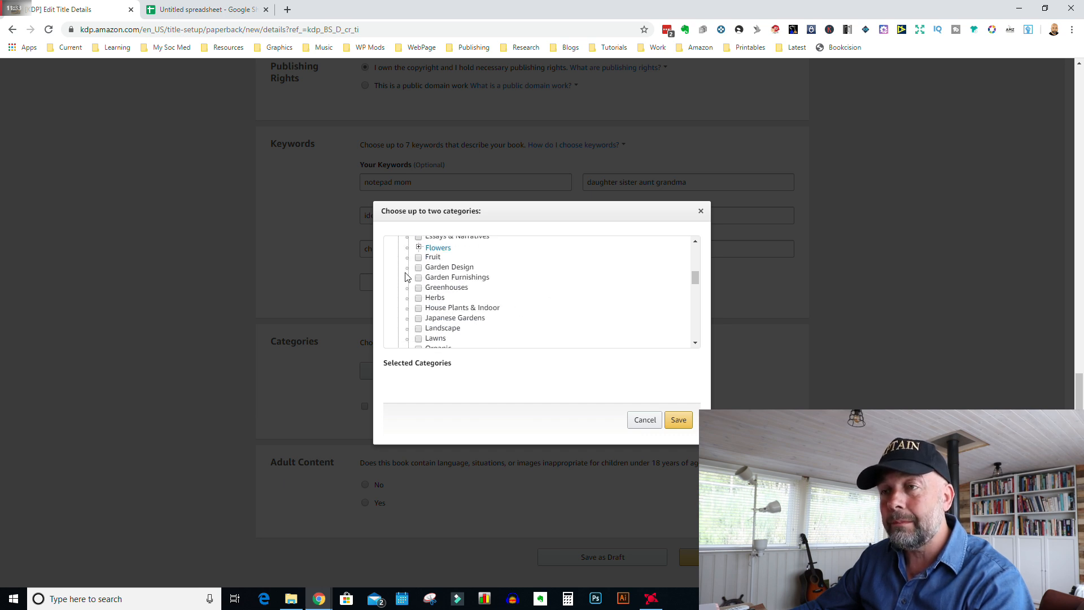
pyautogui.click(418, 307)
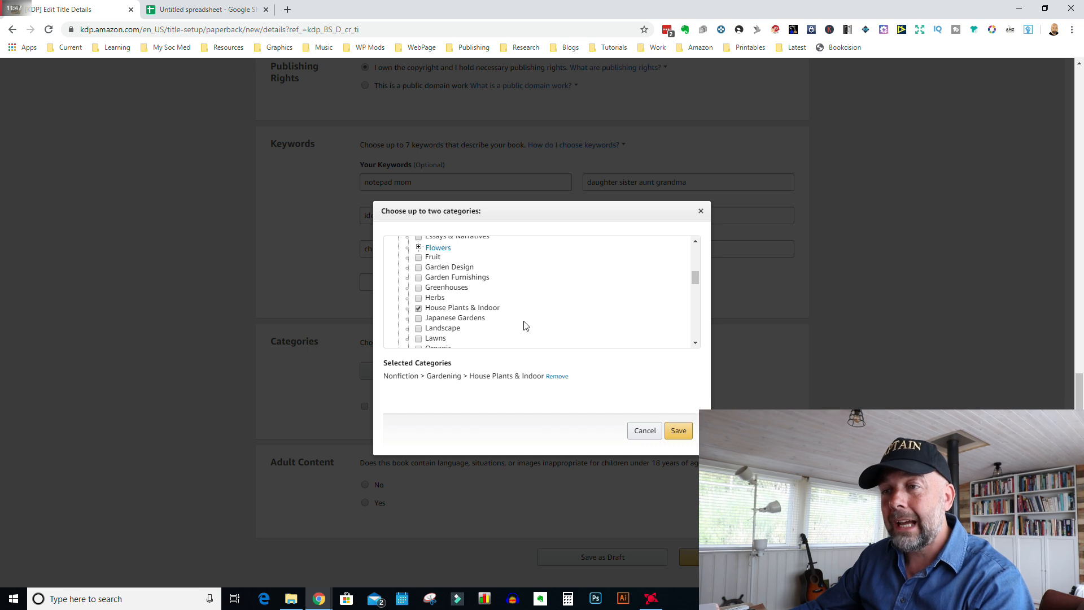
# Tick Ornamental Plants as the second category and save both
pyautogui.scroll(-3)
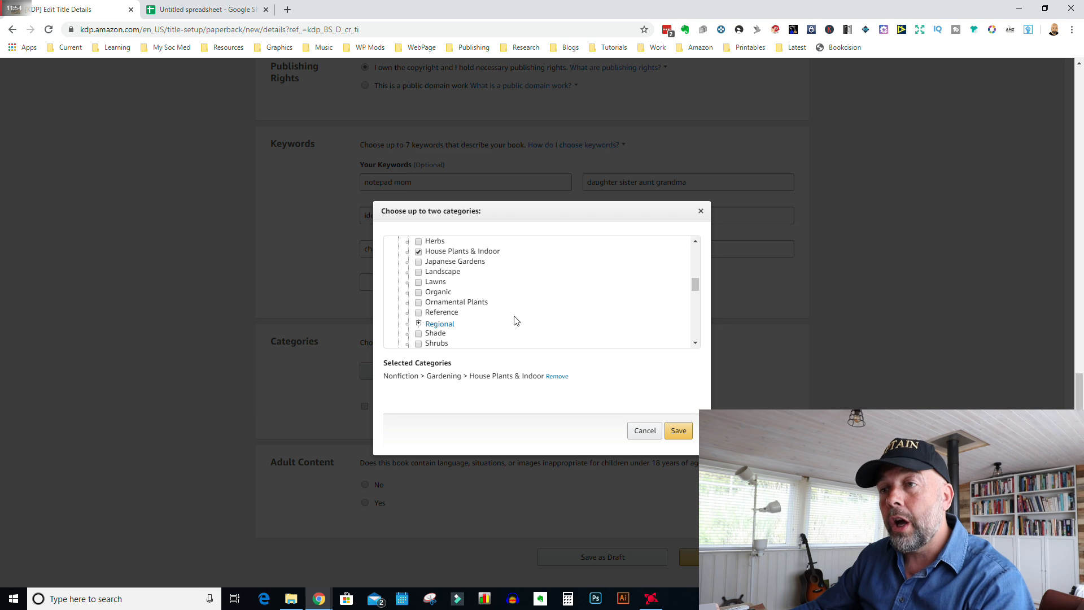
pyautogui.moveTo(501, 316)
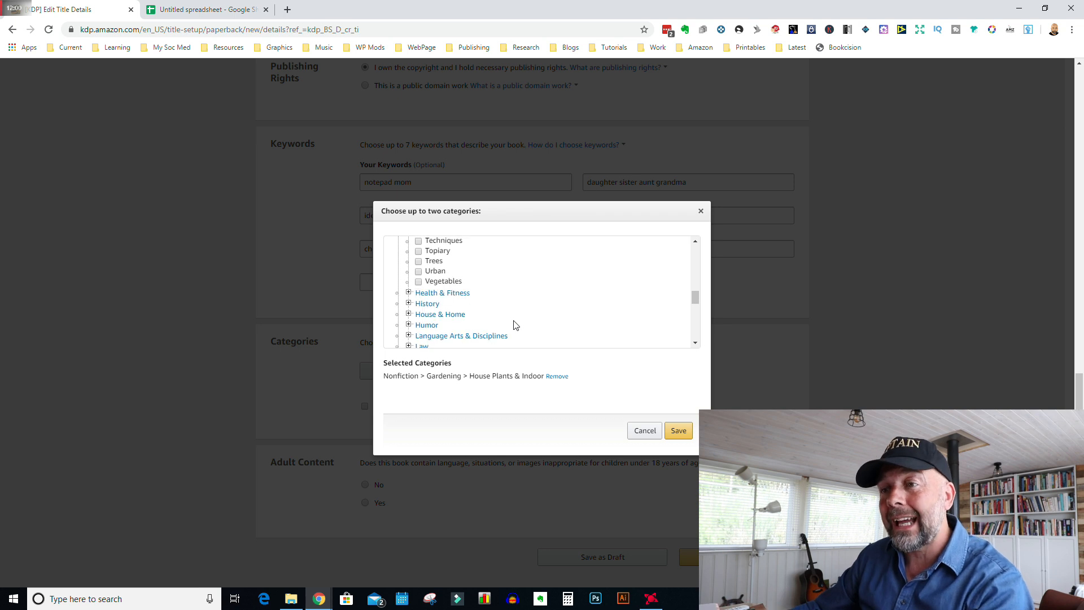
pyautogui.scroll(-3)
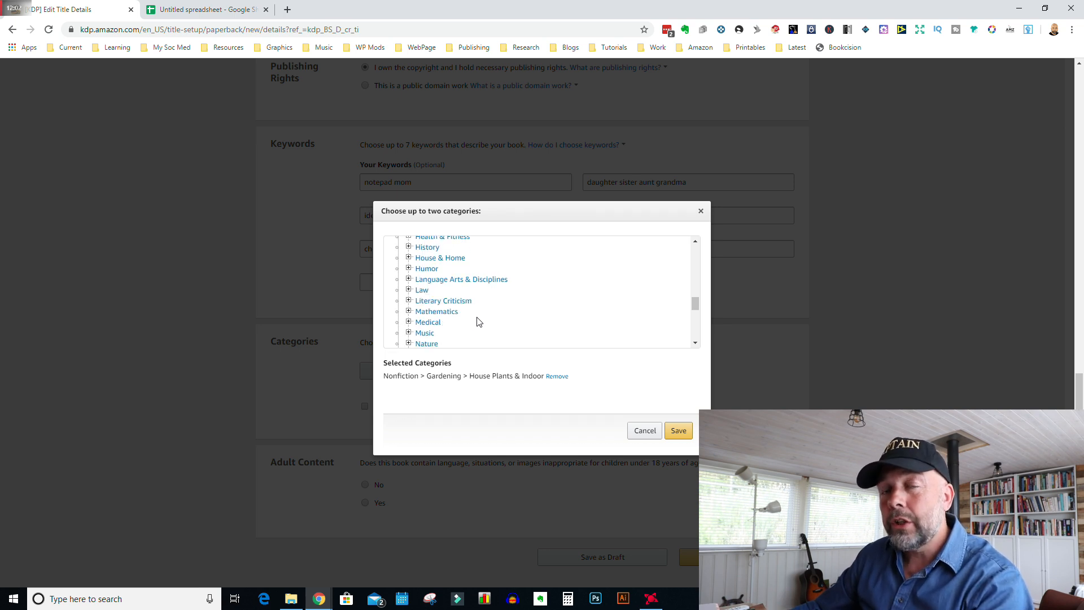
pyautogui.moveTo(489, 322)
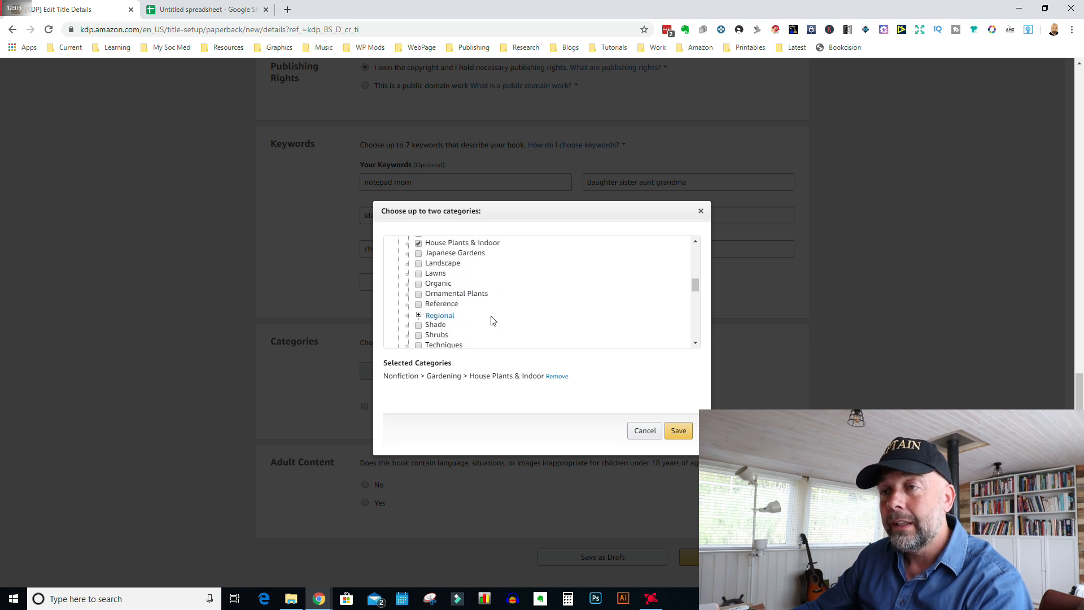
pyautogui.scroll(-3)
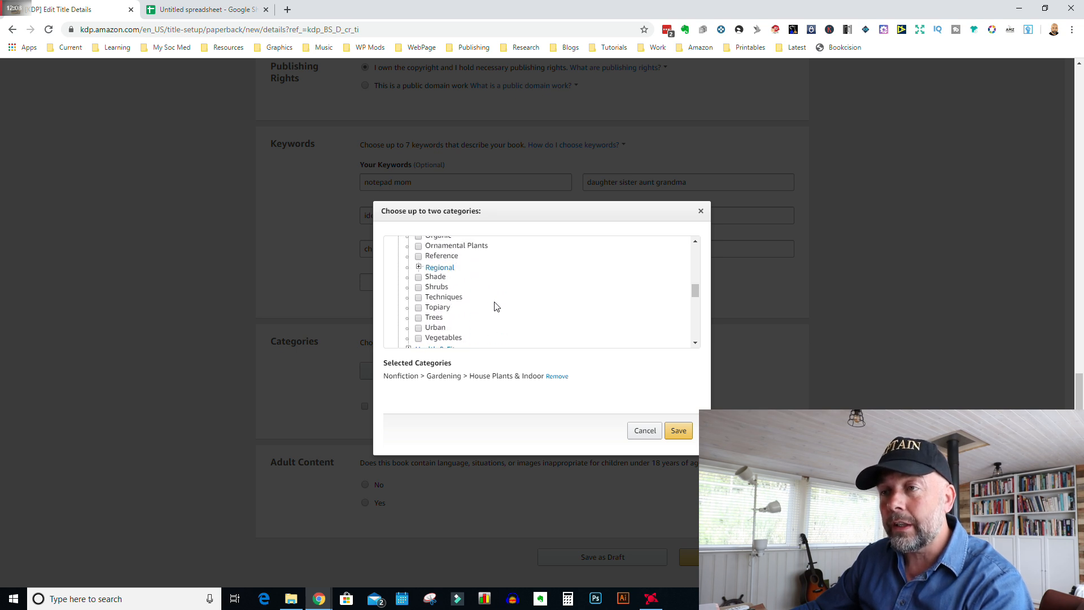
pyautogui.moveTo(479, 334)
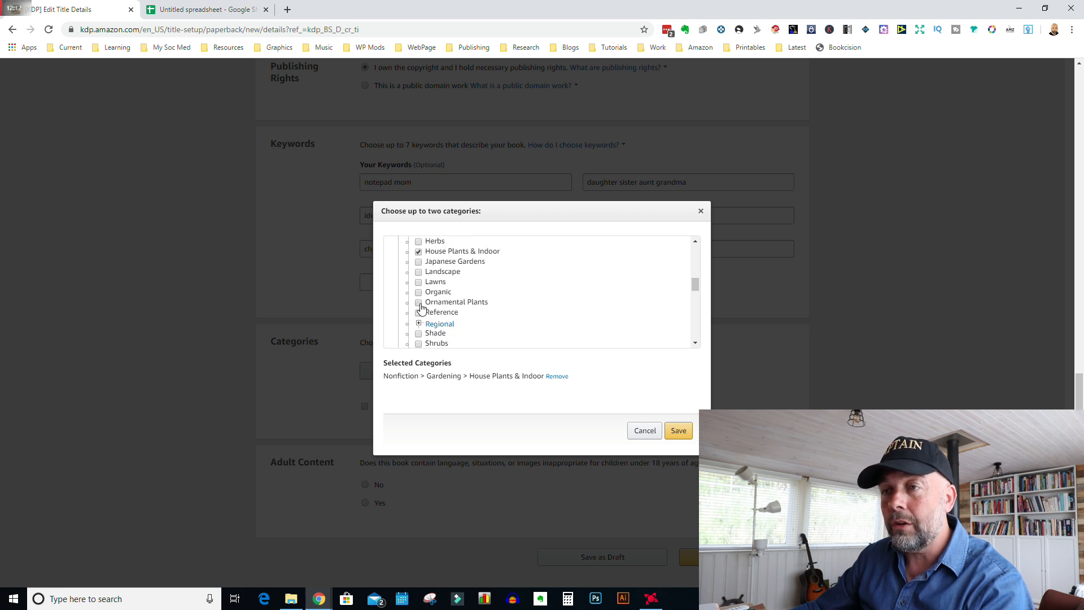
pyautogui.click(418, 302)
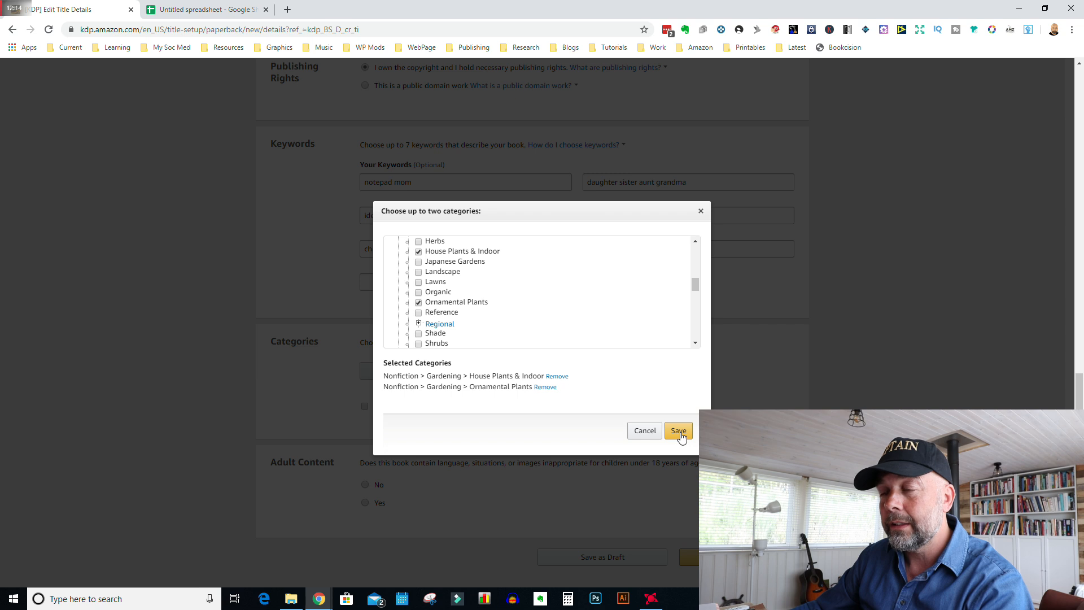
pyautogui.click(677, 431)
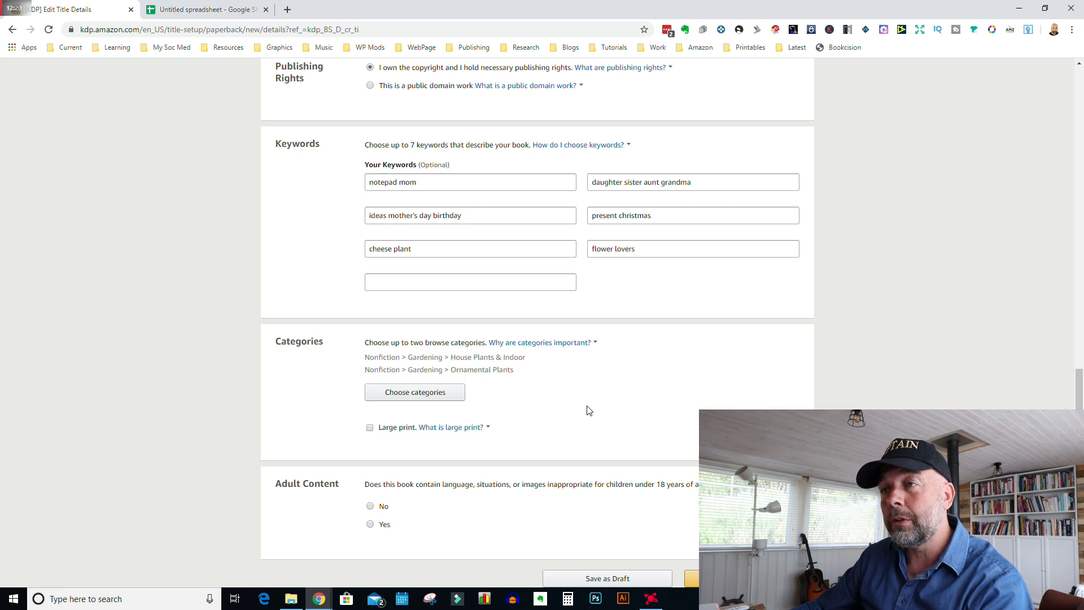
pyautogui.moveTo(566, 435)
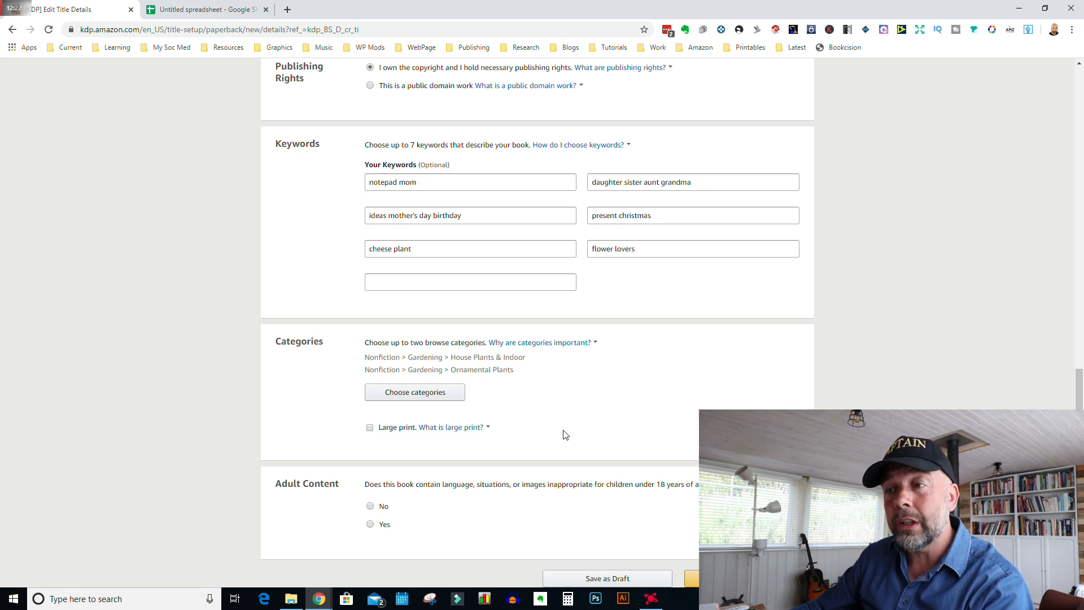
# Scroll down toward the Save and Continue area of the Paperback Details page
pyautogui.scroll(-3)
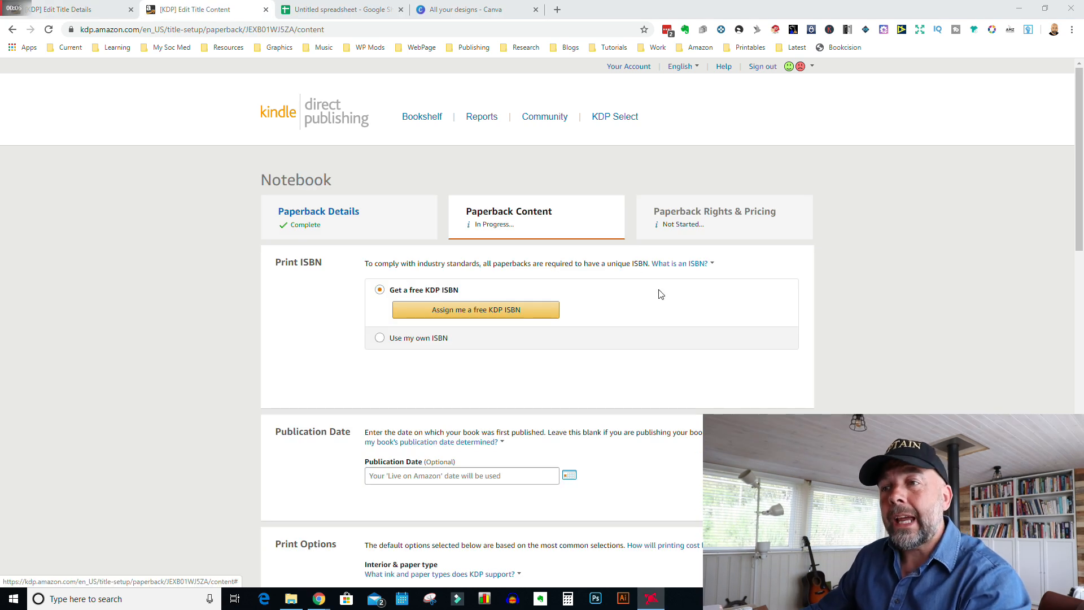
# Request a free KDP ISBN under Print ISBN, bringing up its confirmation dialog
pyautogui.scroll(-3)
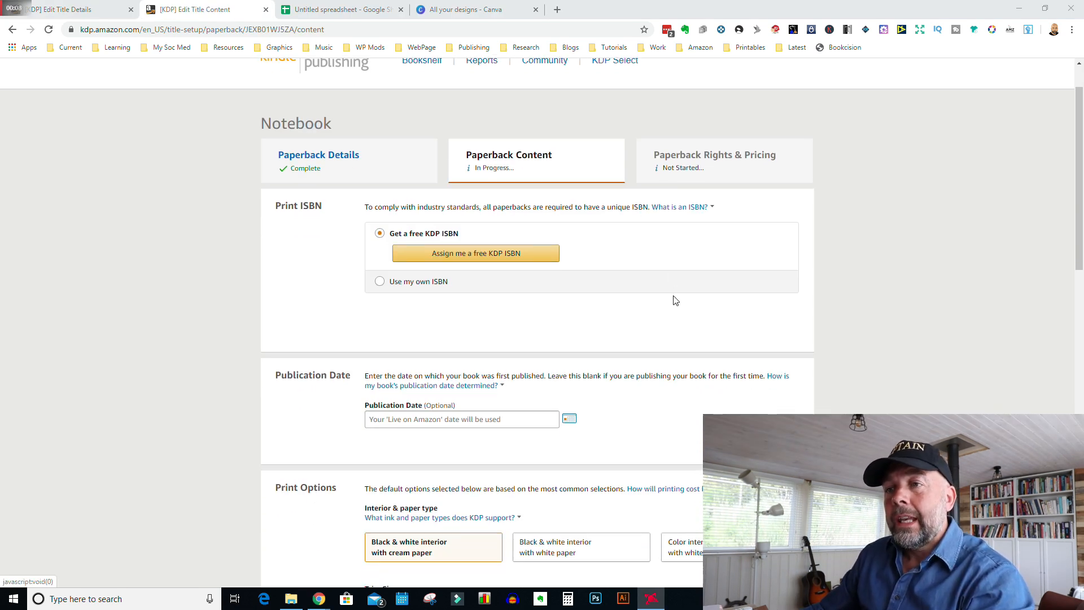
pyautogui.click(380, 281)
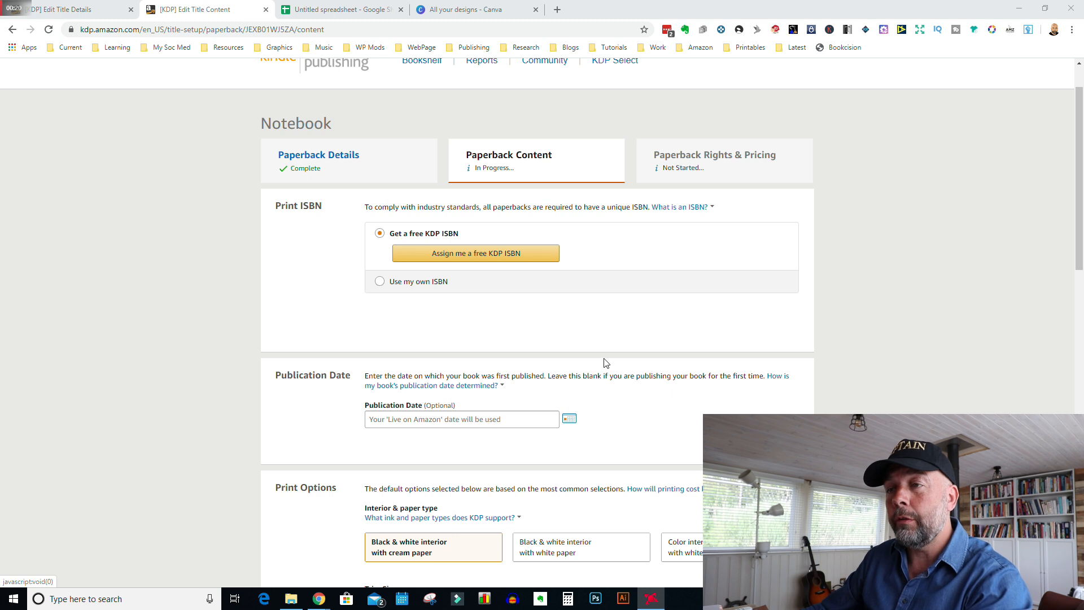
pyautogui.moveTo(535, 261)
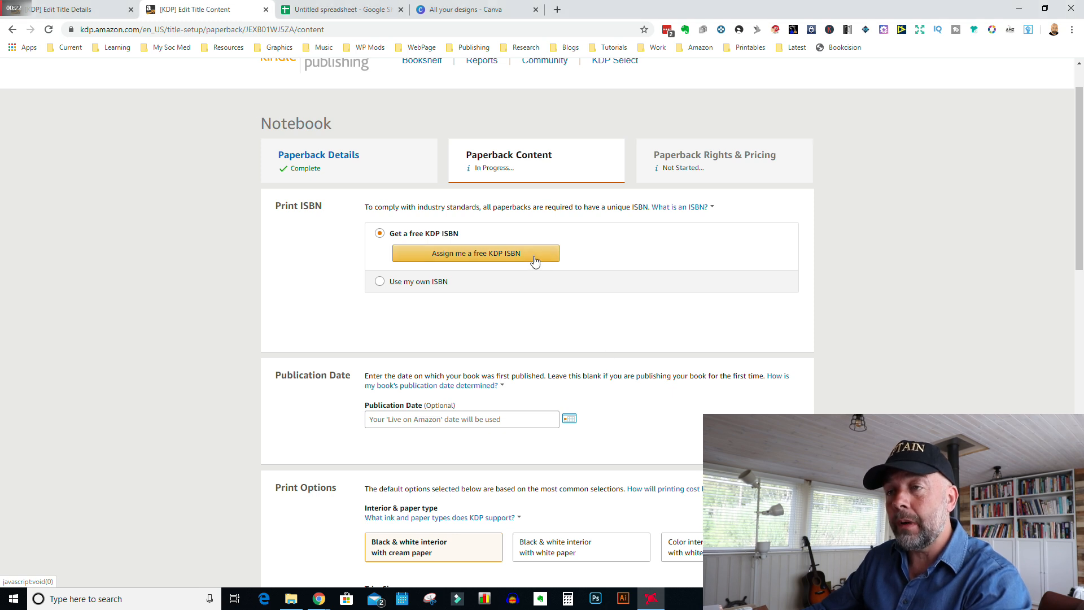
pyautogui.click(473, 253)
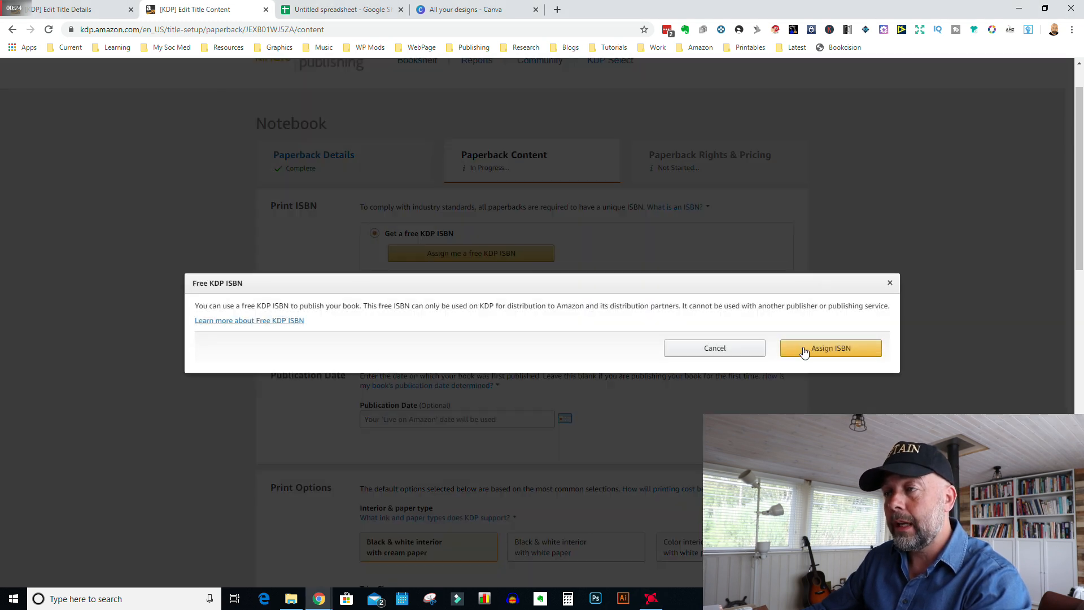
# Assign the free ISBN and choose black & white interior with white paper
pyautogui.click(831, 348)
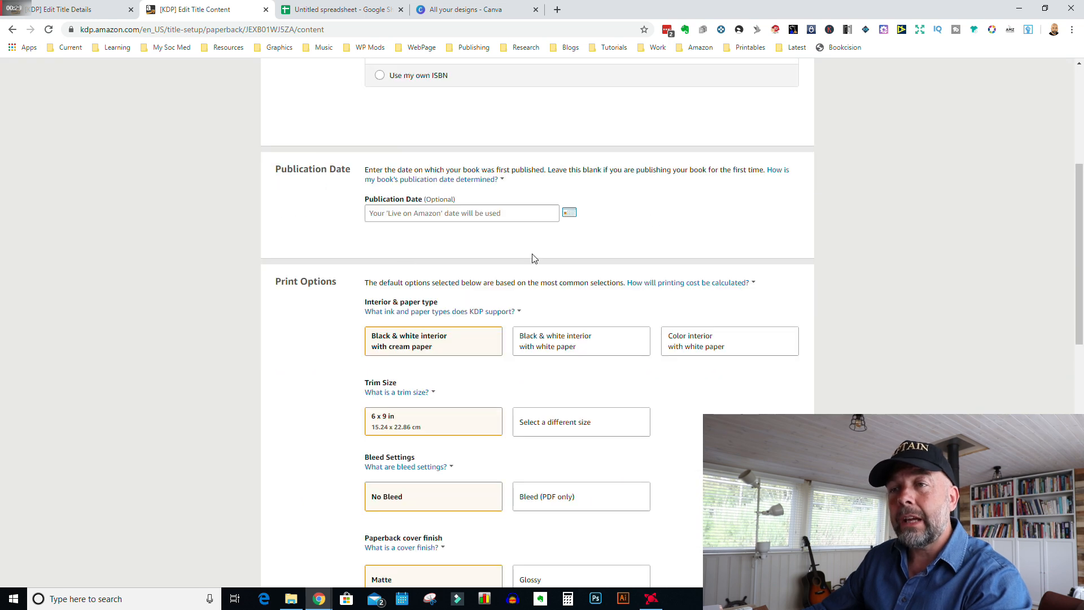
pyautogui.scroll(-3)
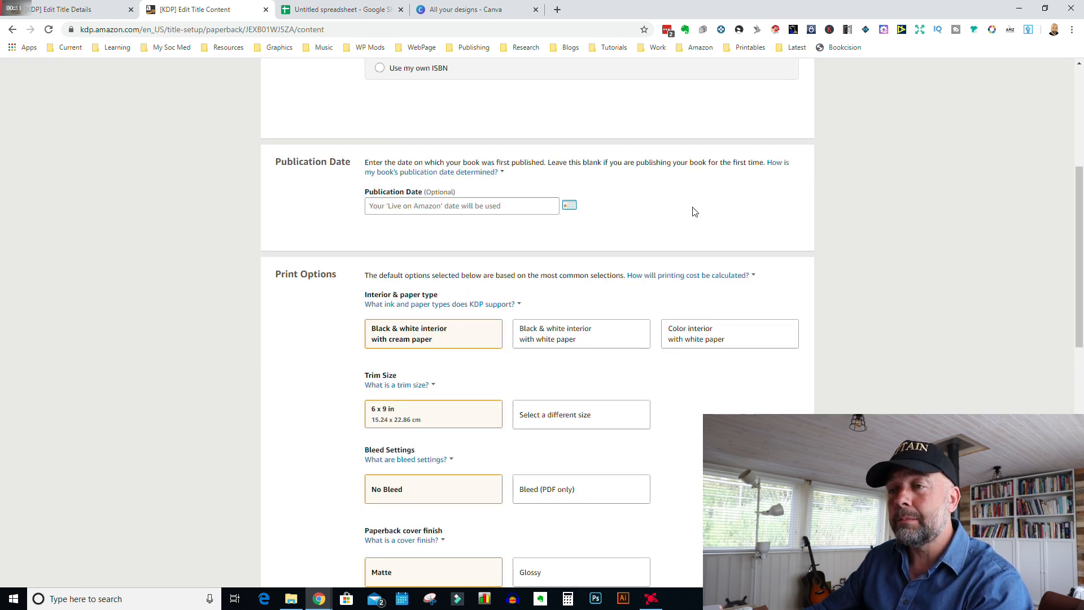
pyautogui.scroll(-3)
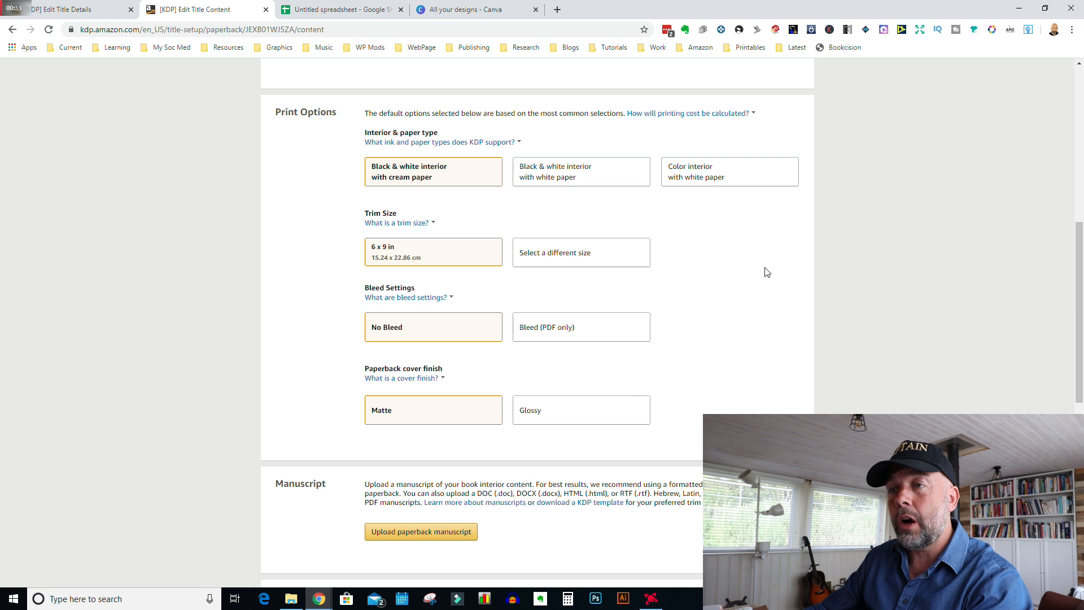
pyautogui.moveTo(539, 142)
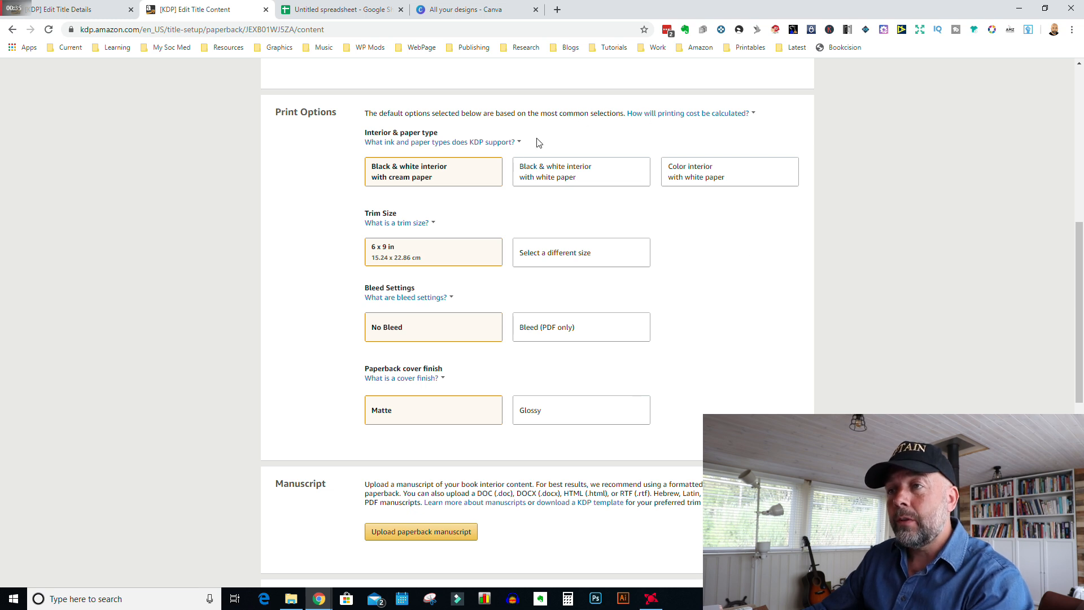
pyautogui.moveTo(572, 139)
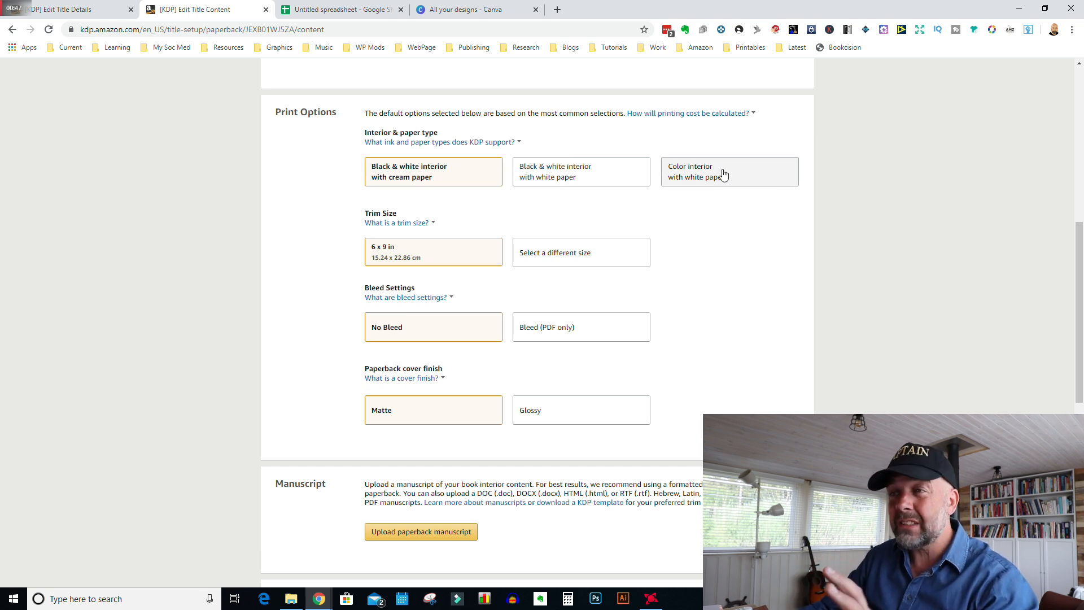
pyautogui.moveTo(729, 228)
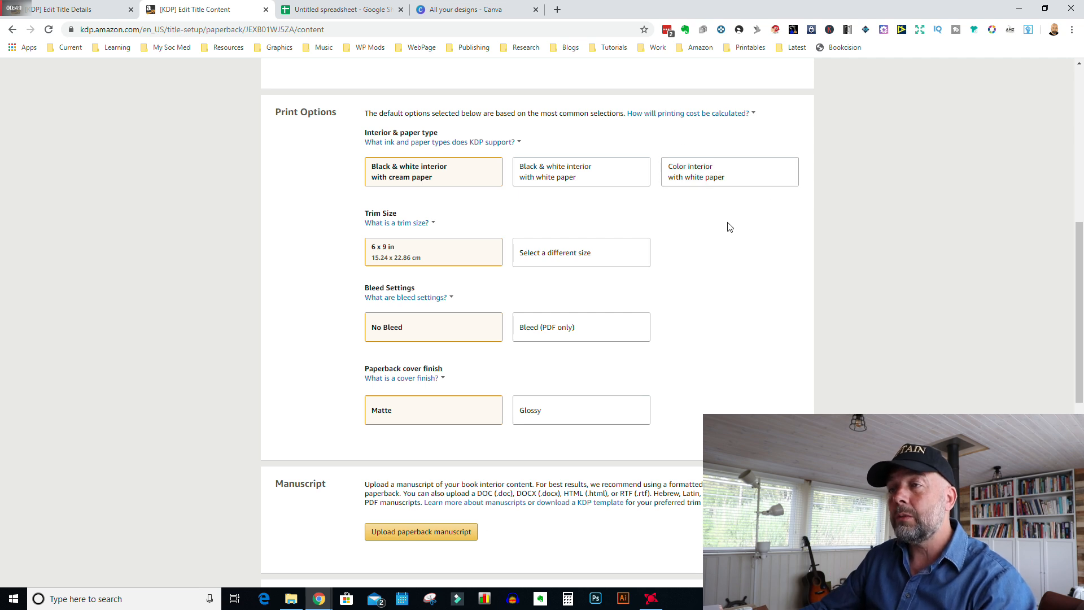
pyautogui.moveTo(589, 142)
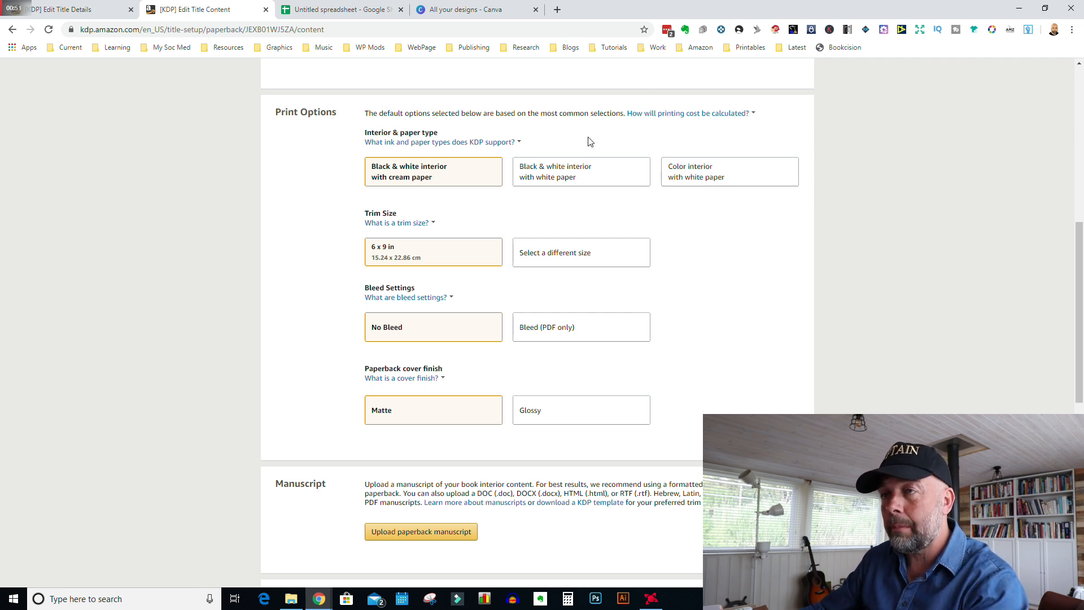
pyautogui.click(580, 172)
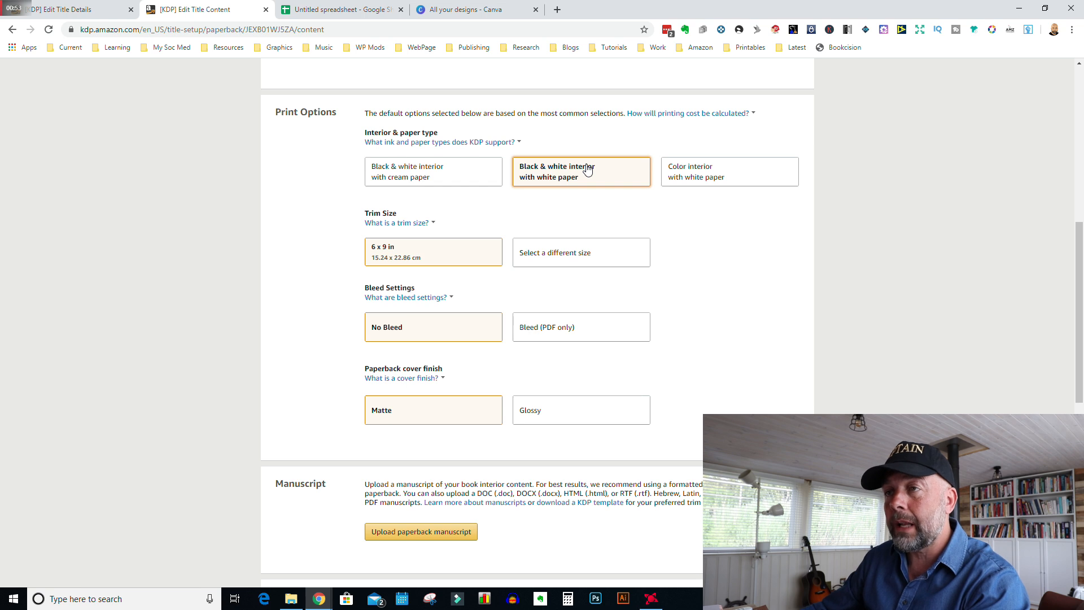
pyautogui.moveTo(509, 290)
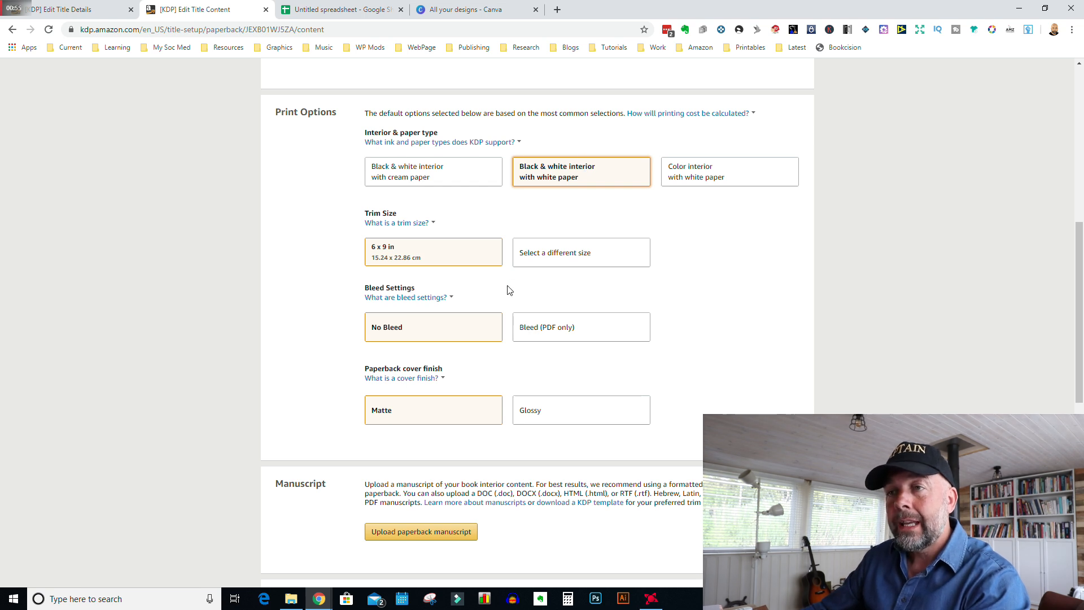
pyautogui.moveTo(518, 283)
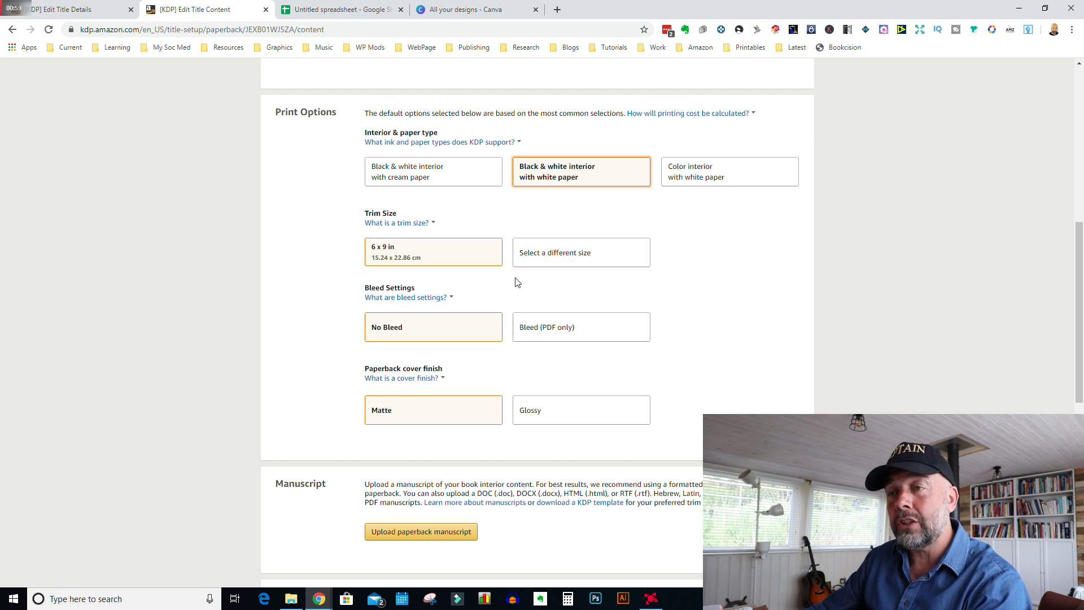
pyautogui.click(581, 252)
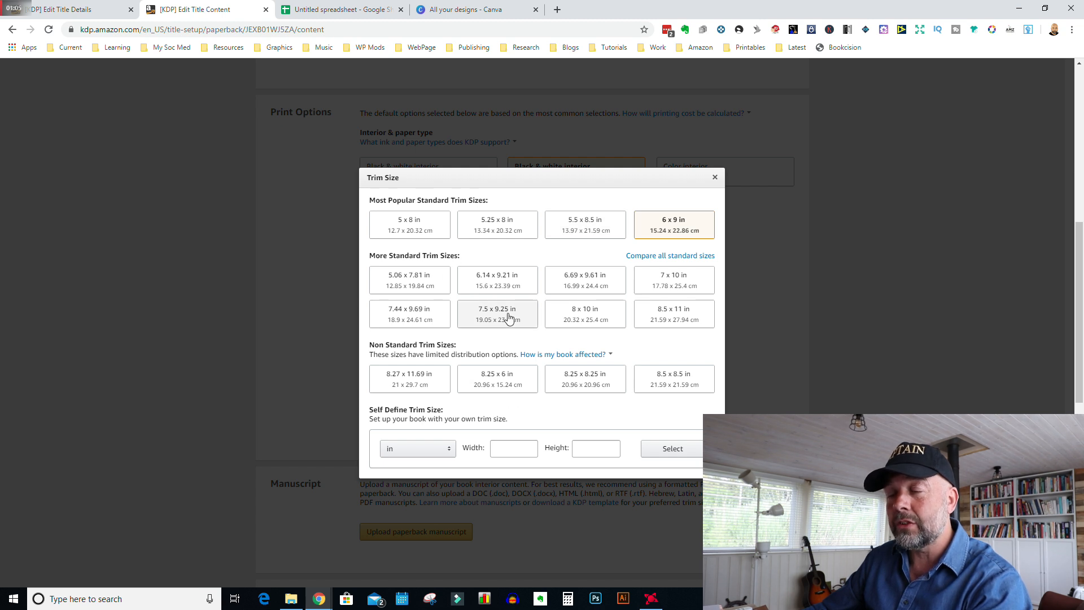
pyautogui.moveTo(585, 314)
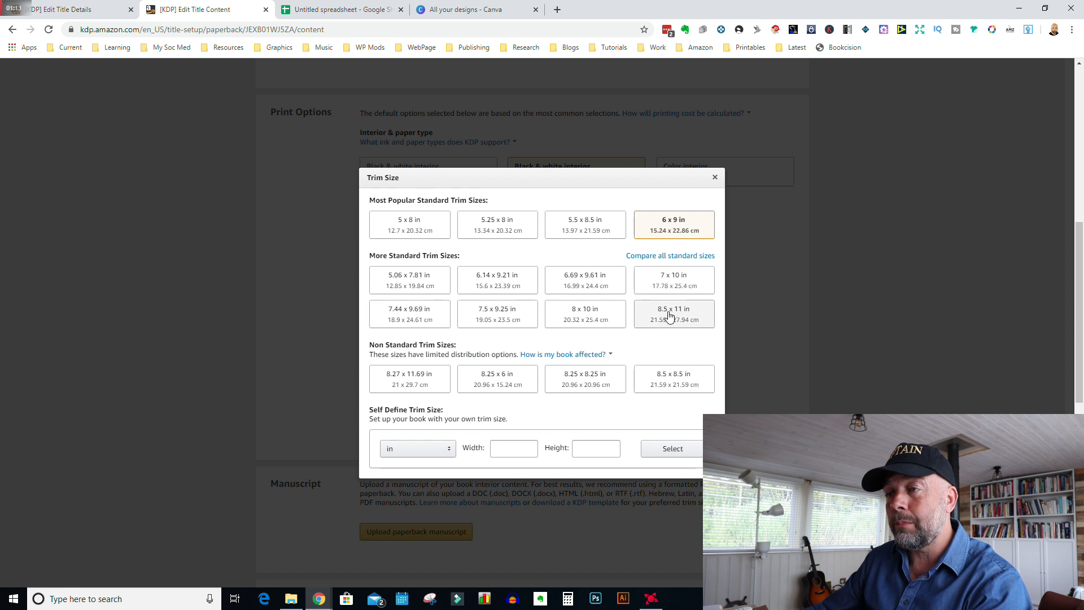
pyautogui.moveTo(695, 318)
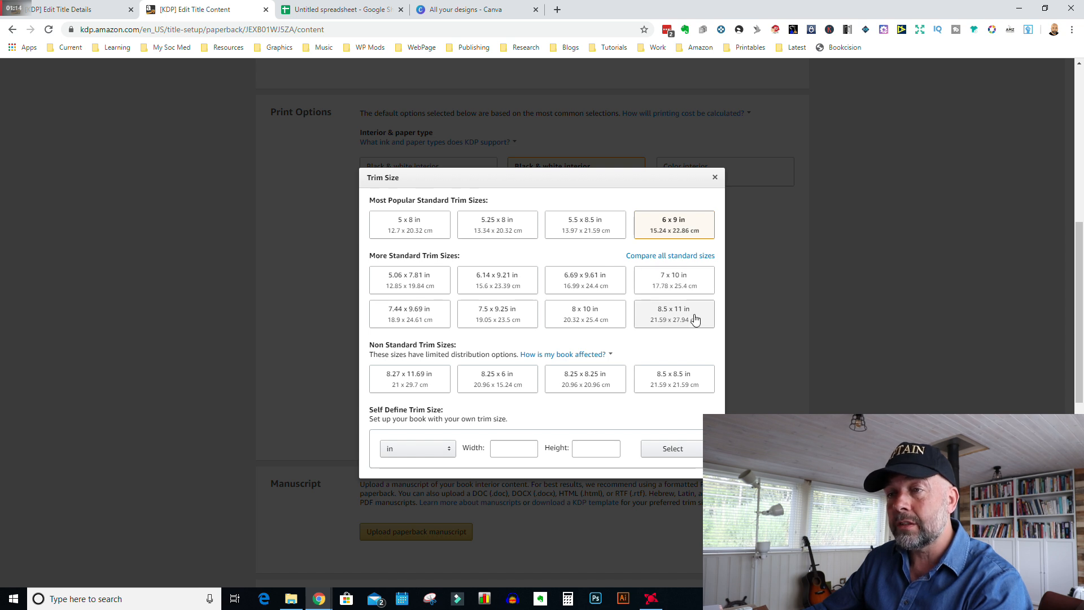
pyautogui.moveTo(409, 314)
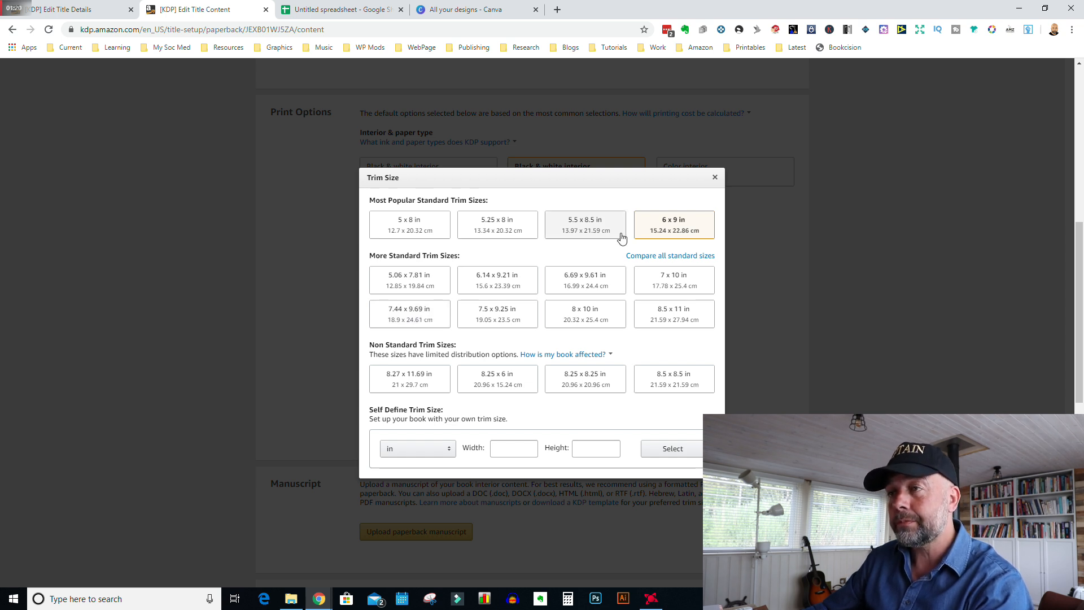
pyautogui.click(672, 225)
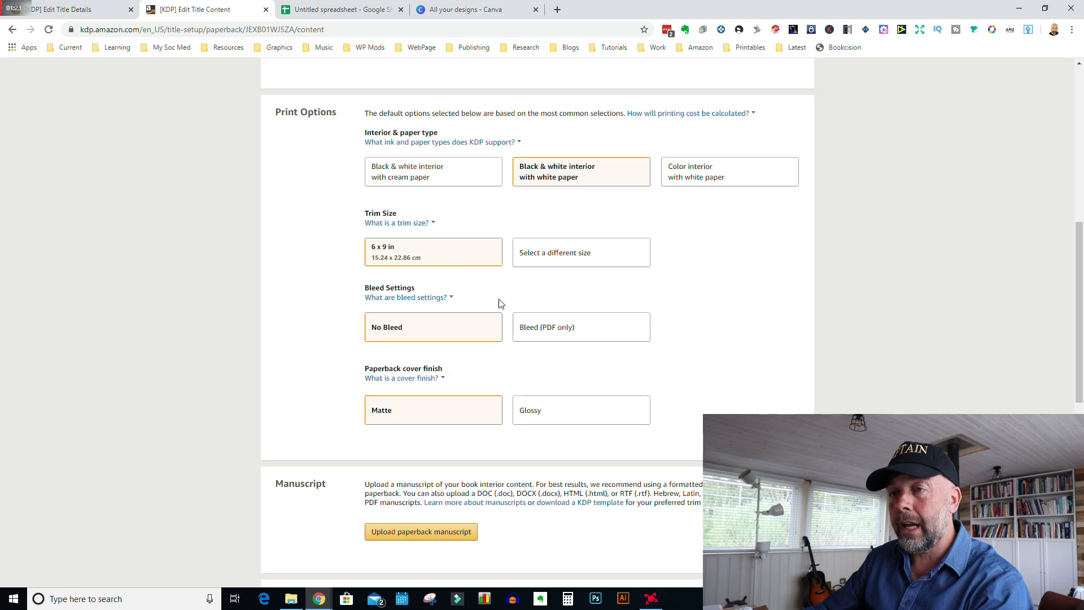
# Switch the bleed setting to Bleed (PDF only), keeping the matte cover finish
pyautogui.scroll(-3)
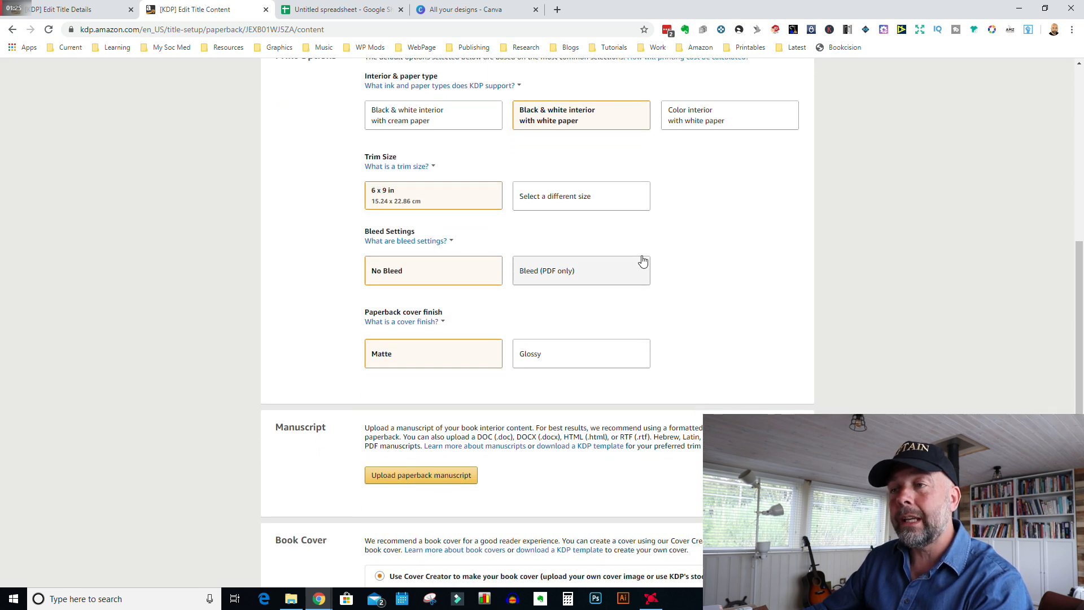
pyautogui.scroll(-3)
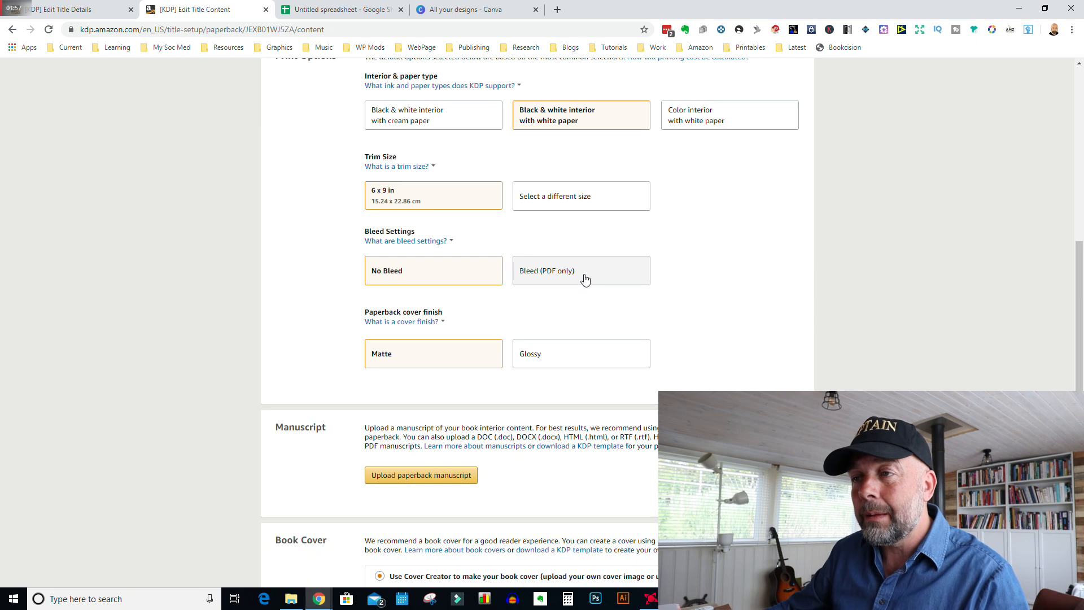
pyautogui.click(580, 270)
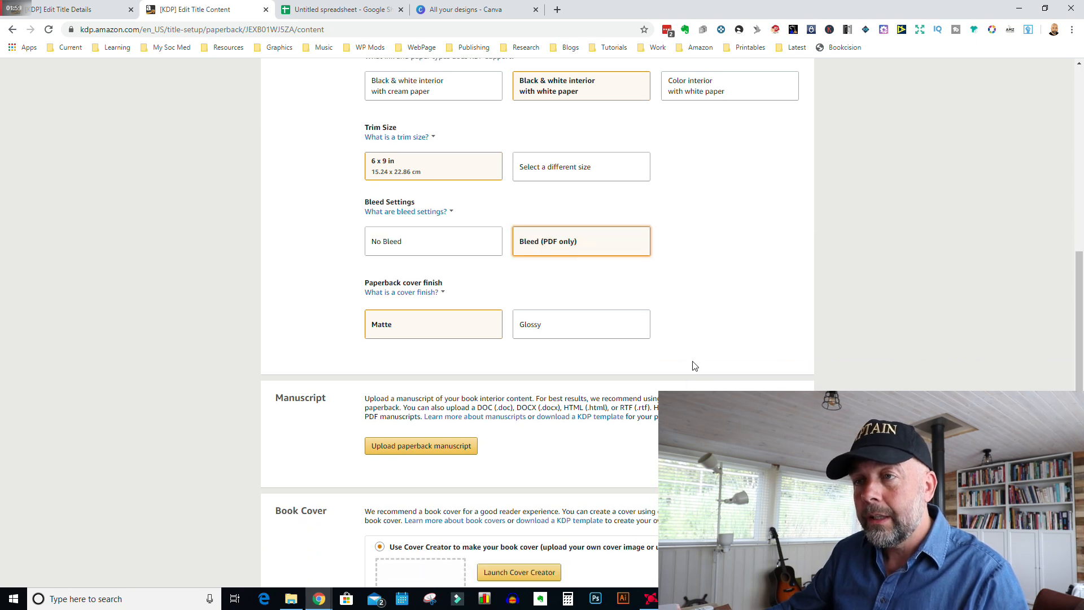
pyautogui.scroll(-3)
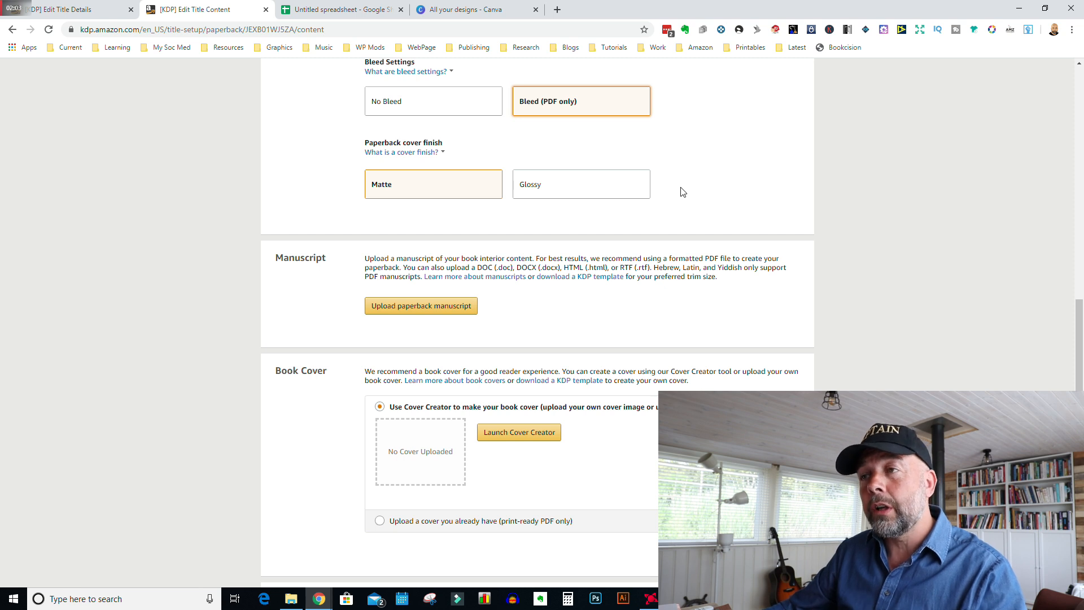
pyautogui.moveTo(568, 151)
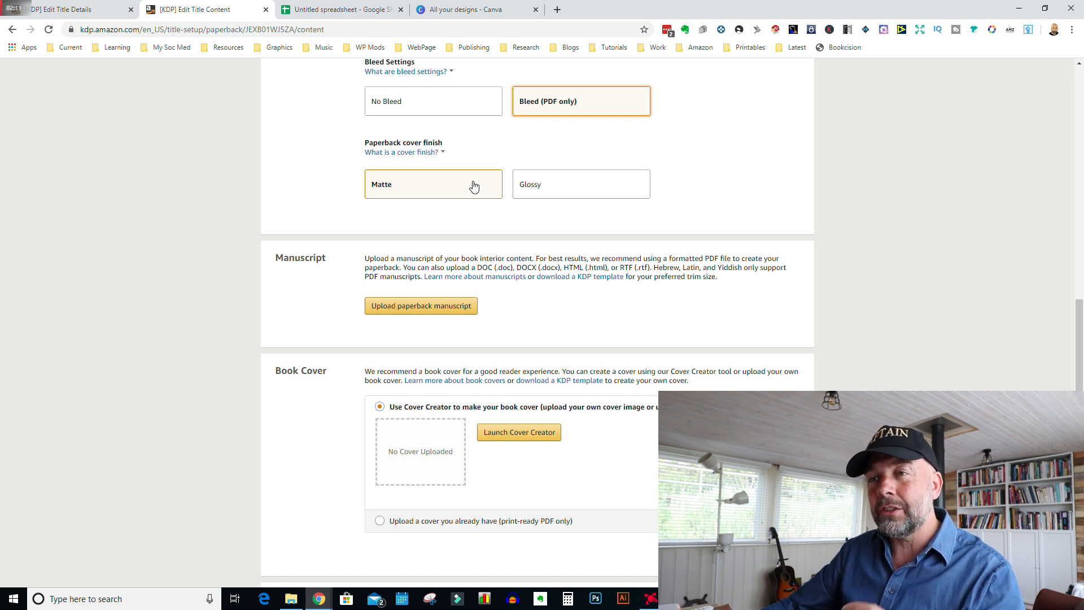
pyautogui.moveTo(471, 189)
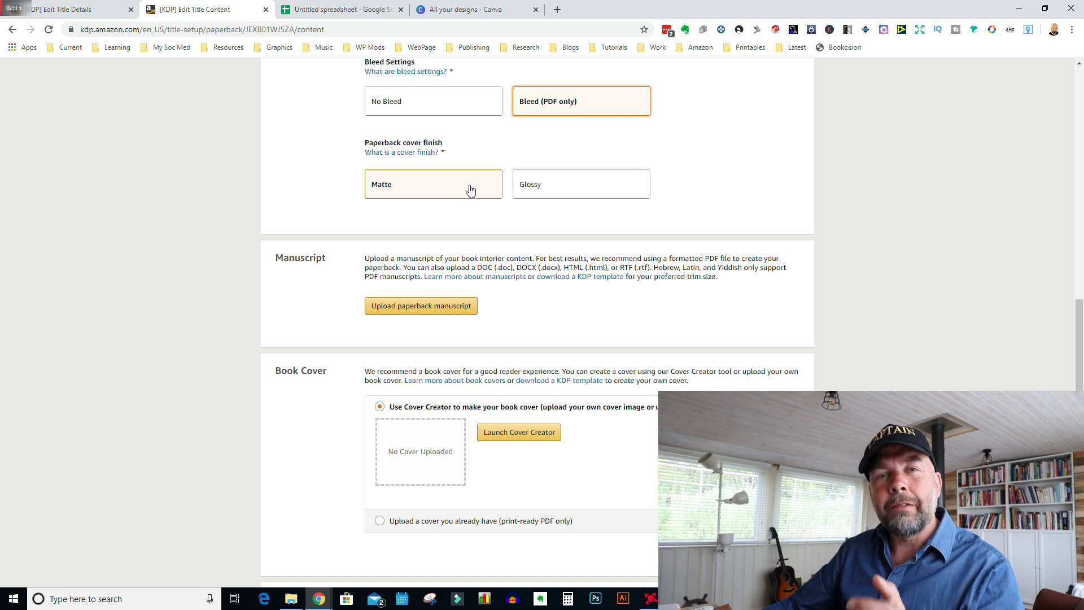
pyautogui.moveTo(475, 218)
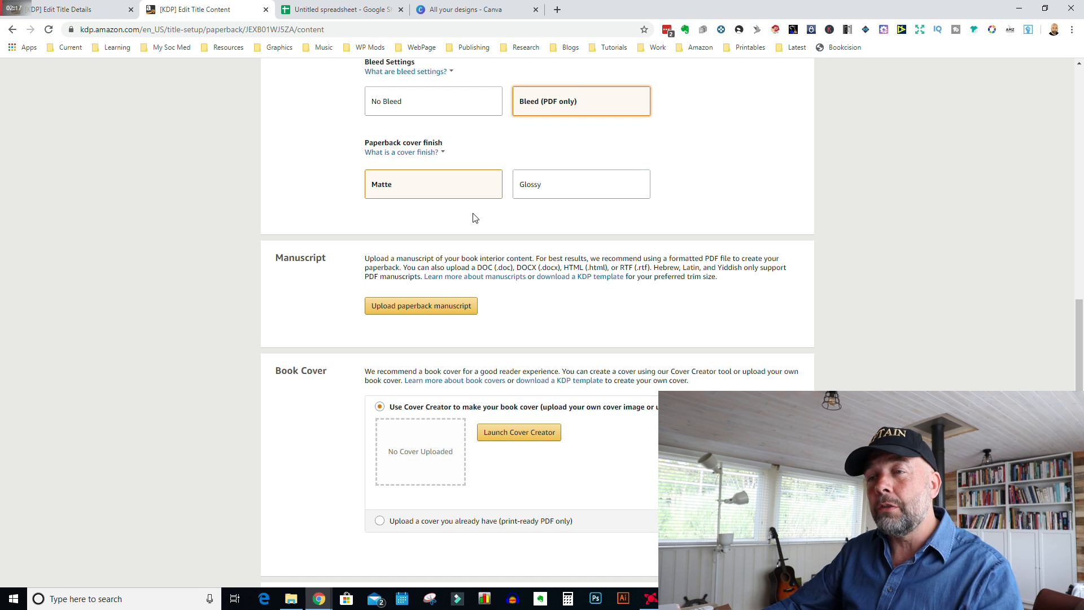
pyautogui.moveTo(474, 192)
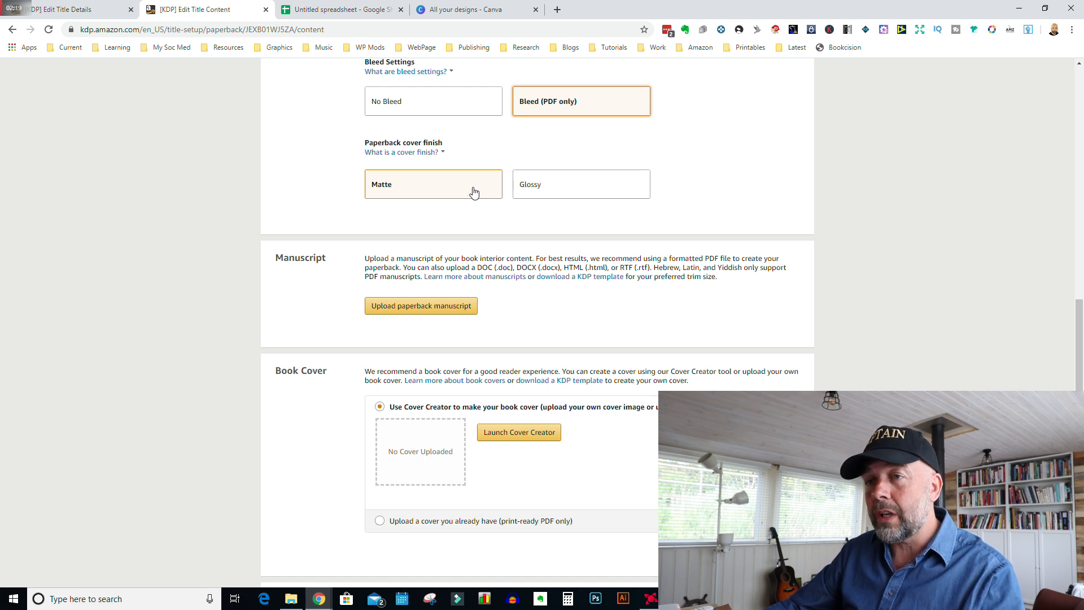
# Upload Notebook Interior 6.9.120 from Downloads as the paperback manuscript
pyautogui.scroll(-3)
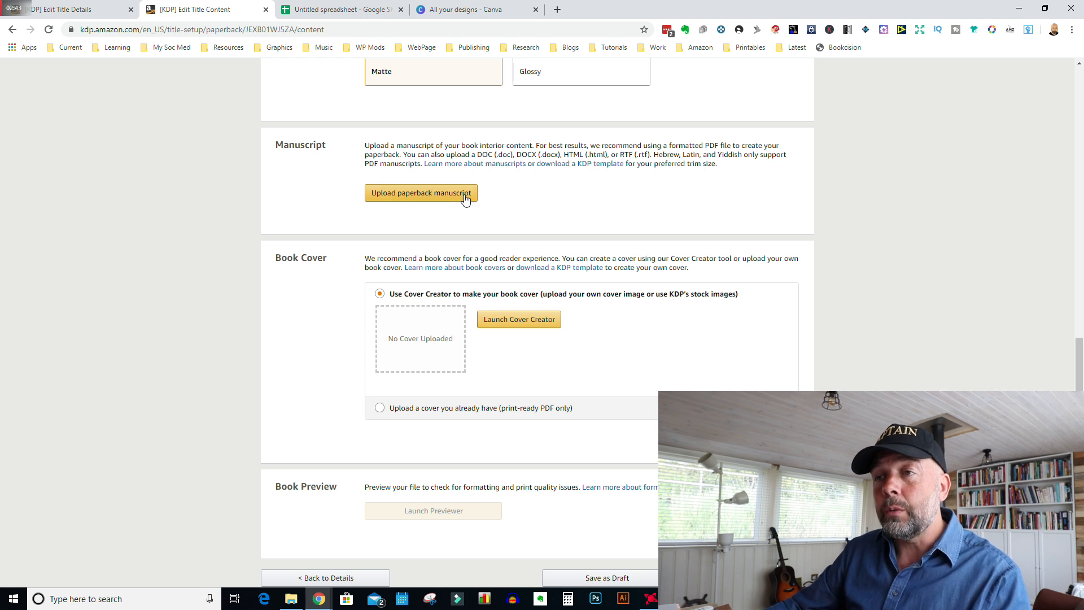
pyautogui.click(420, 193)
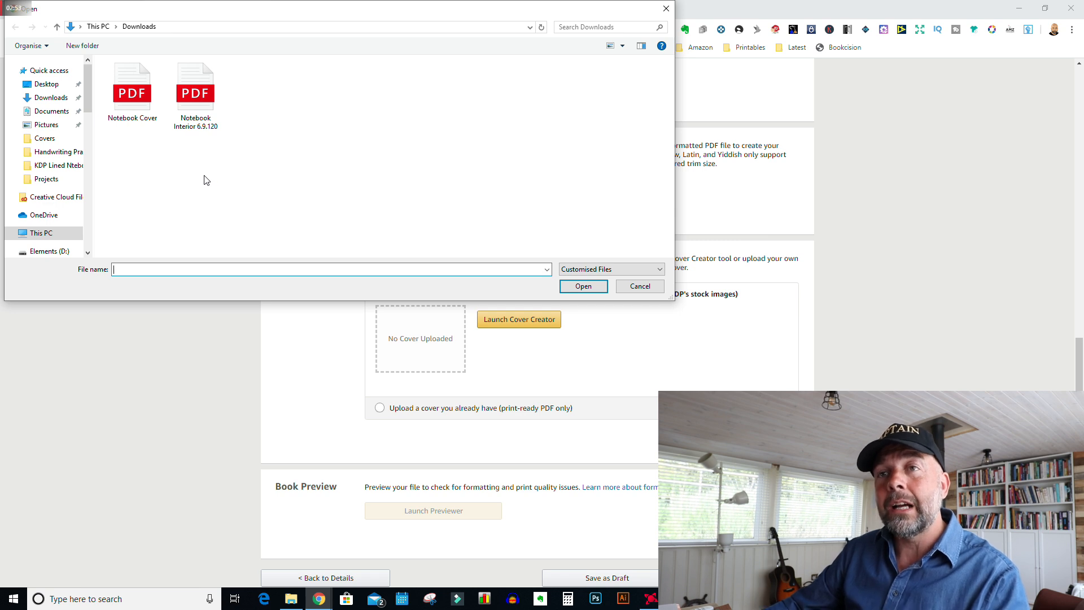
pyautogui.click(196, 82)
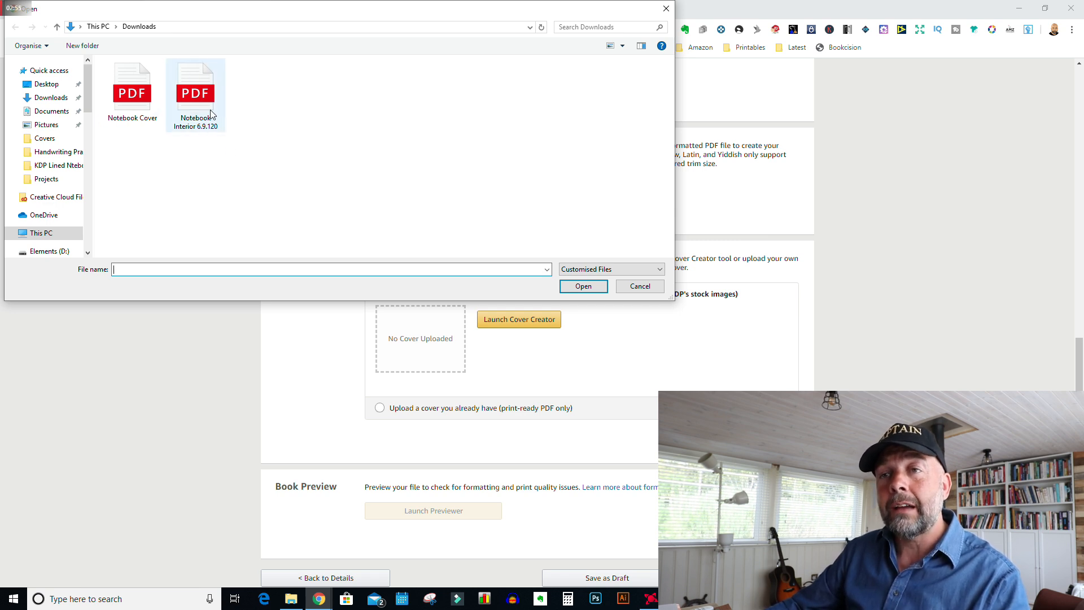
pyautogui.moveTo(196, 82)
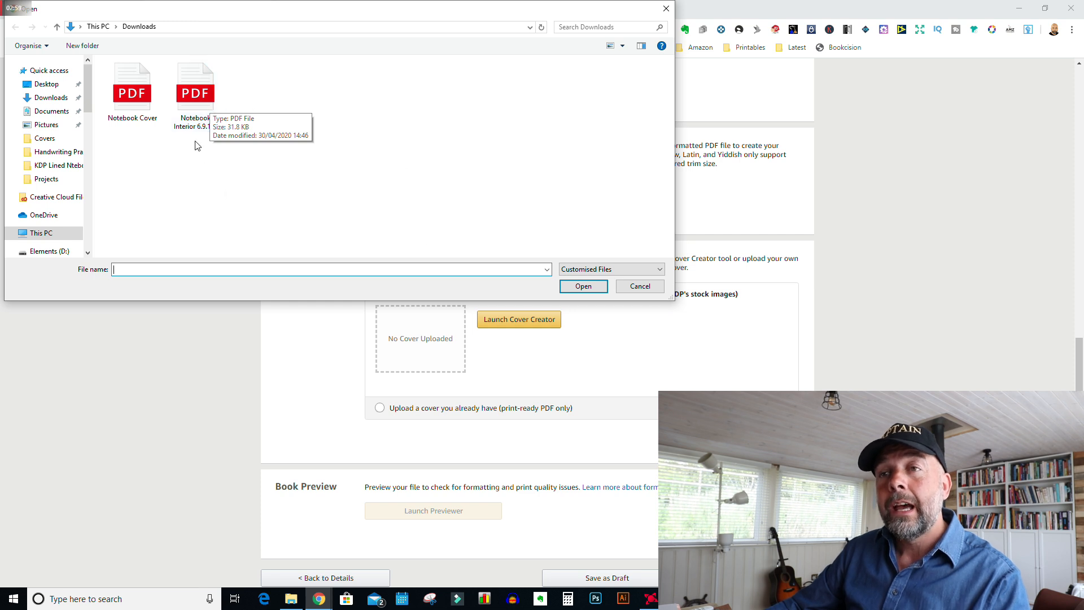
pyautogui.click(195, 83)
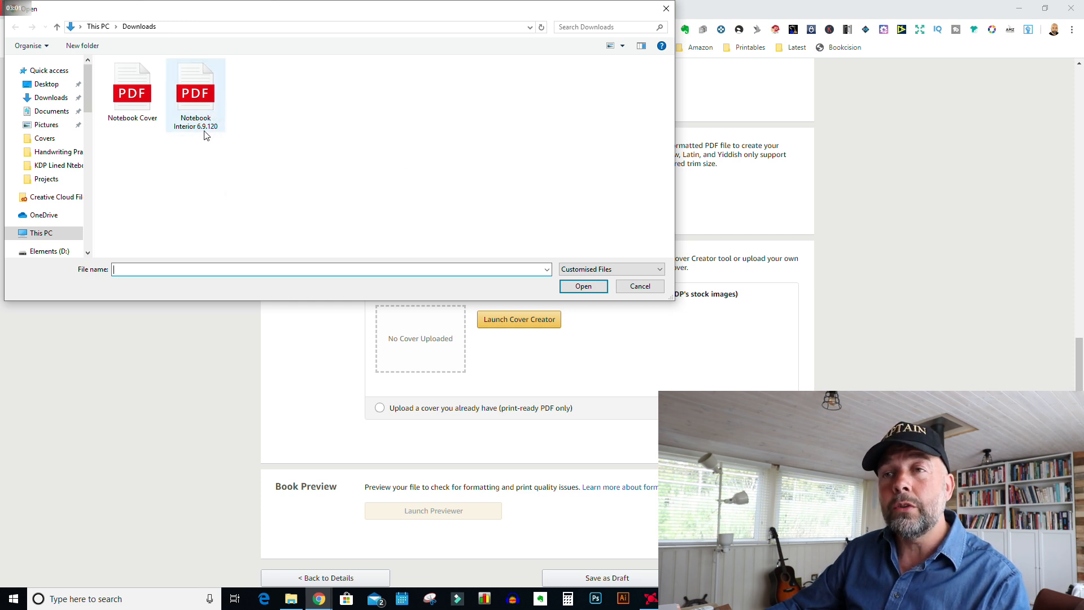
pyautogui.moveTo(196, 90)
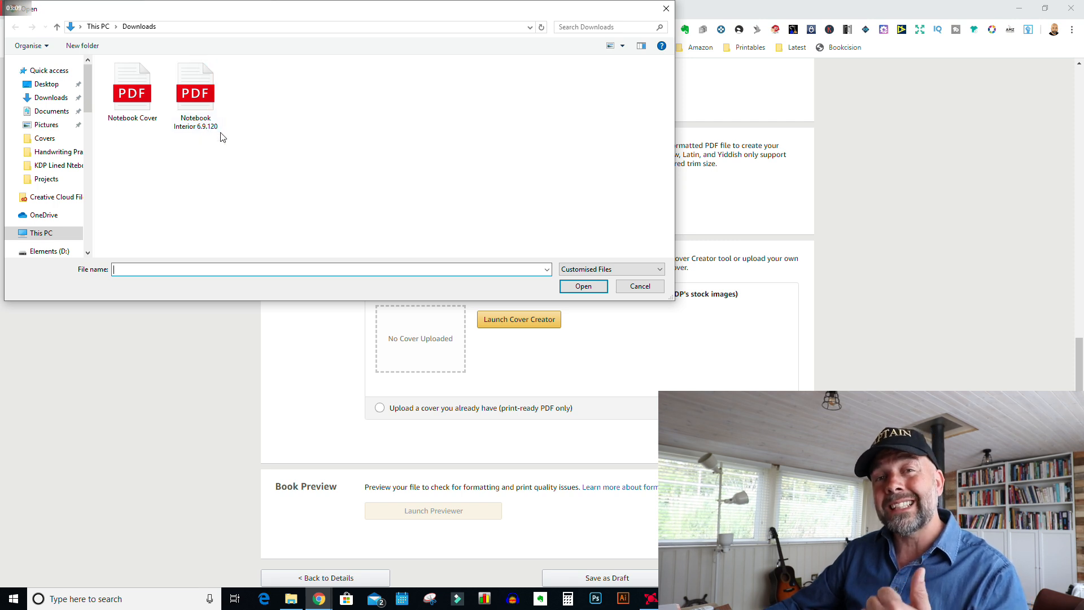
pyautogui.click(195, 83)
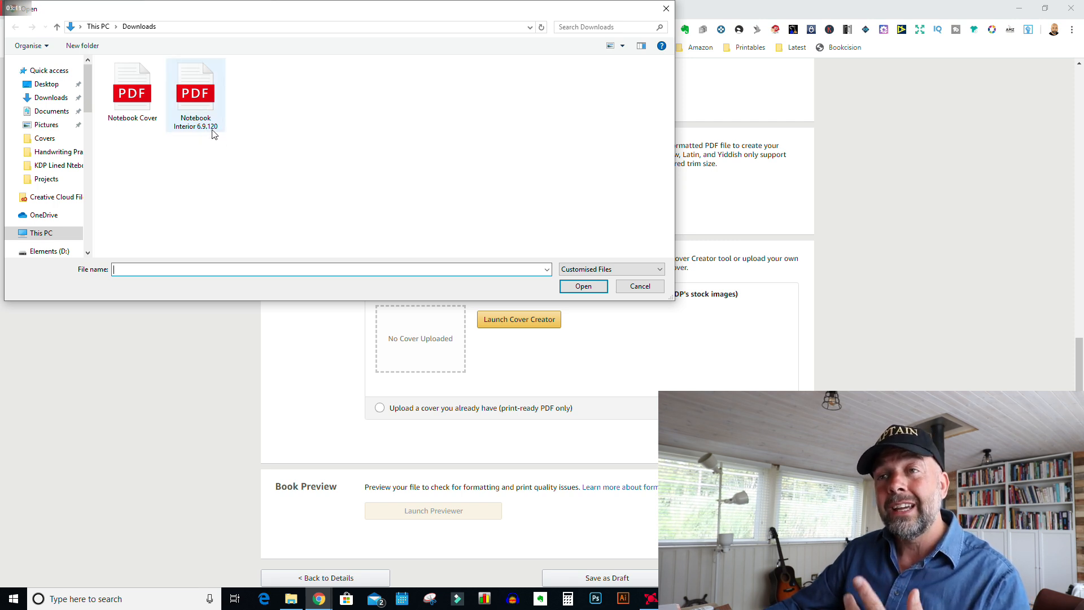
pyautogui.doubleClick(195, 84)
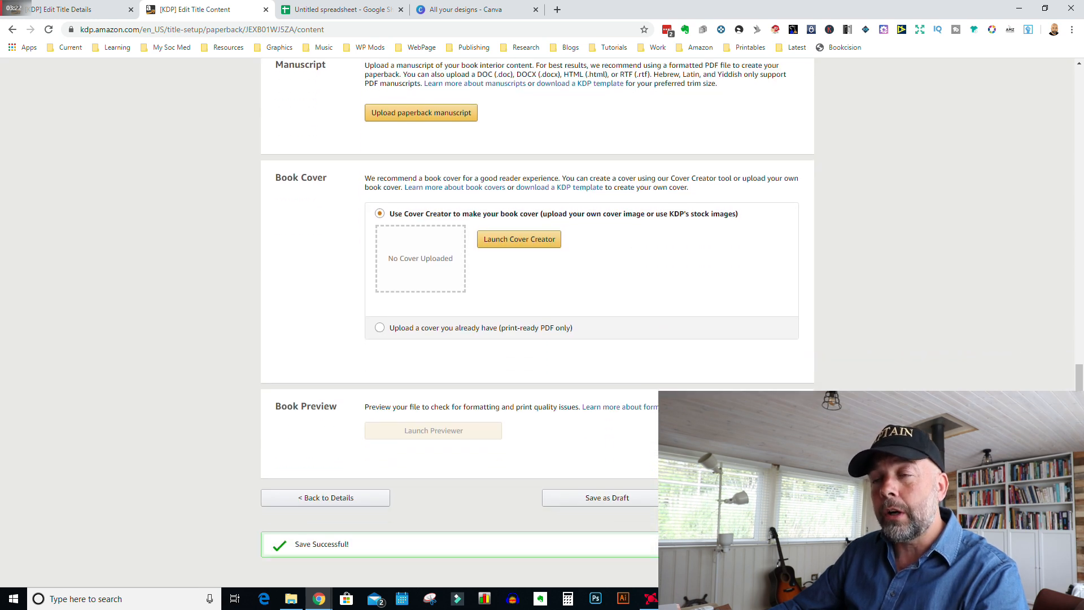
# Choose to supply an existing print-ready cover PDF and start its upload
pyautogui.scroll(-3)
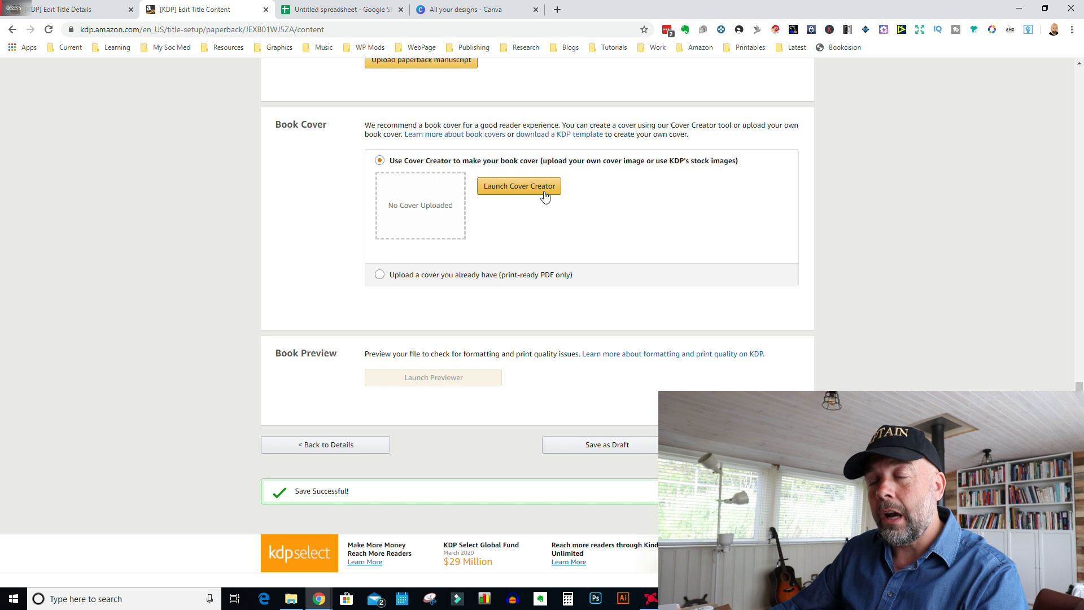
pyautogui.moveTo(377, 311)
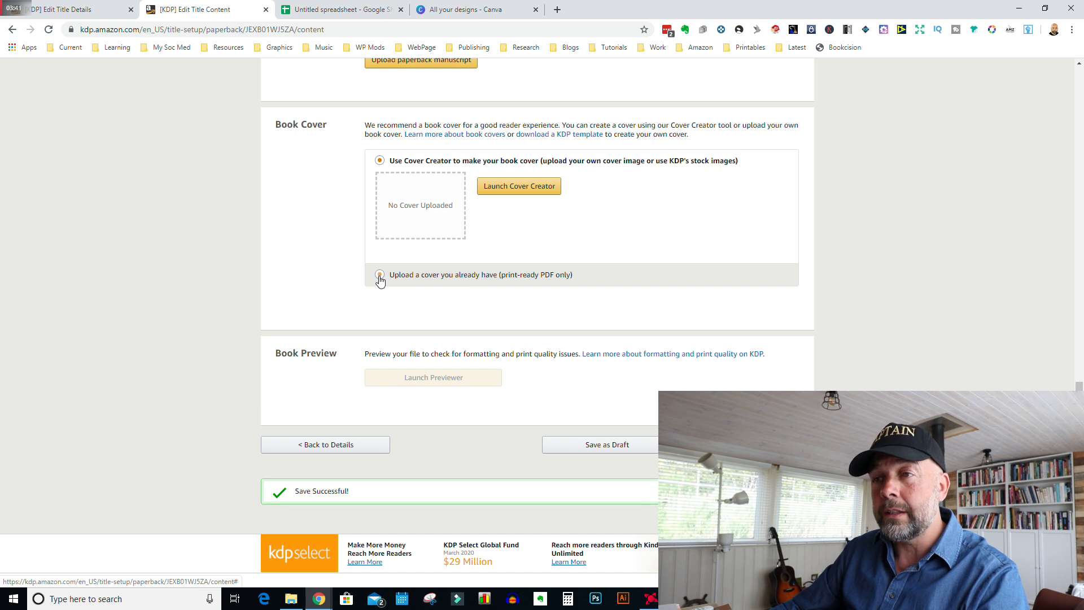
pyautogui.click(379, 275)
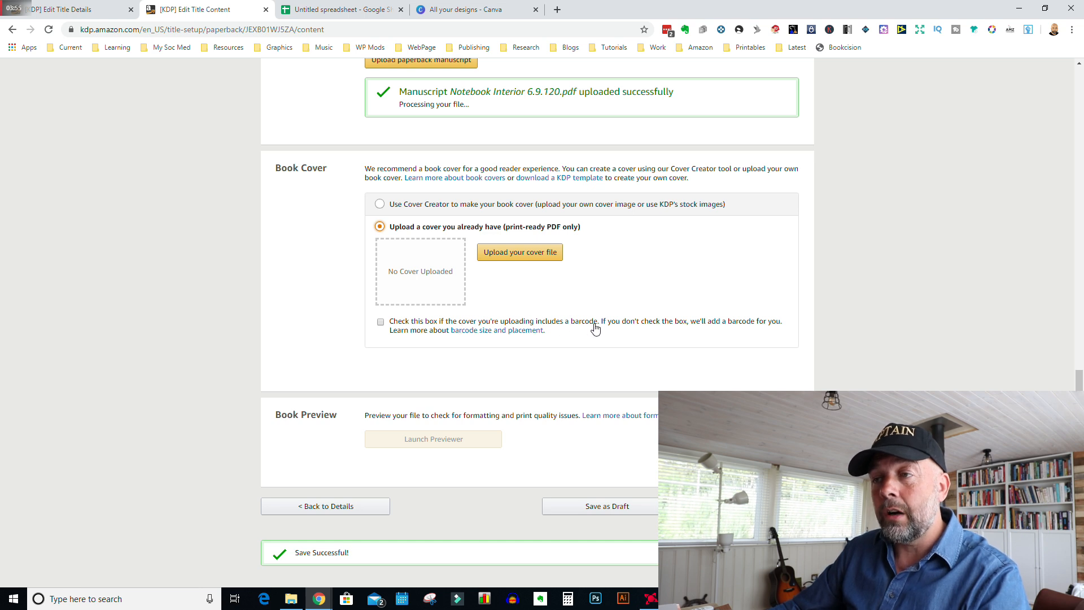
pyautogui.moveTo(625, 331)
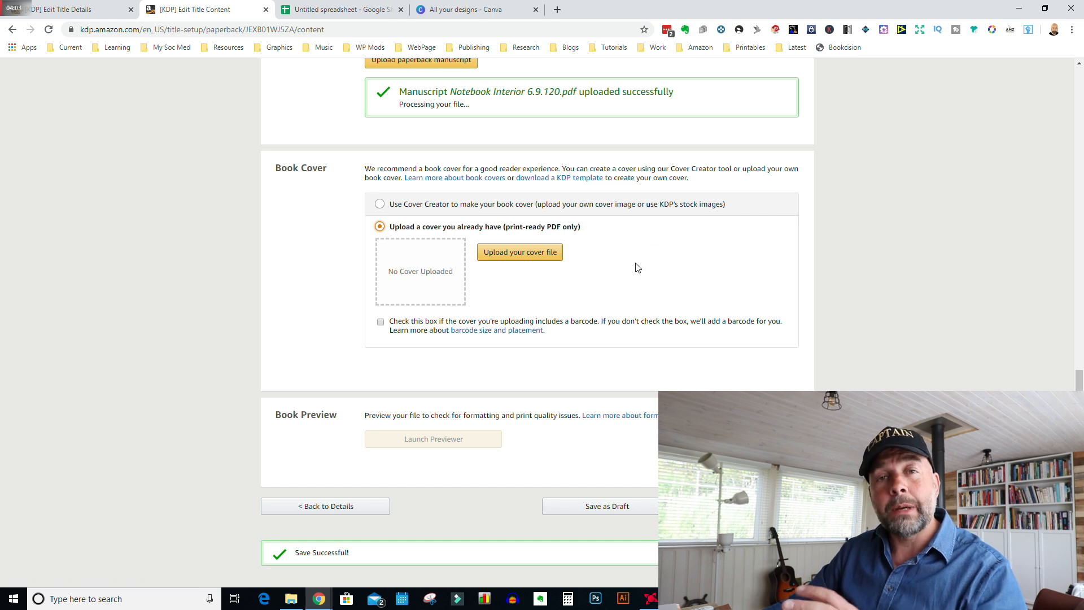
pyautogui.moveTo(634, 310)
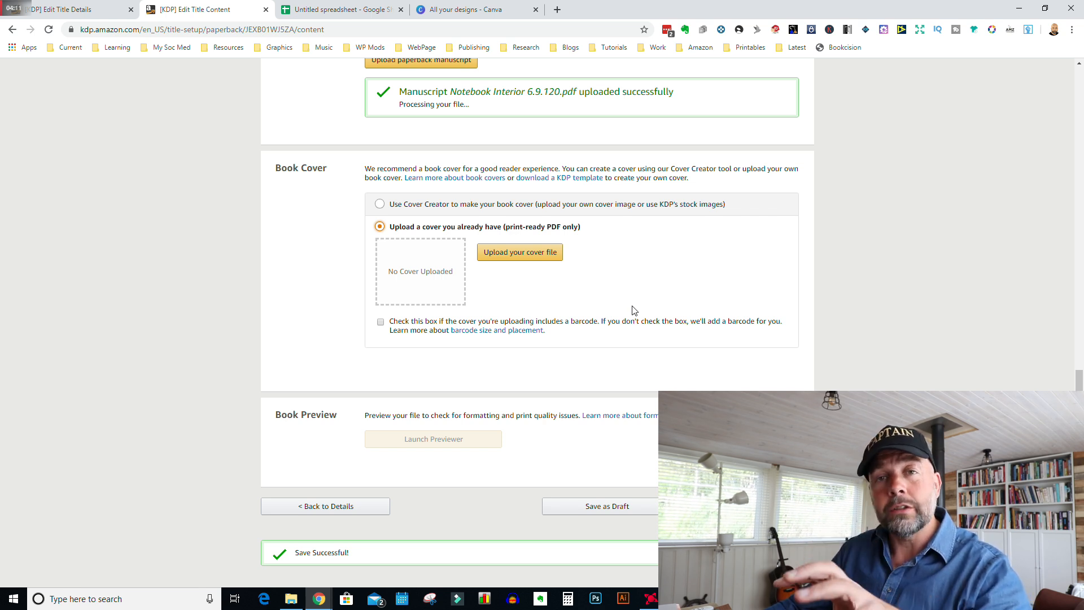
pyautogui.moveTo(648, 288)
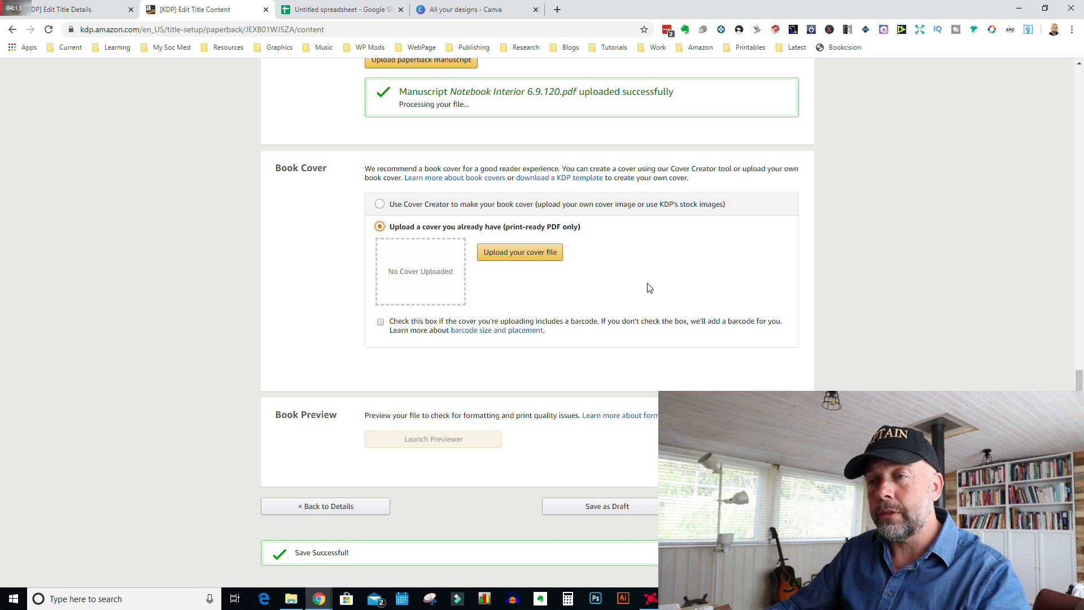
pyautogui.moveTo(520, 252)
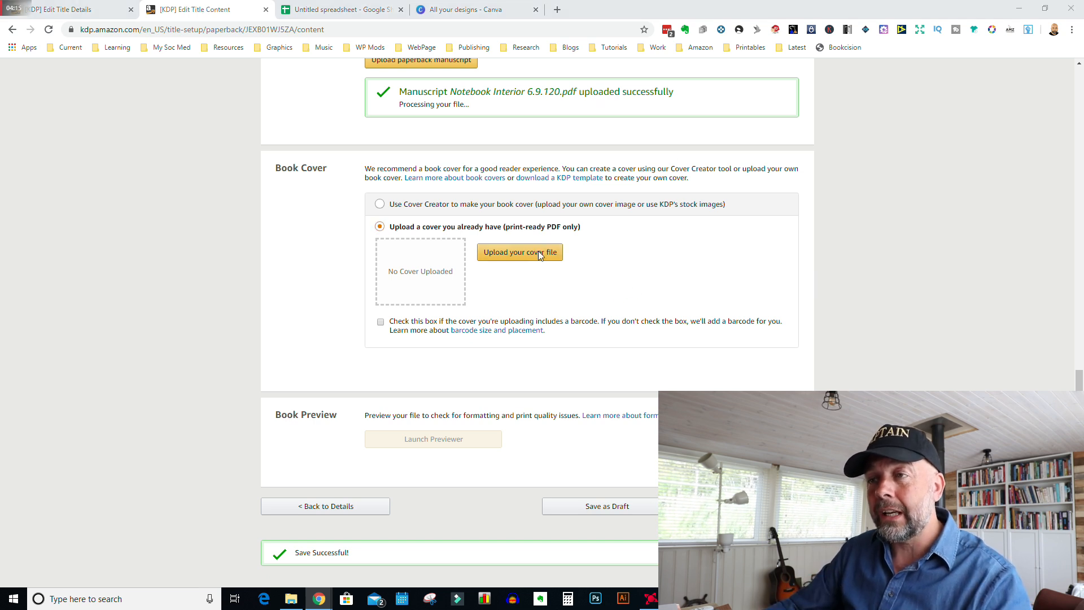
pyautogui.click(519, 252)
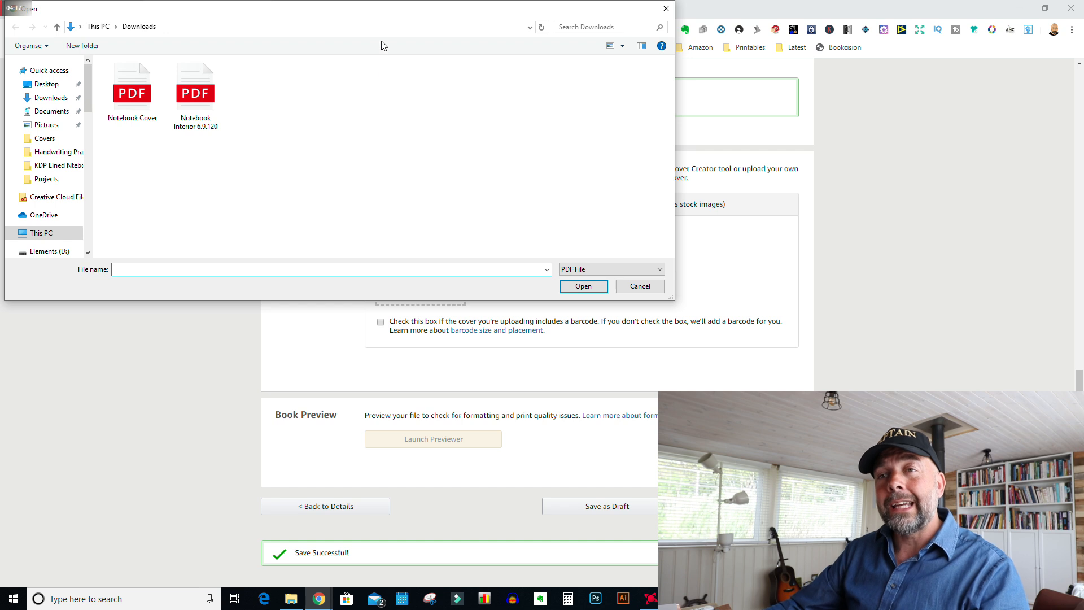
# Select the Notebook Cover PDF in the Open dialog and upload it as the cover
pyautogui.click(131, 82)
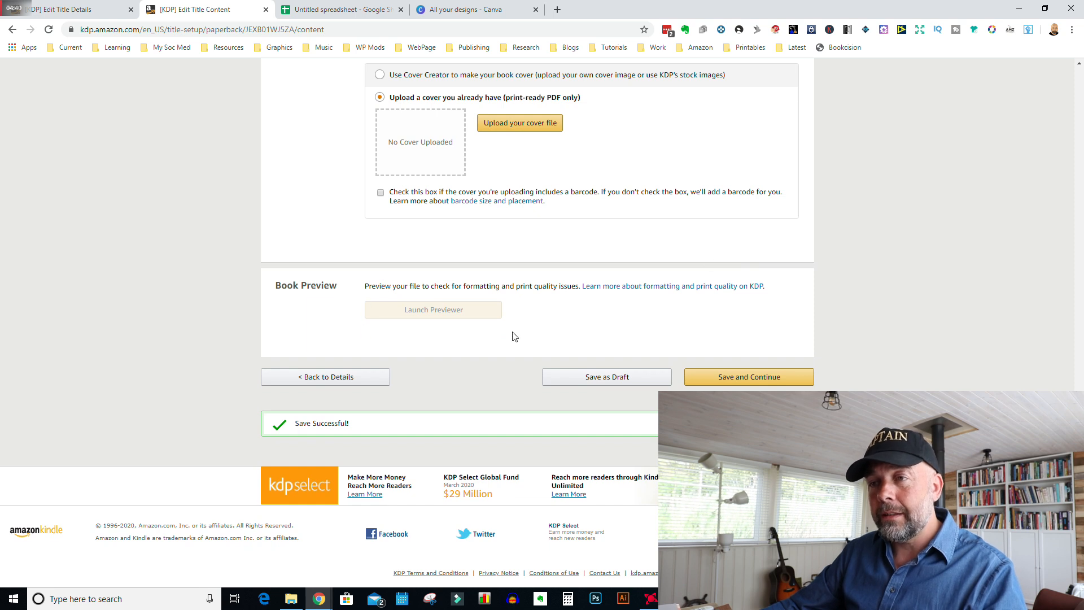
pyautogui.moveTo(545, 322)
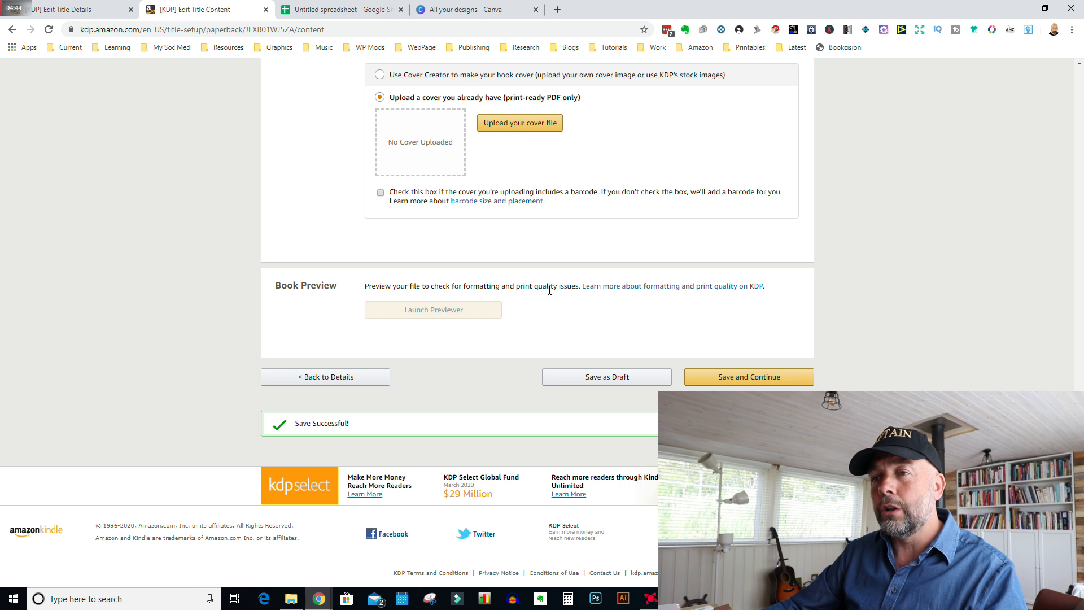
pyautogui.click(520, 122)
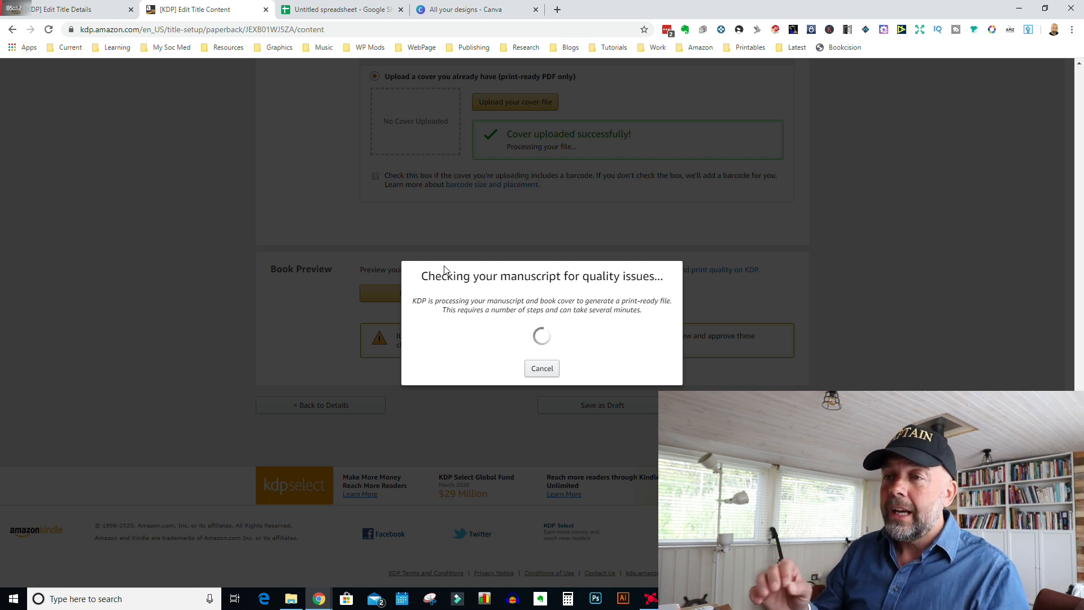
pyautogui.moveTo(741, 317)
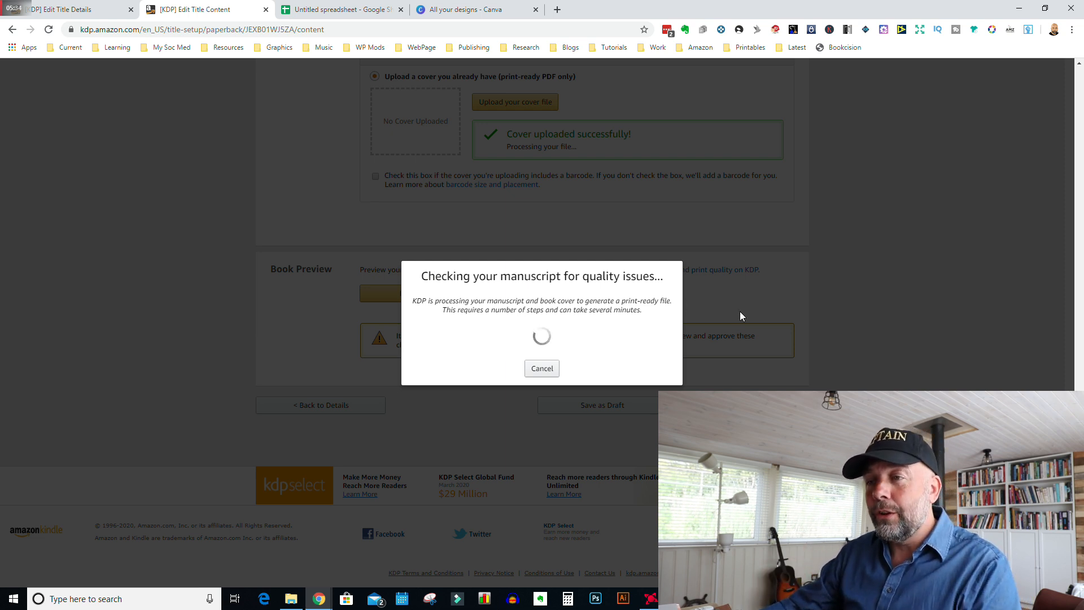
pyautogui.moveTo(753, 307)
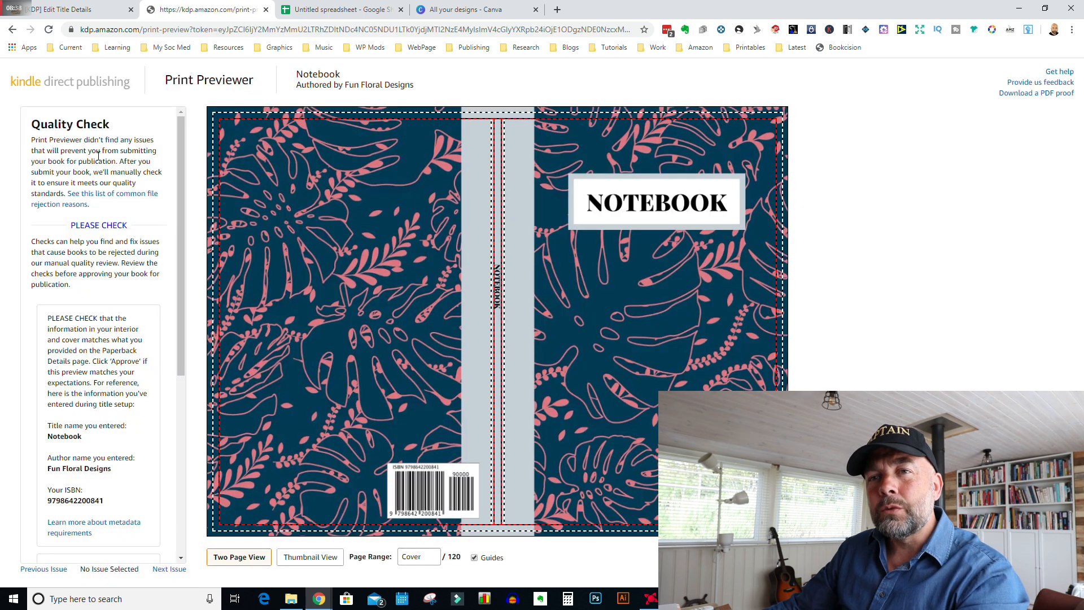
pyautogui.moveTo(769, 284)
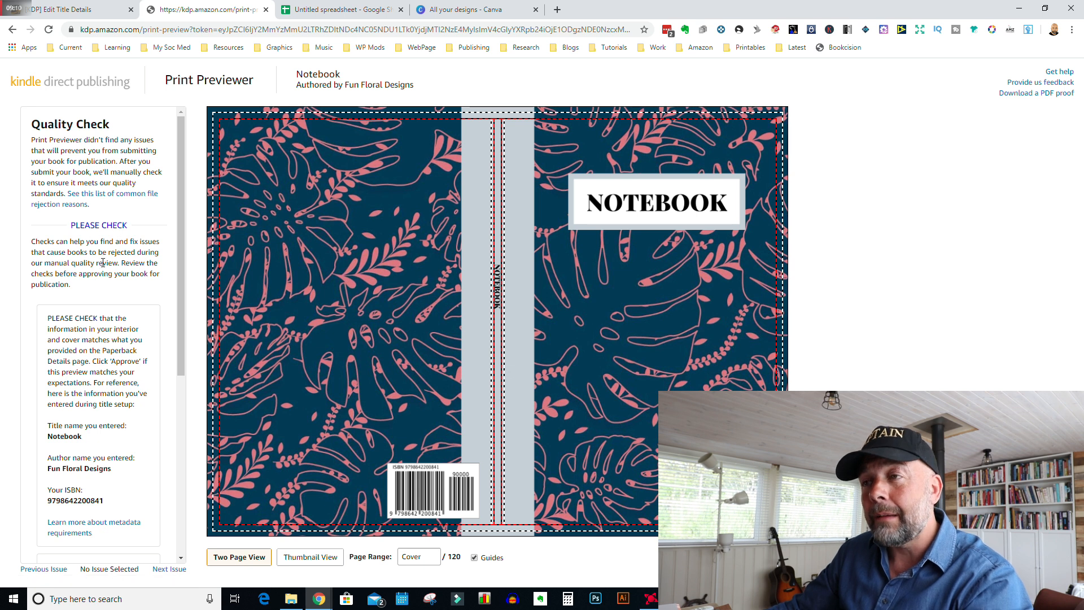
pyautogui.moveTo(831, 368)
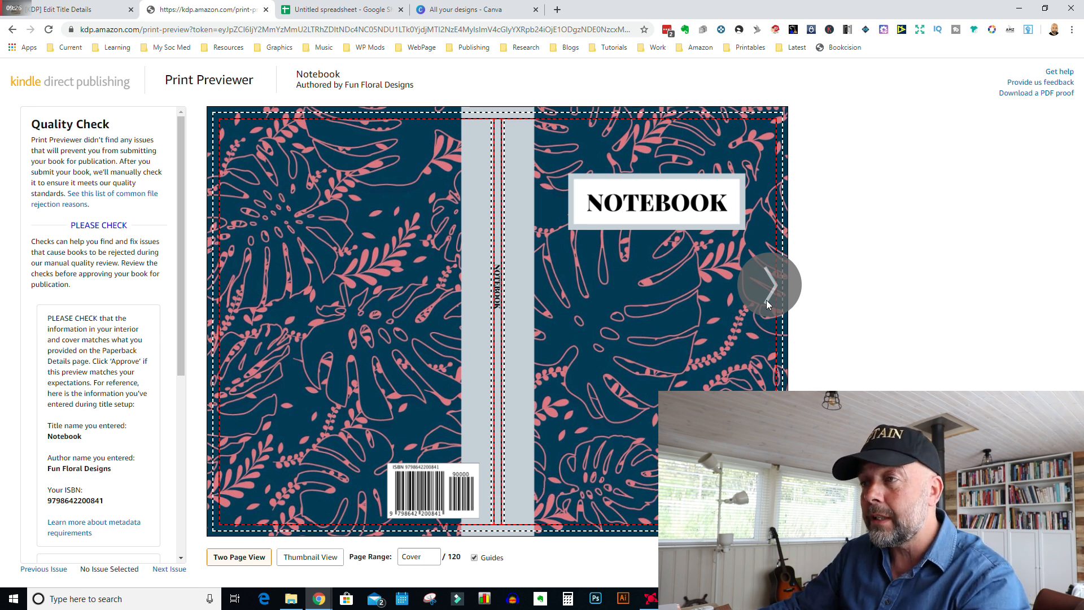
# Page through the cover and lined interior in Print Previewer, then approve it
pyautogui.click(769, 285)
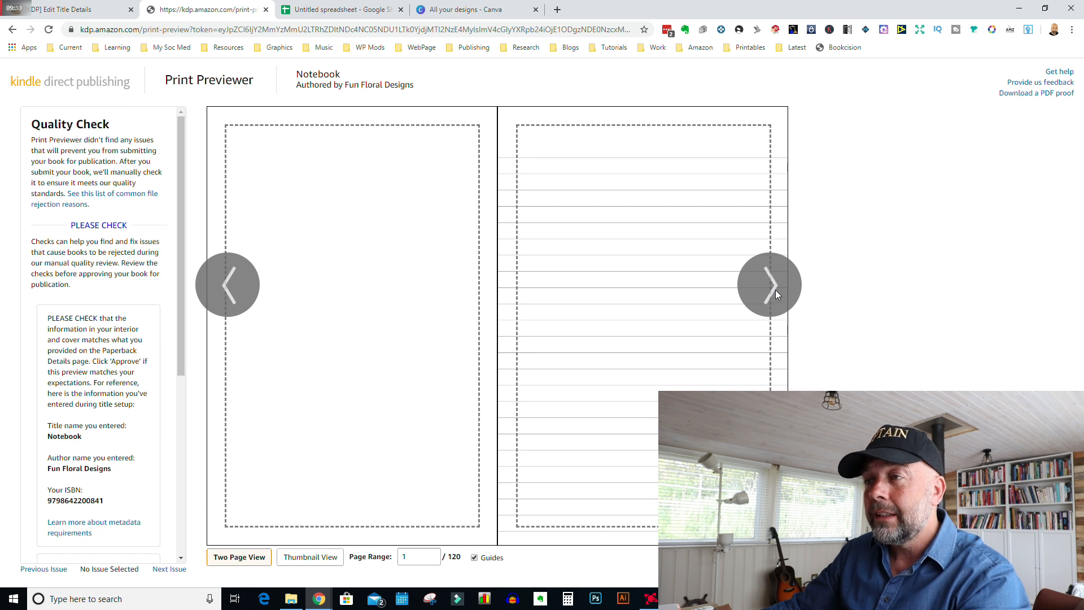
pyautogui.click(769, 284)
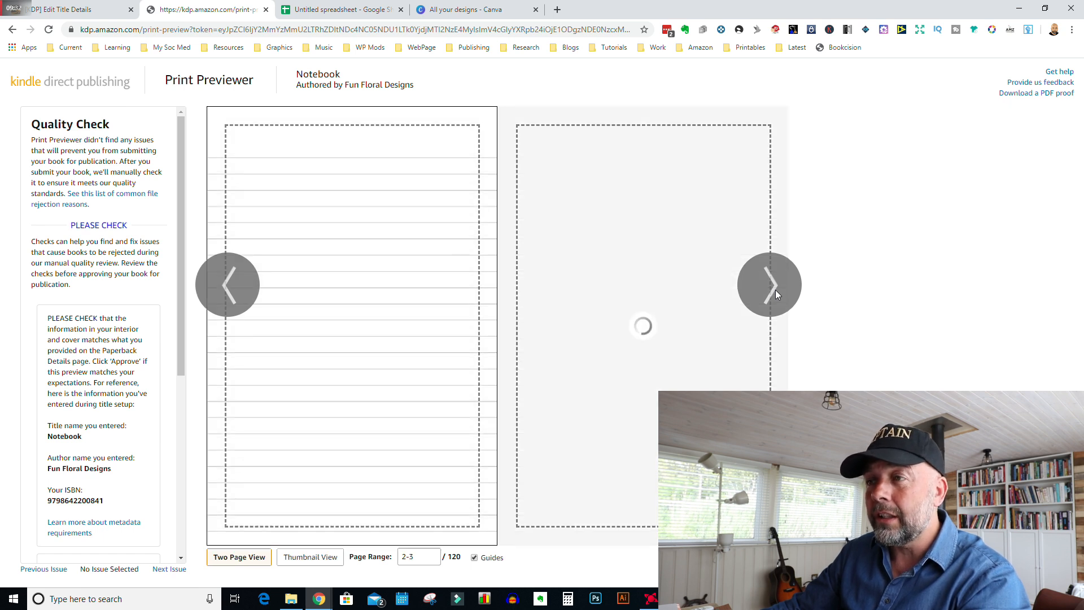
pyautogui.click(769, 285)
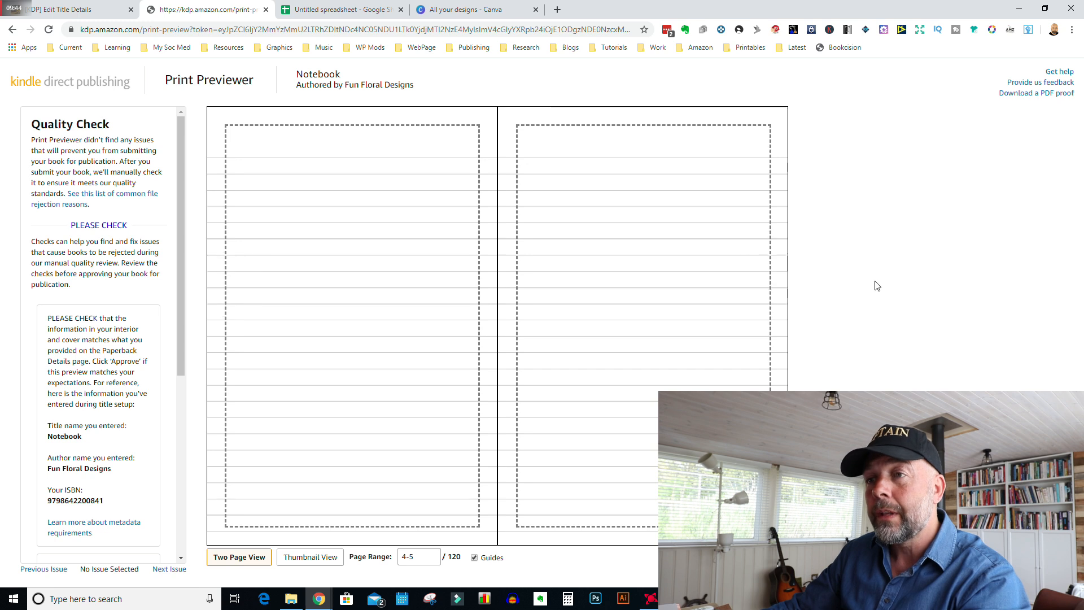
pyautogui.click(769, 283)
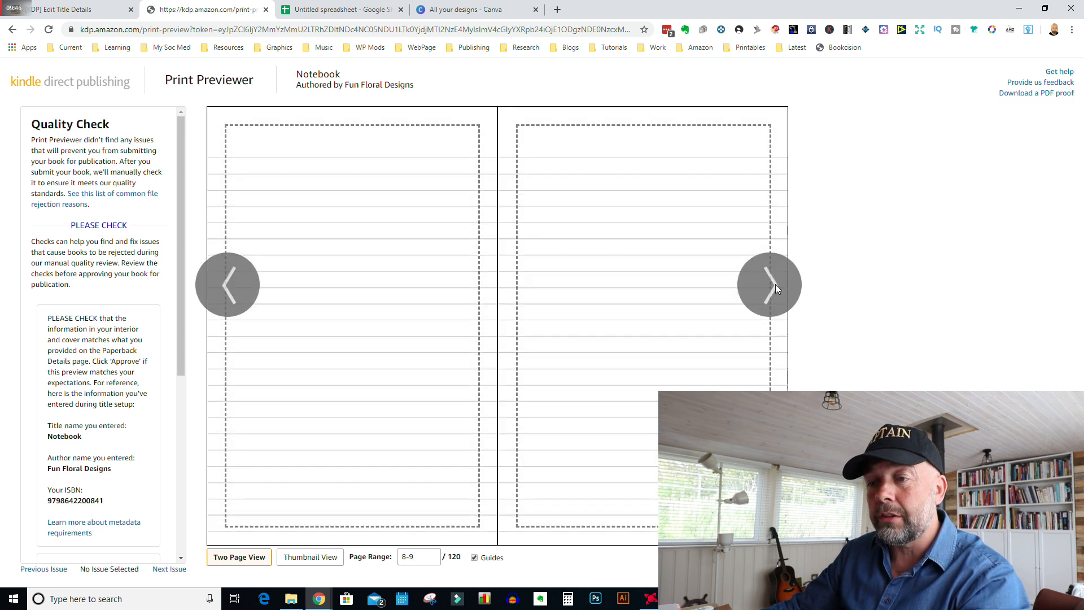
pyautogui.click(769, 284)
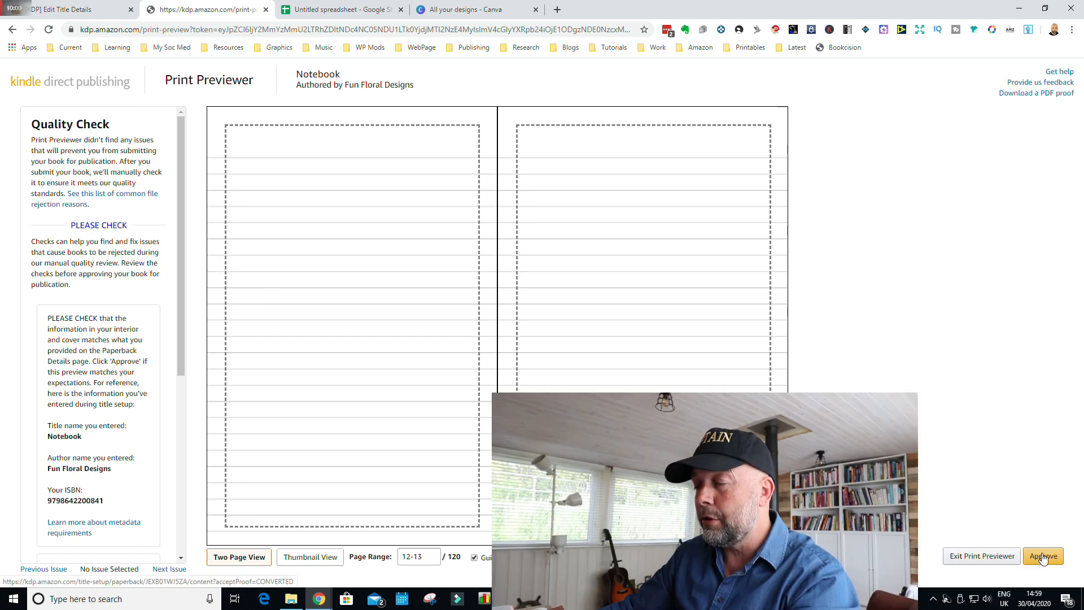
pyautogui.click(1042, 555)
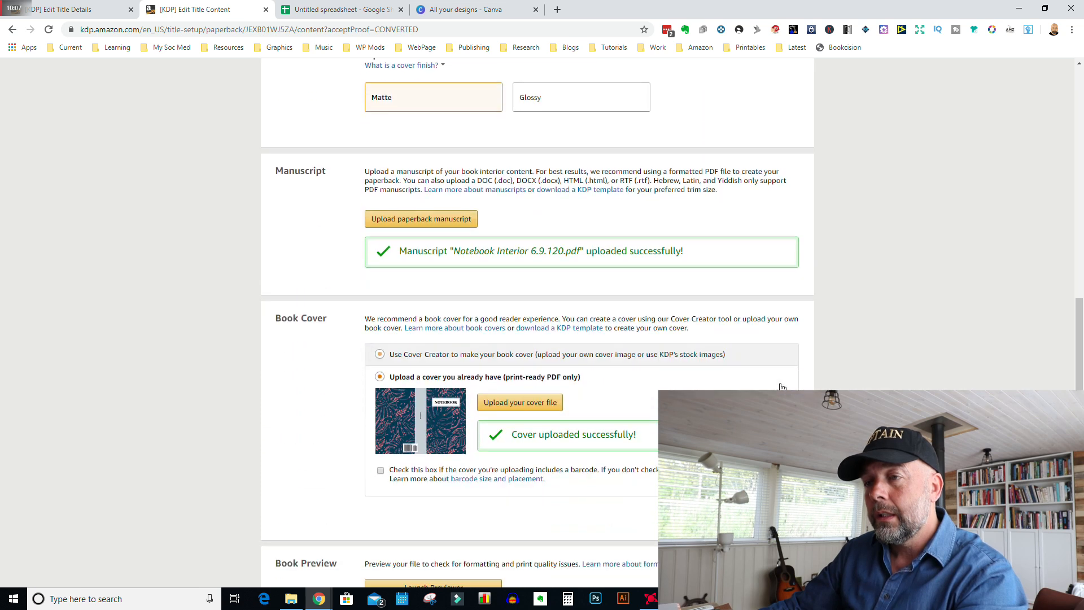
# Save the Paperback Content and continue to the Rights & Pricing page
pyautogui.scroll(-3)
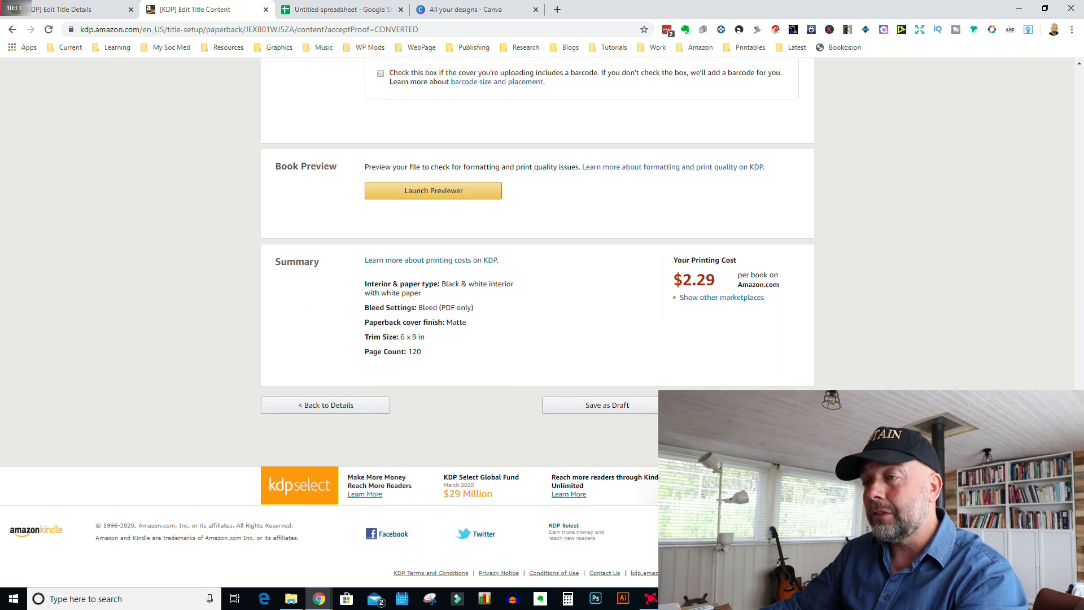
pyautogui.click(599, 404)
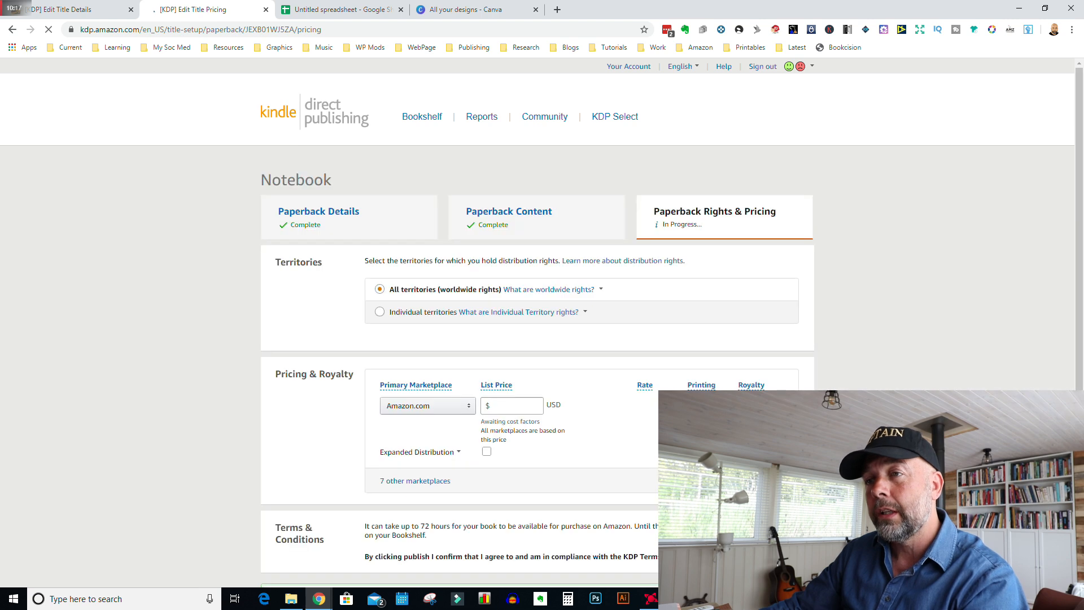
pyautogui.scroll(-3)
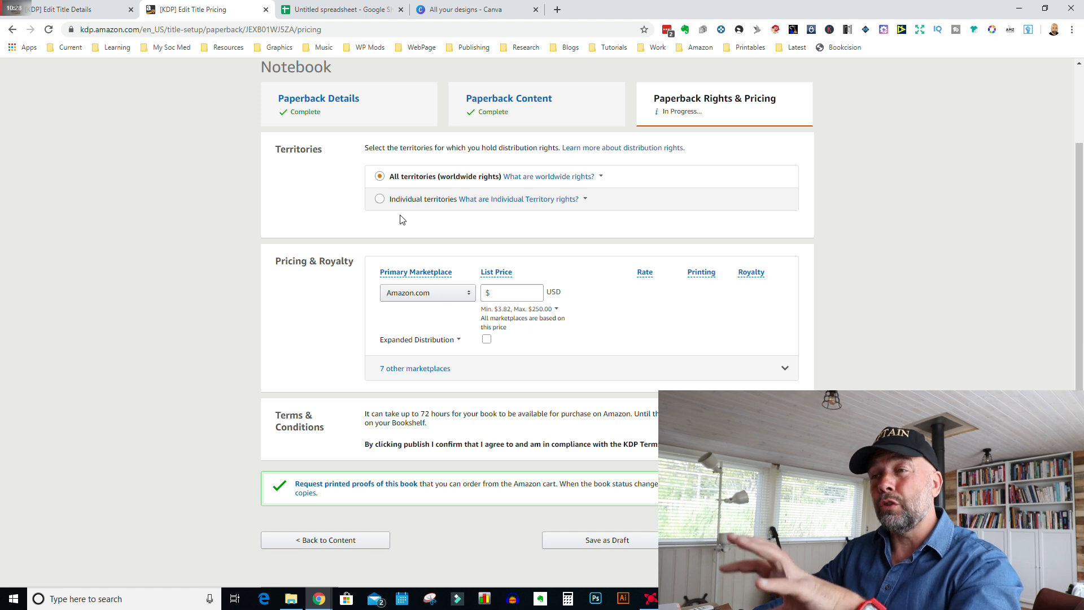
pyautogui.moveTo(473, 220)
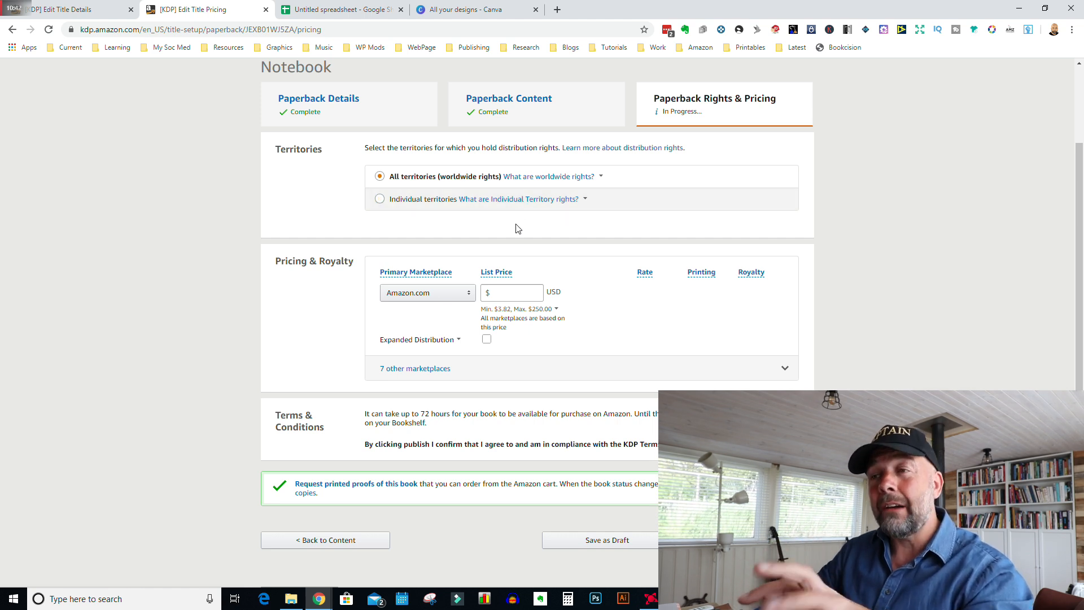
pyautogui.moveTo(528, 253)
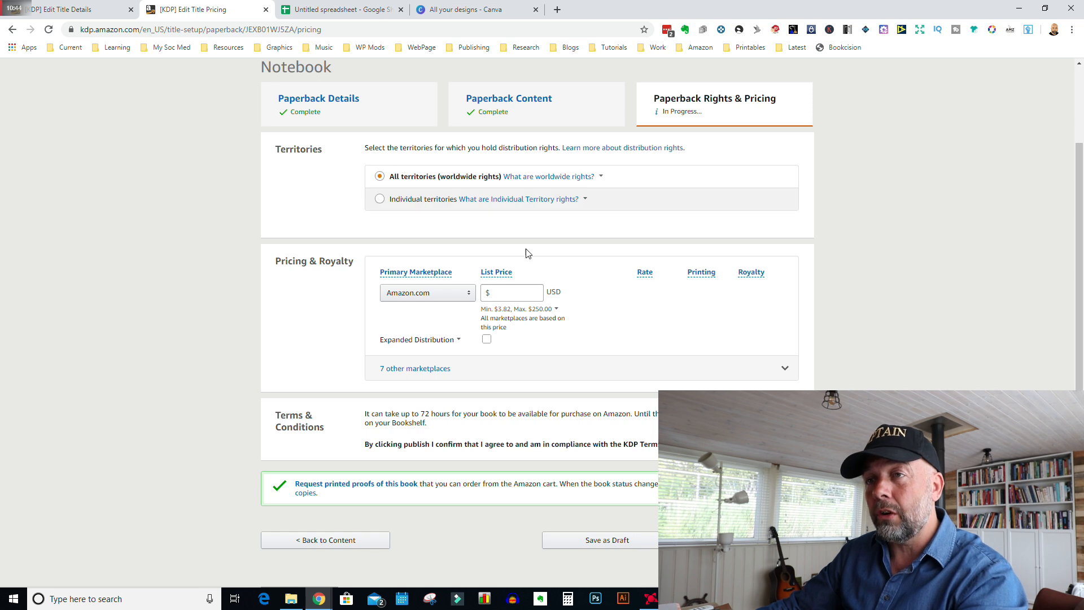
pyautogui.scroll(-3)
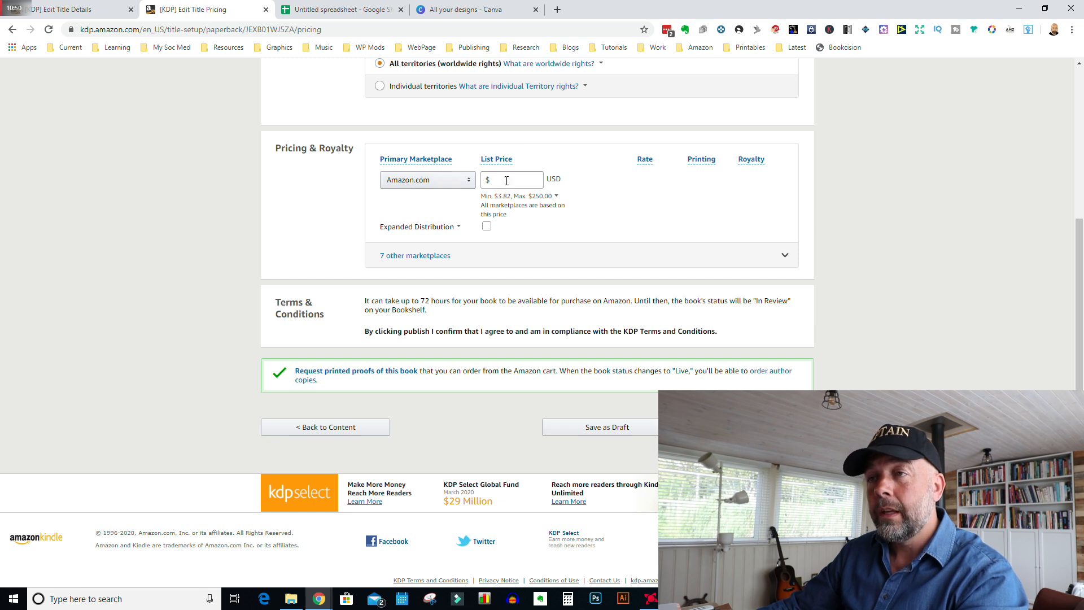
# Enter a $6.99 list price, try $7.99 to compare royalties, then return to edit it
pyautogui.click(512, 180)
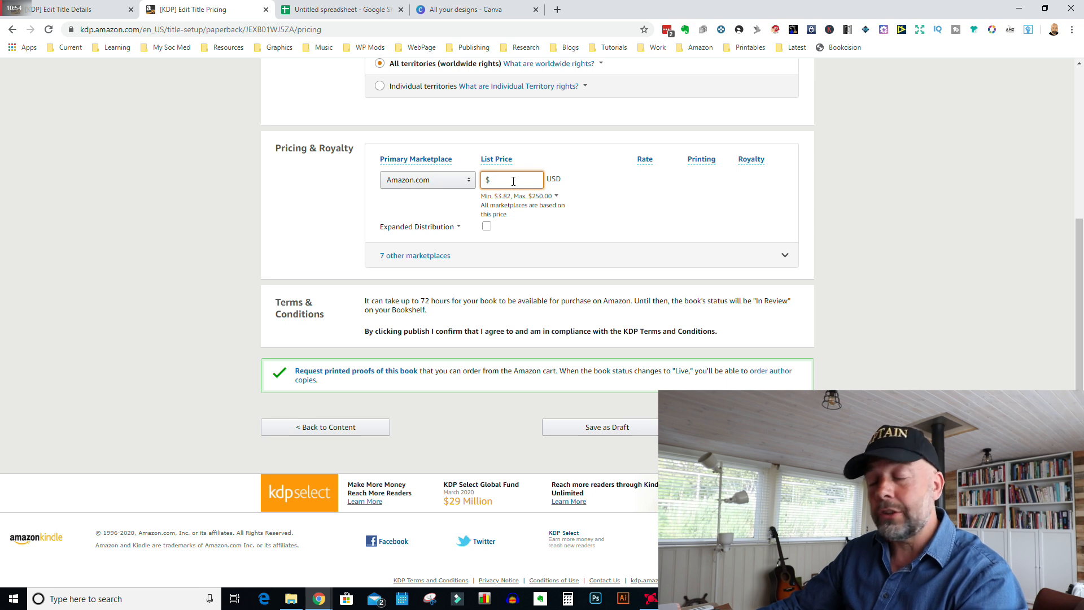
pyautogui.write('6.99')
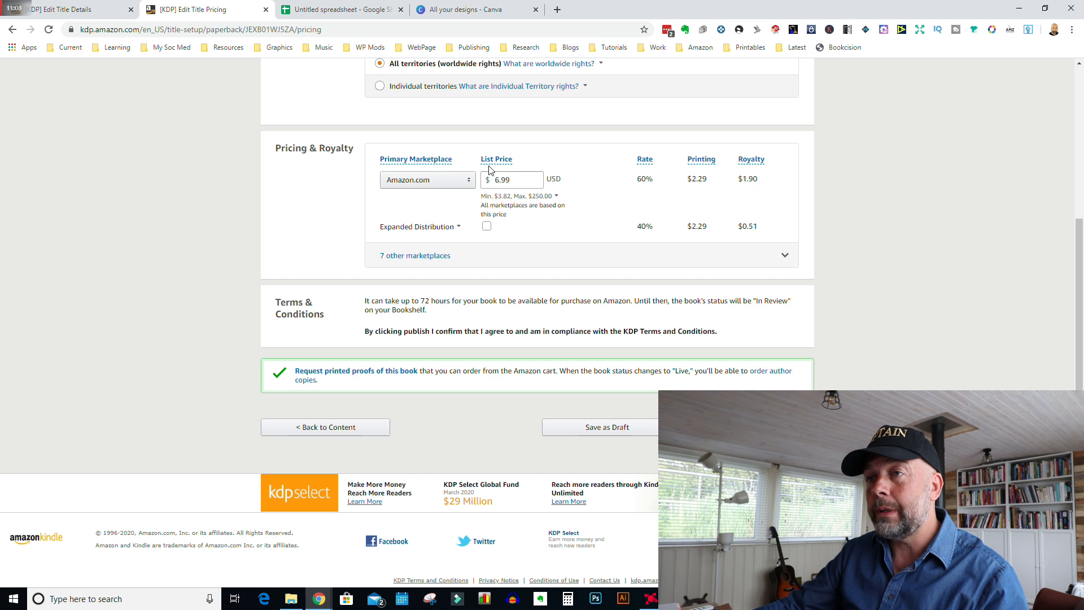
pyautogui.click(511, 179)
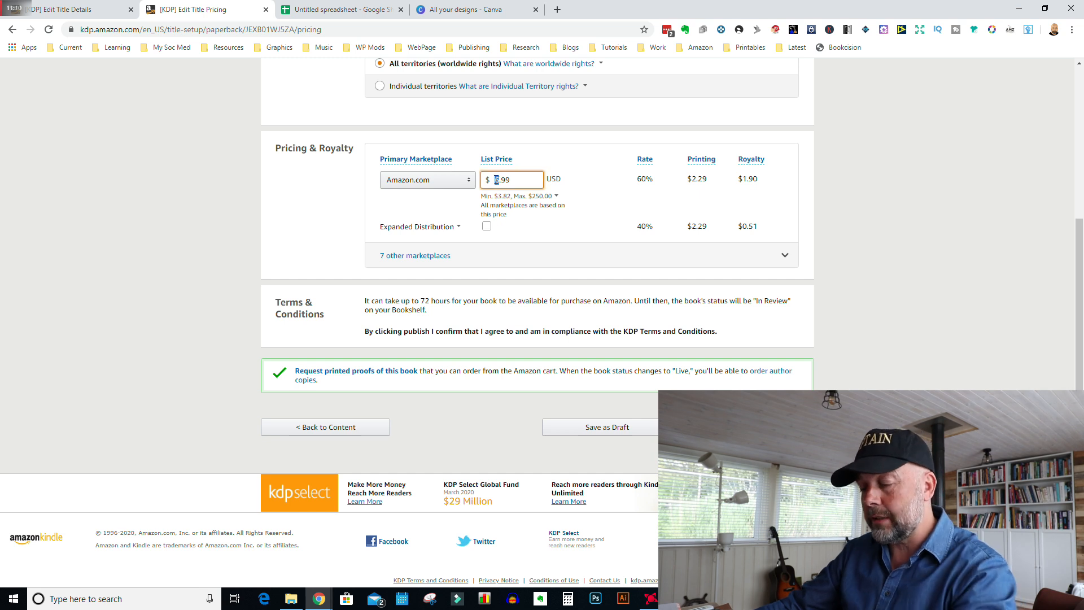
pyautogui.write('7.99')
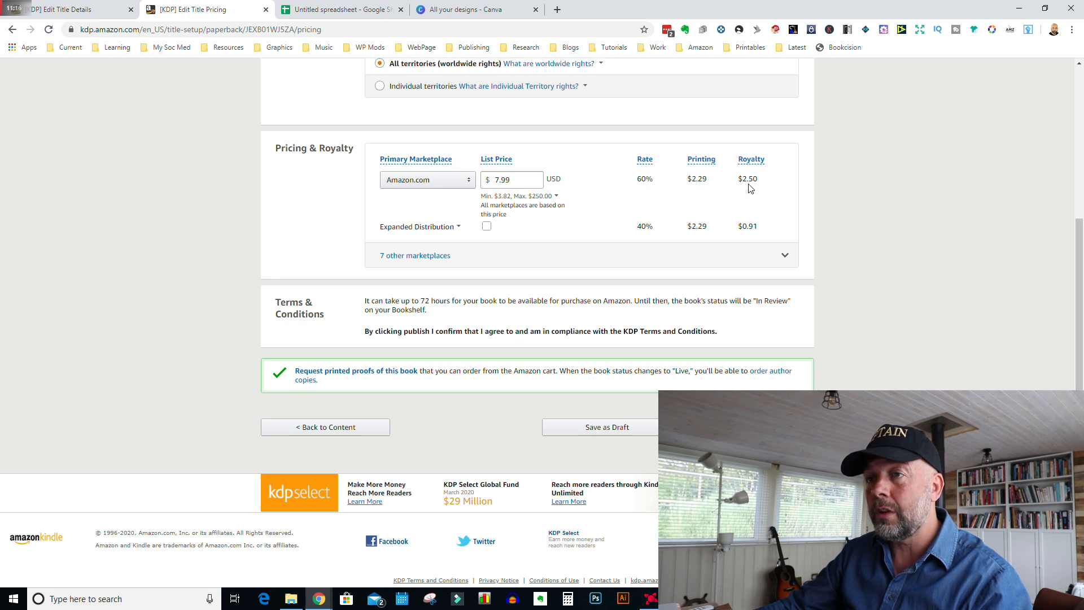
pyautogui.click(512, 180)
pyautogui.write('6.99')
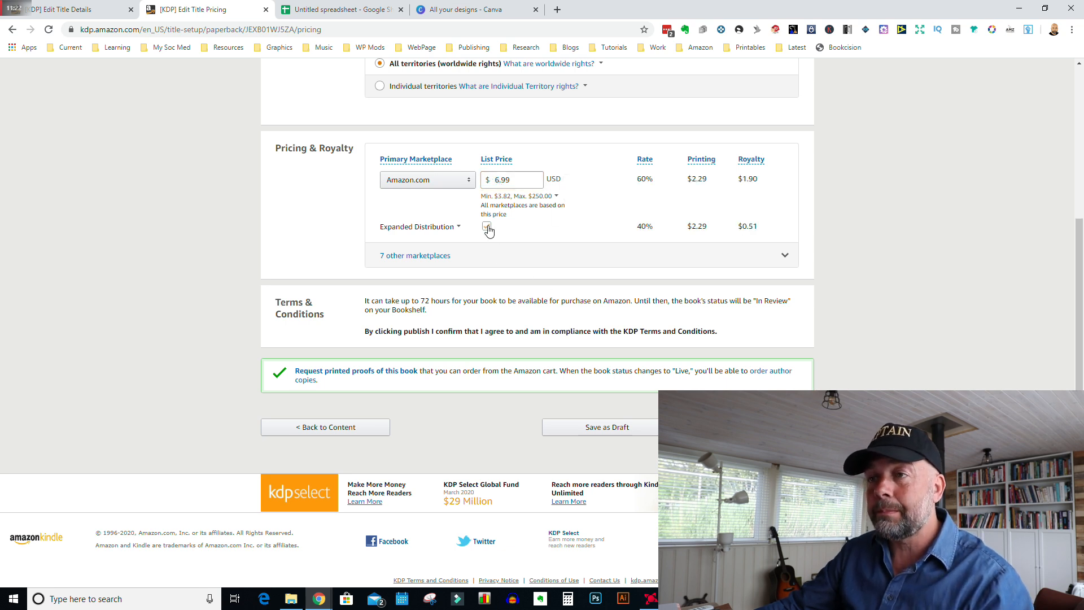
# Enable Expanded Distribution, raising the minimum list price to $5.73 while keeping $6.99
pyautogui.click(486, 226)
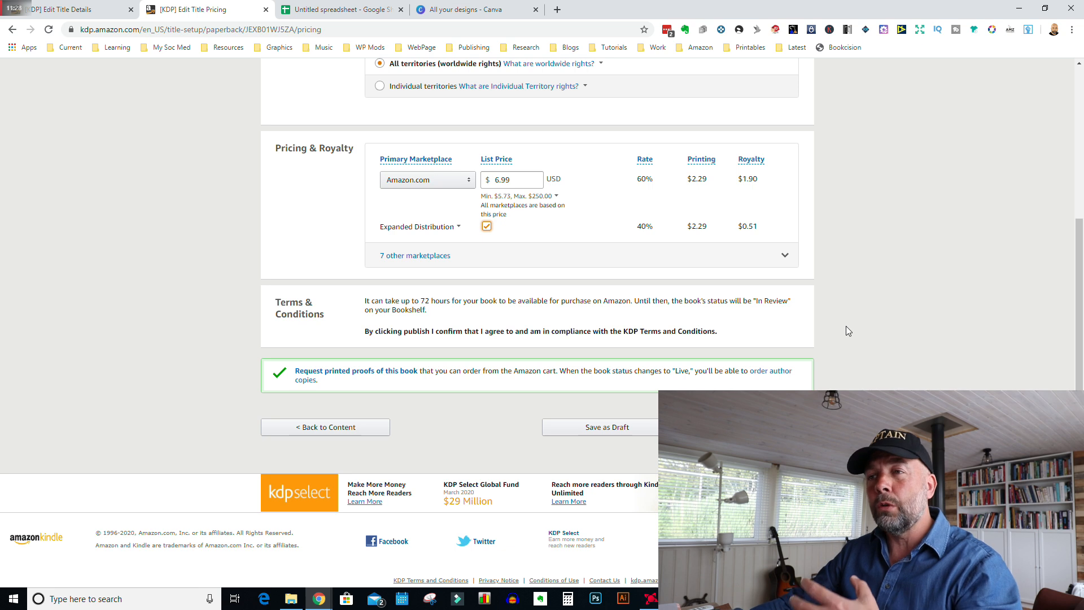
pyautogui.moveTo(877, 290)
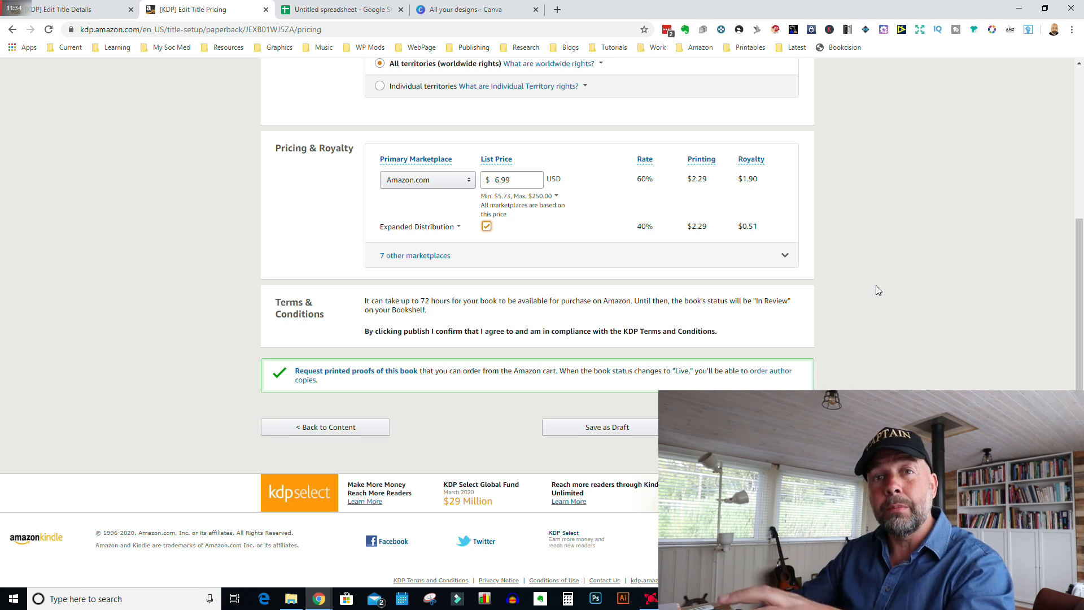
pyautogui.moveTo(761, 244)
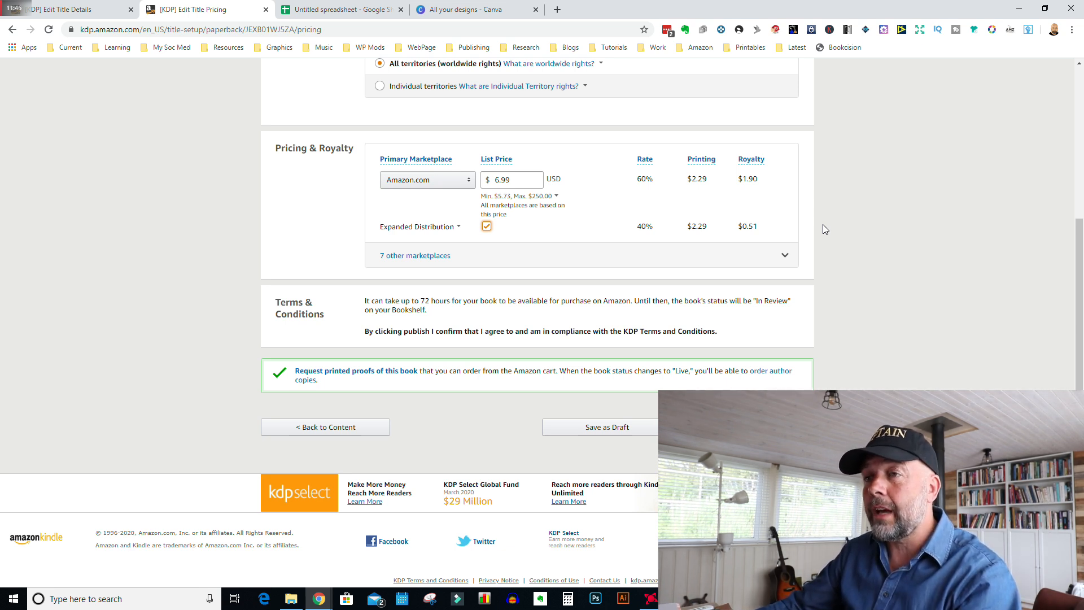
pyautogui.moveTo(928, 226)
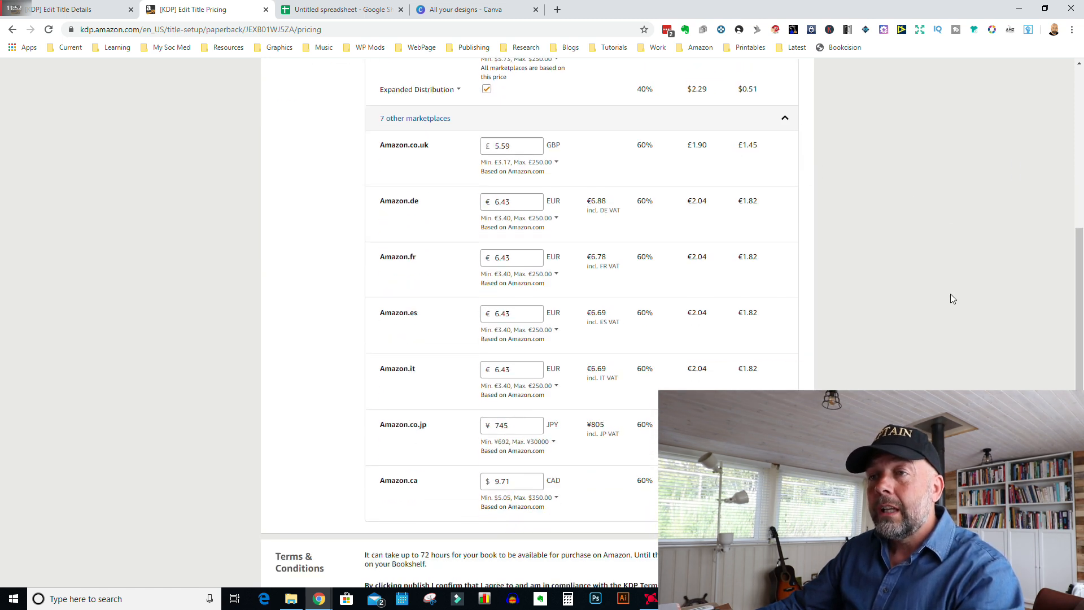
# Set the Amazon.co.uk price to £5.49 (royalty £1.39) and dismiss the minimum price tooltip
pyautogui.scroll(-3)
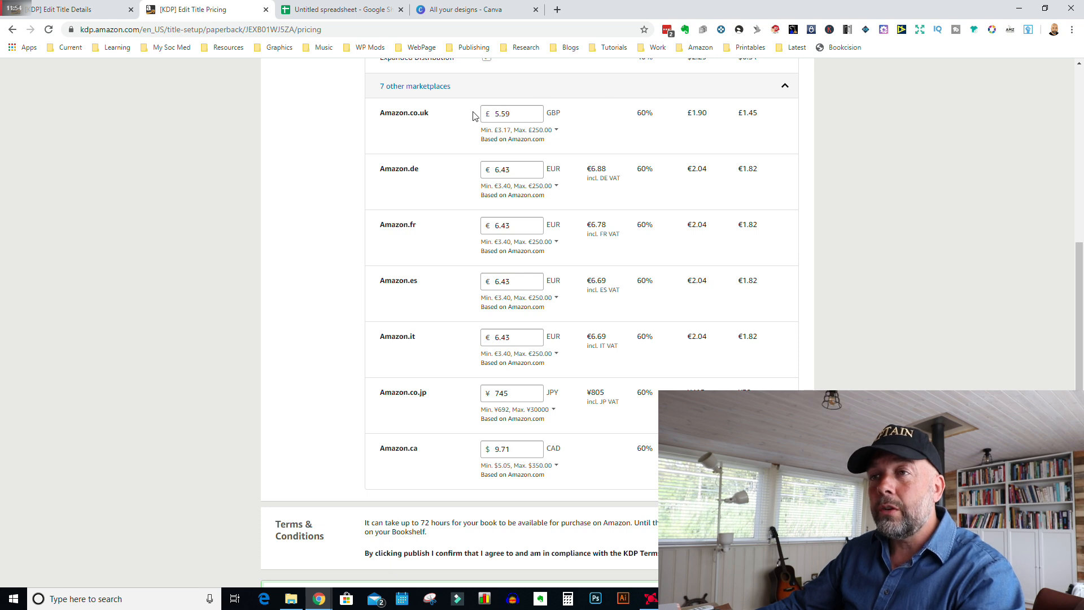
pyautogui.moveTo(443, 270)
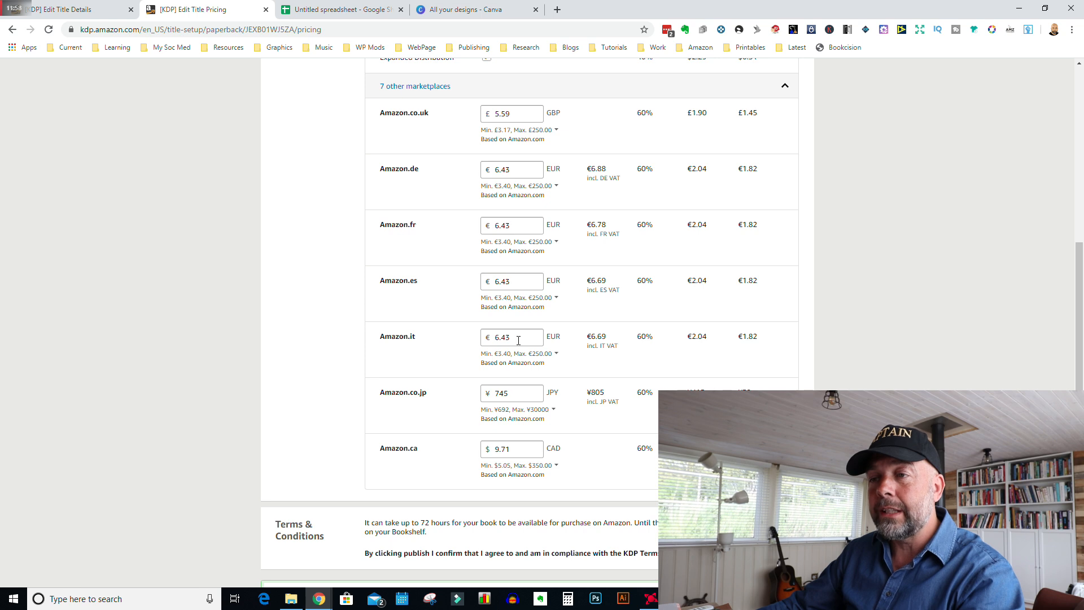
pyautogui.moveTo(492, 185)
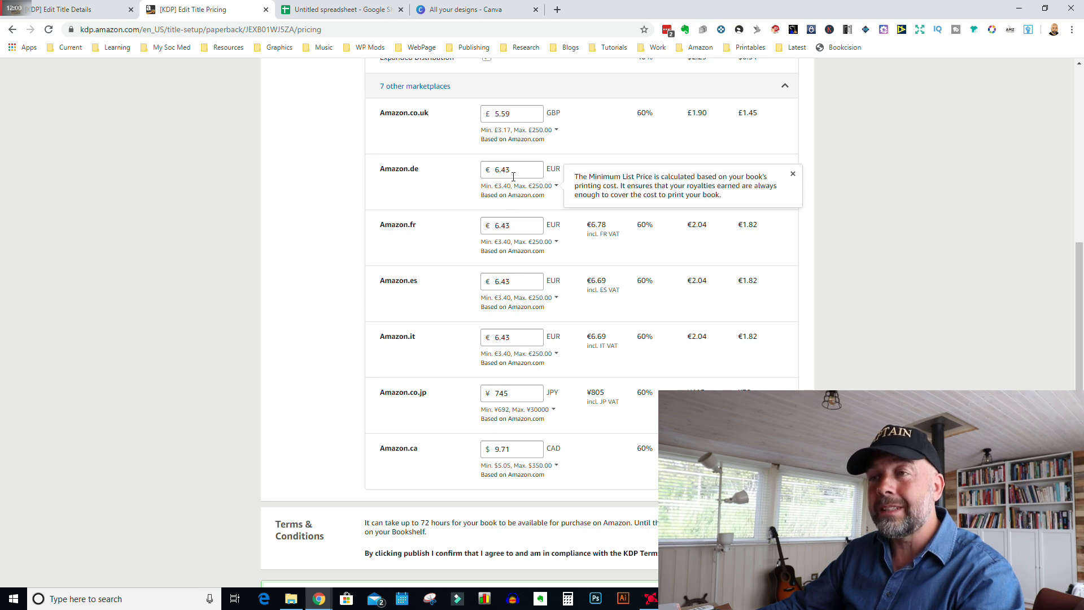
pyautogui.click(793, 173)
pyautogui.write('5.49')
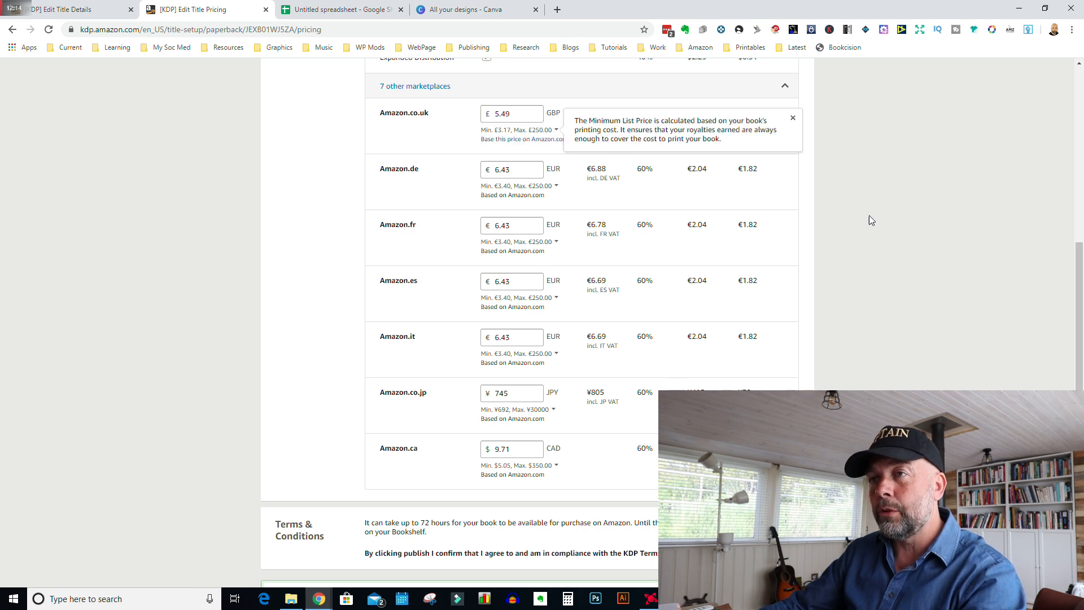
pyautogui.click(793, 118)
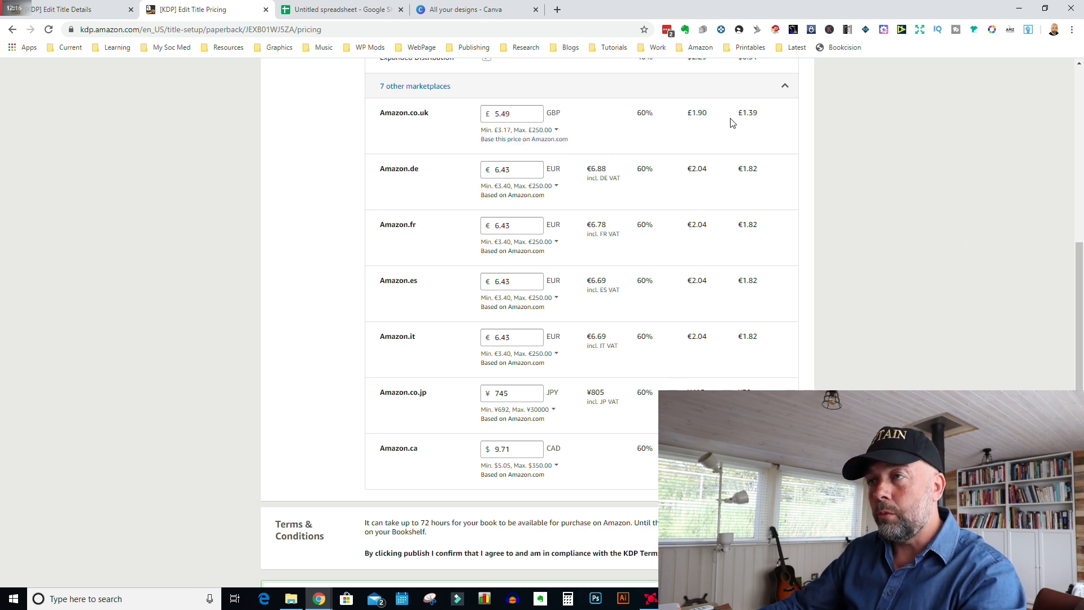
pyautogui.moveTo(768, 133)
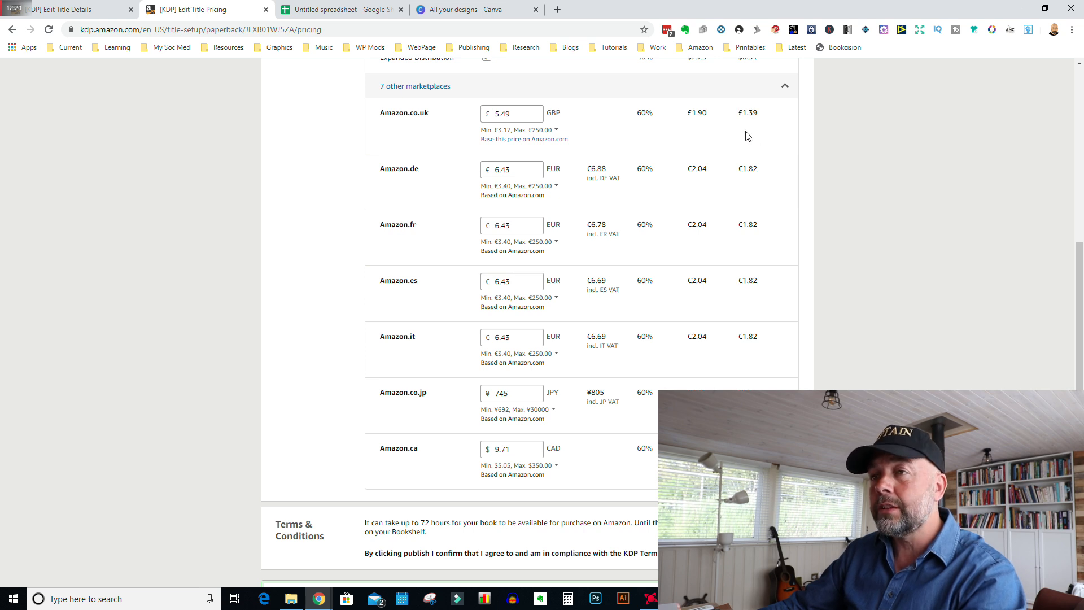
pyautogui.scroll(-3)
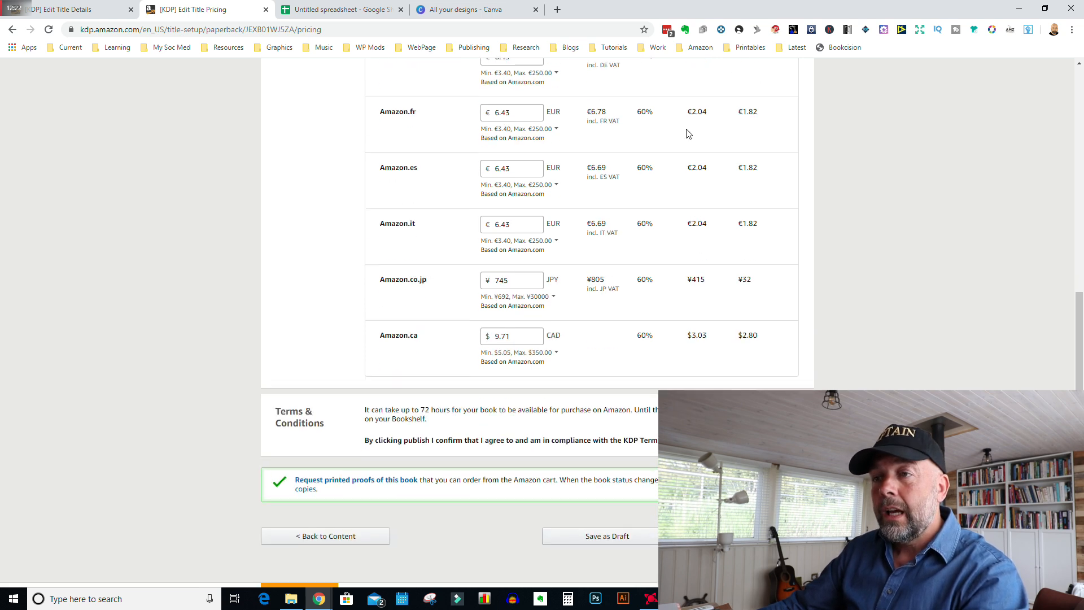
# Publish the paperback notebook with all marketplace prices set
pyautogui.scroll(-3)
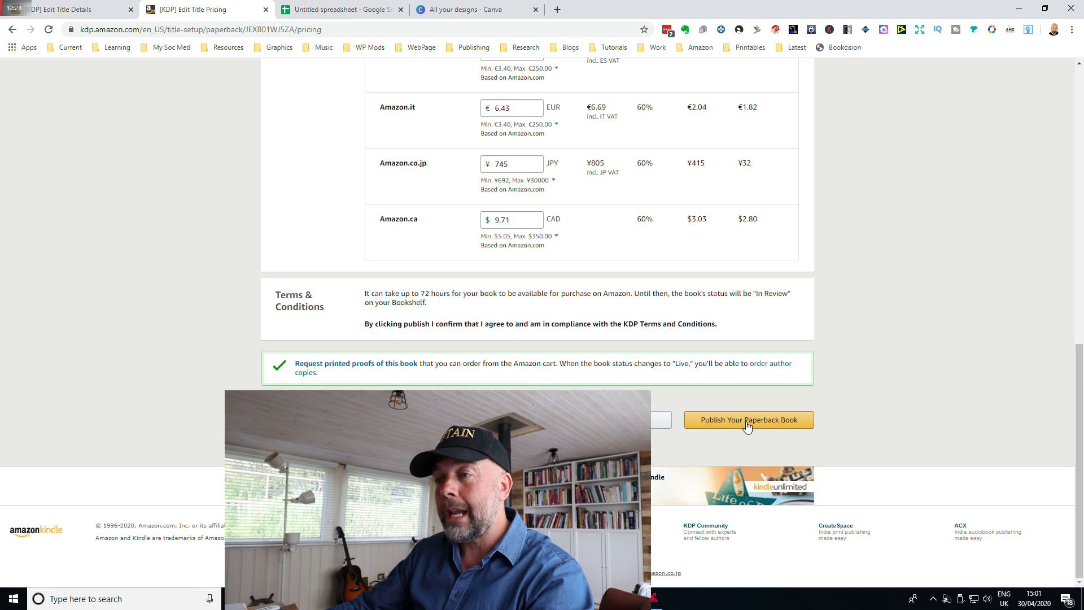
pyautogui.click(747, 420)
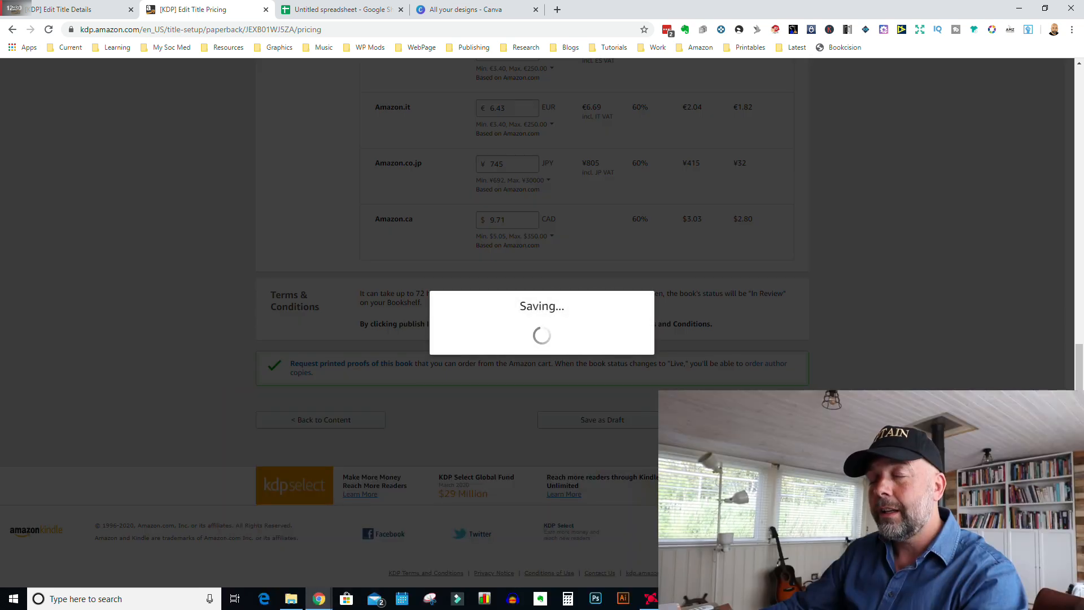